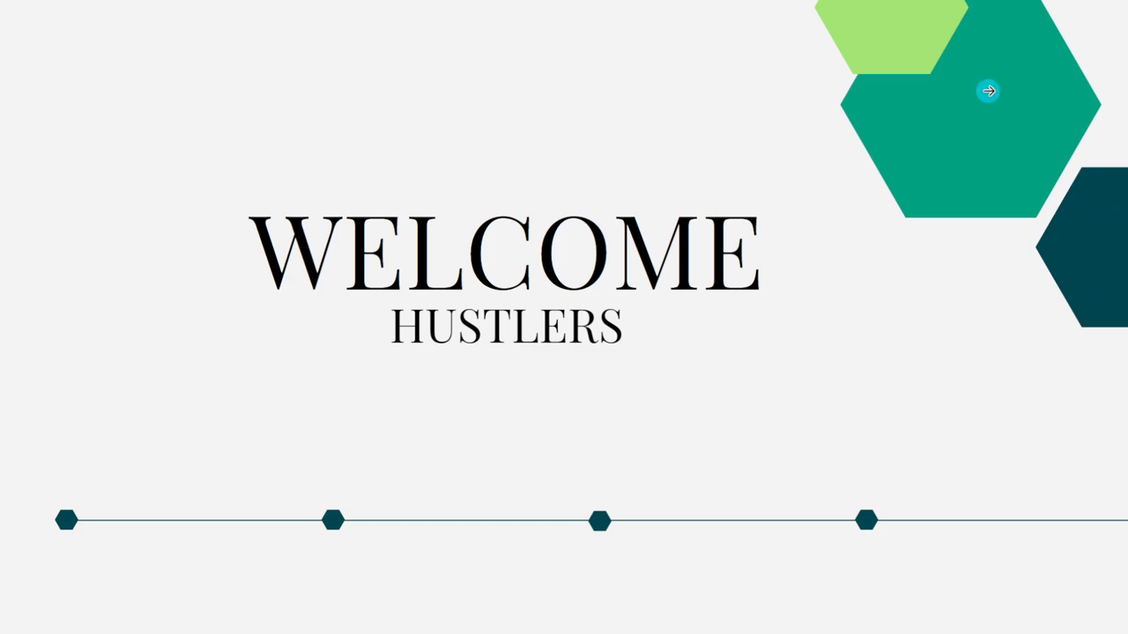
Advance from the welcome slide to the Q NO 1142 title slide.
left_click(987, 91)
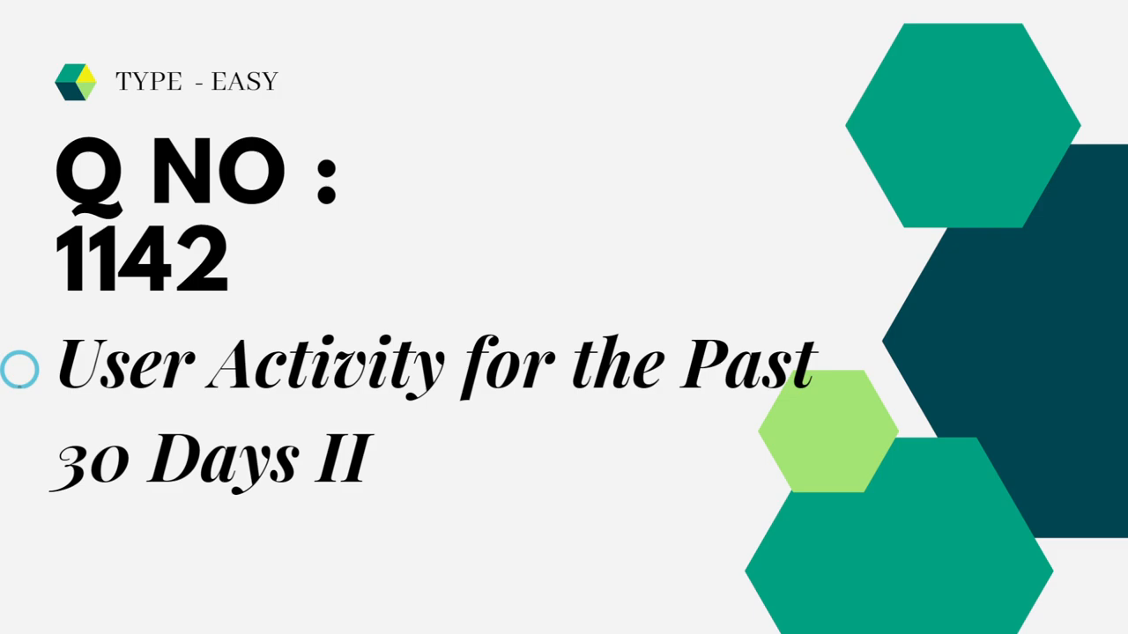
mouse_move(987, 96)
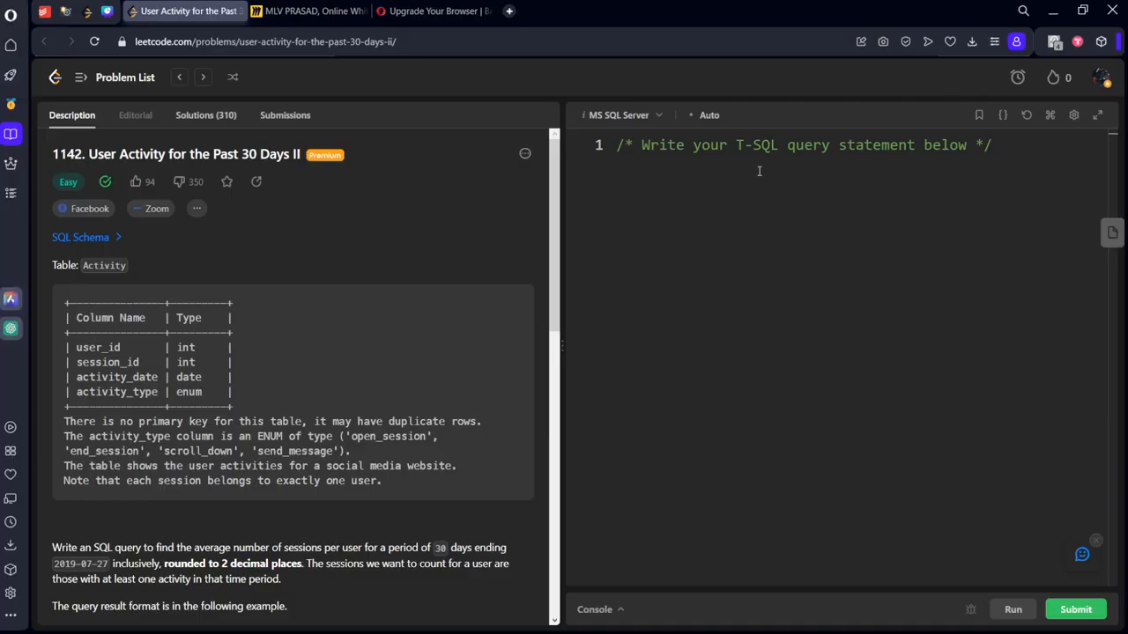
mouse_move(197, 213)
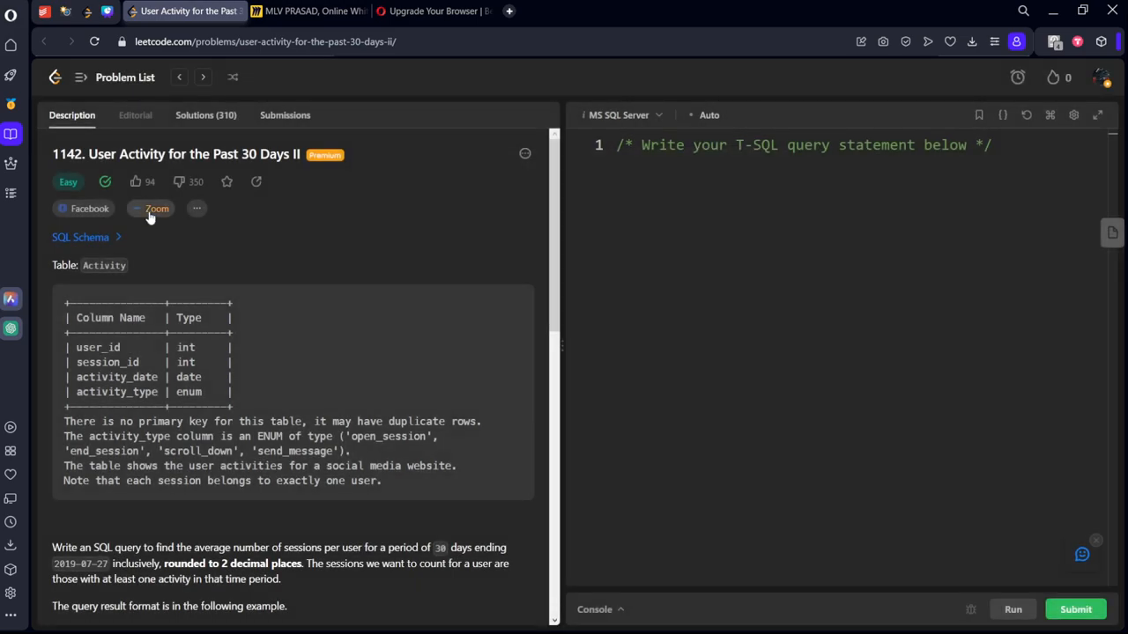
mouse_move(185, 304)
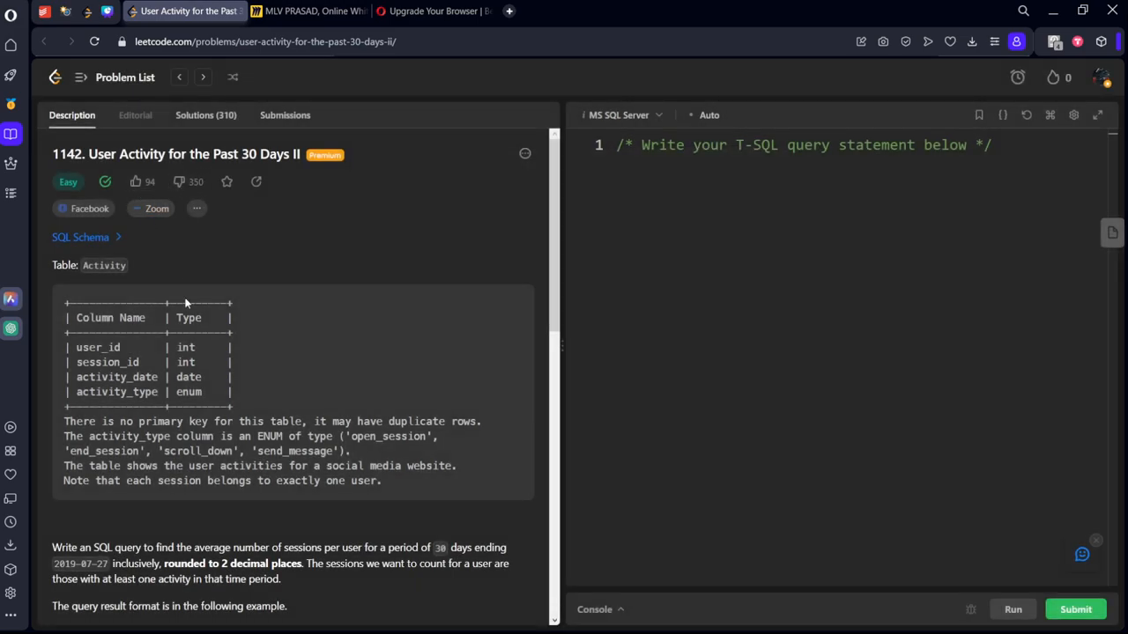
Highlight the Activity table's column list and the problem statement while reading through the requirements.
left_click_drag(67, 309, 190, 363)
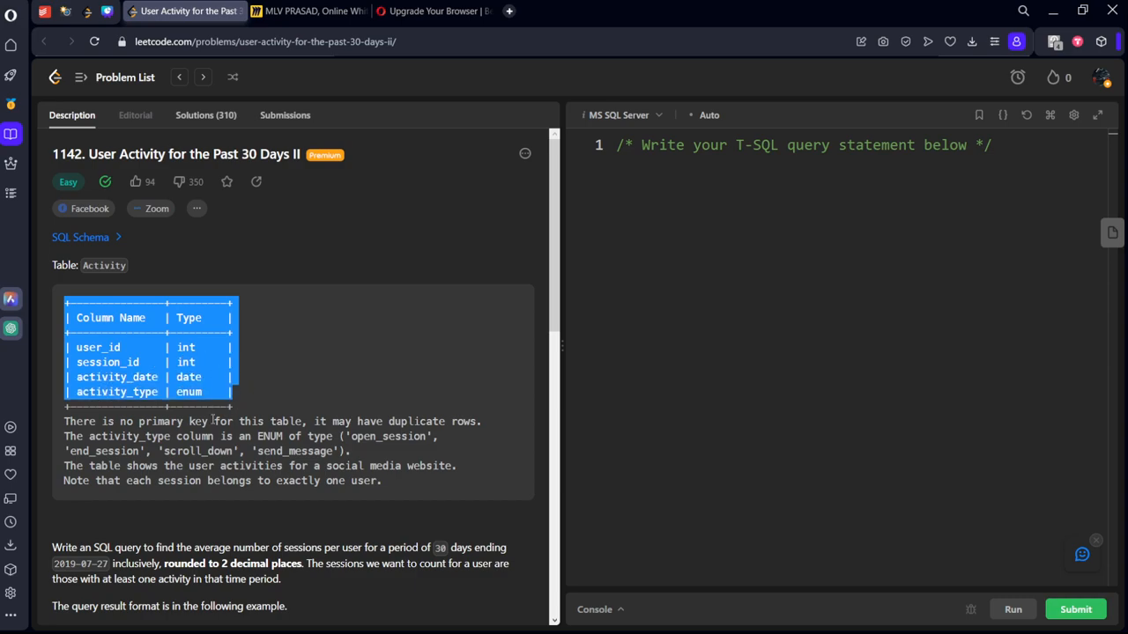
scroll("down", 3)
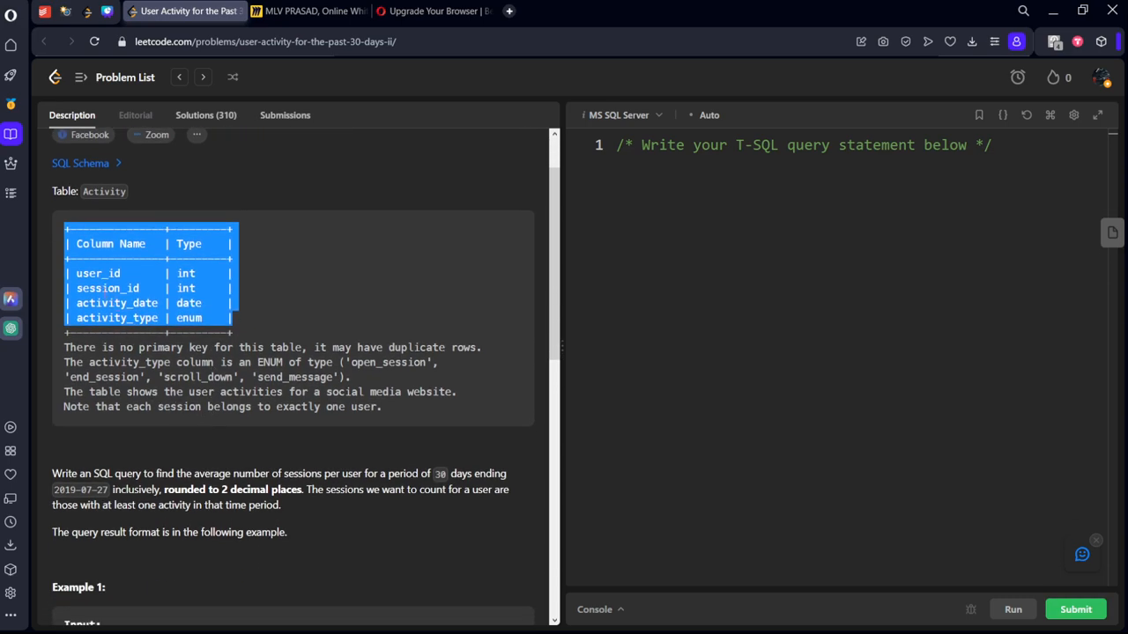
scroll("down", 3)
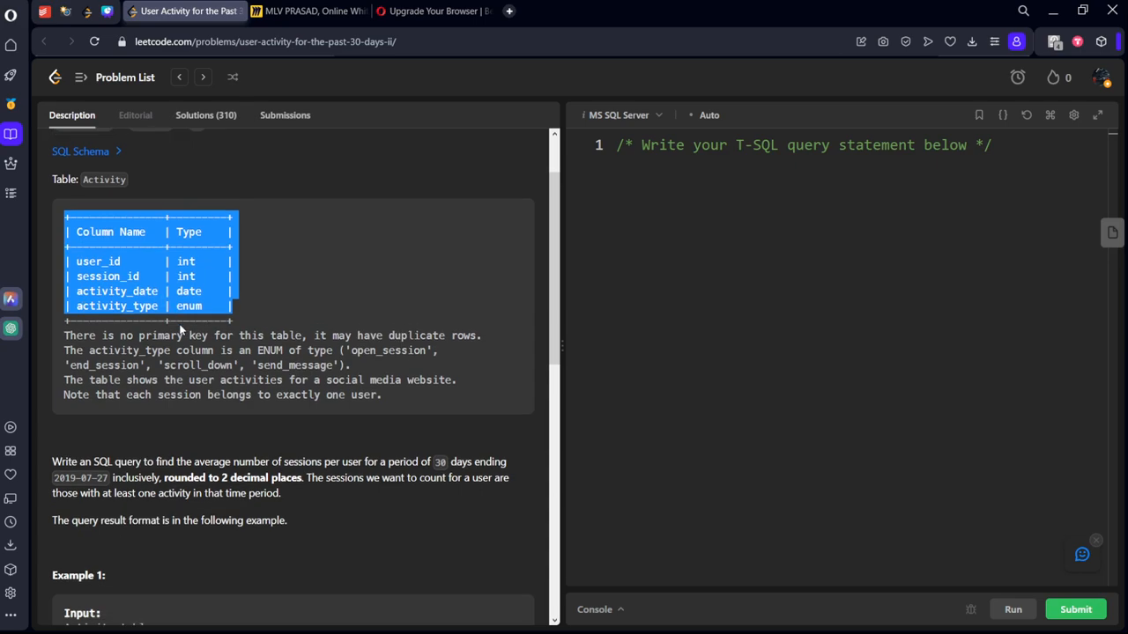
scroll("down", 3)
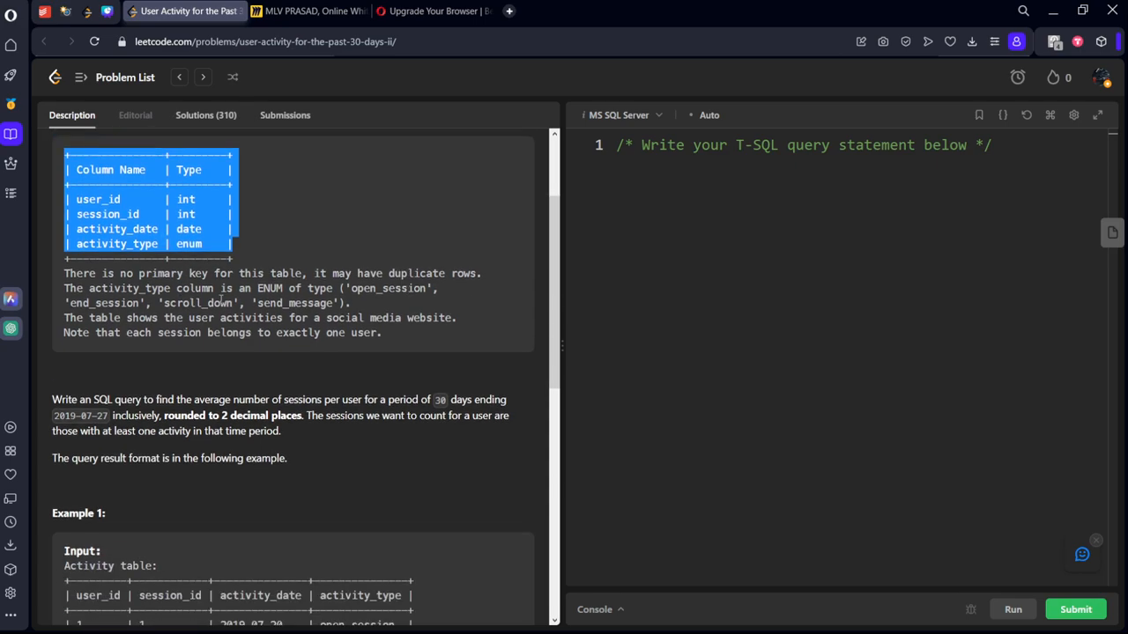
scroll("down", 3)
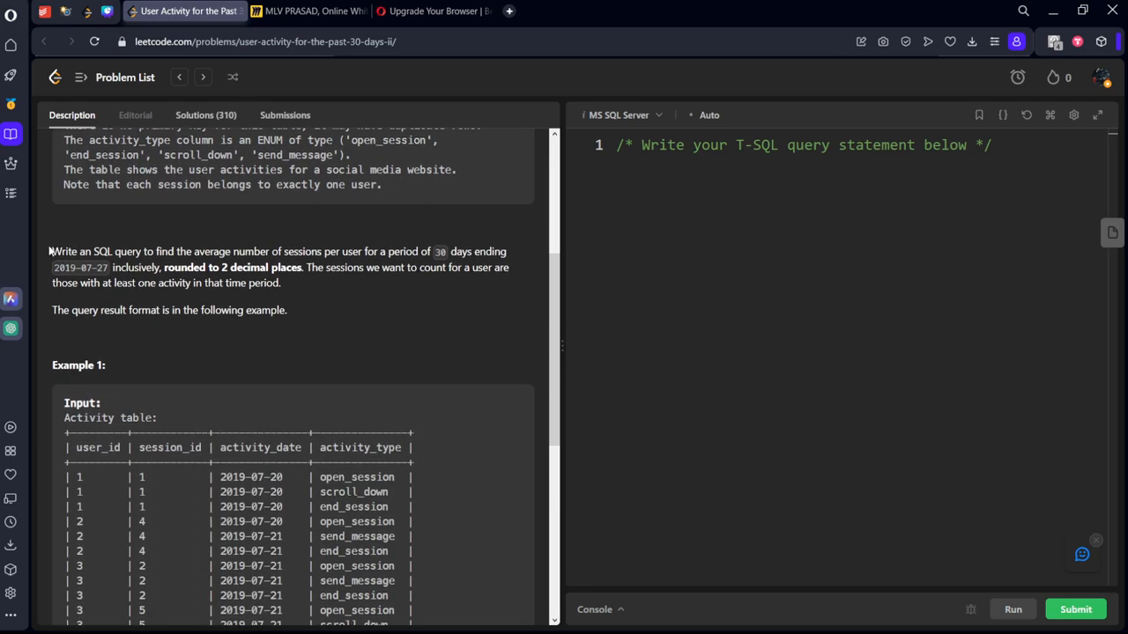
left_click_drag(53, 250, 197, 250)
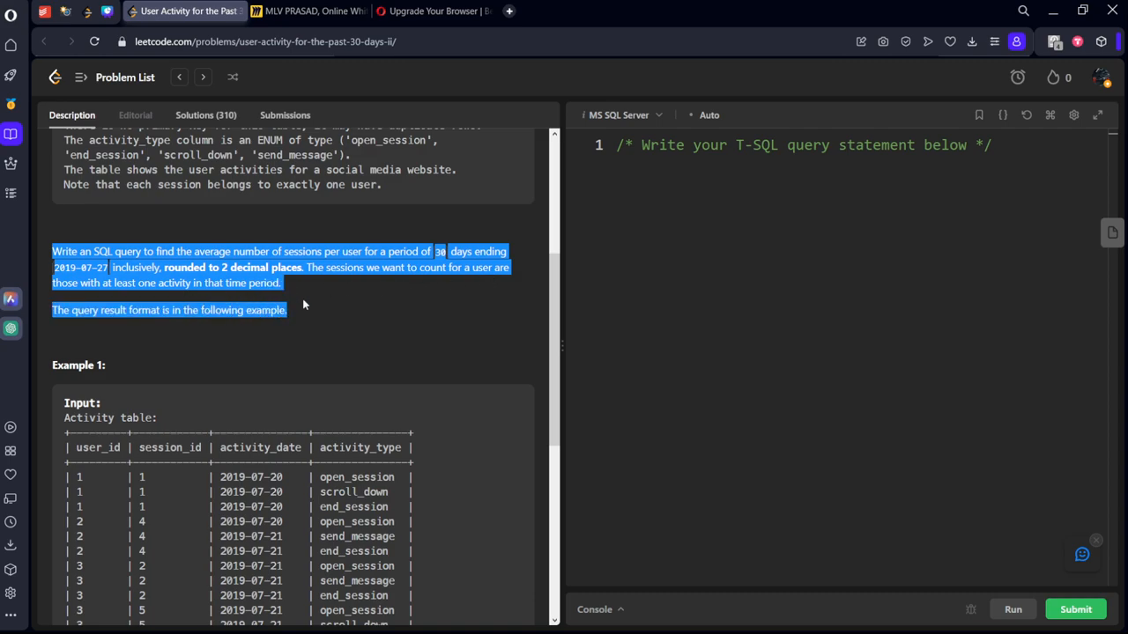
scroll("down", 3)
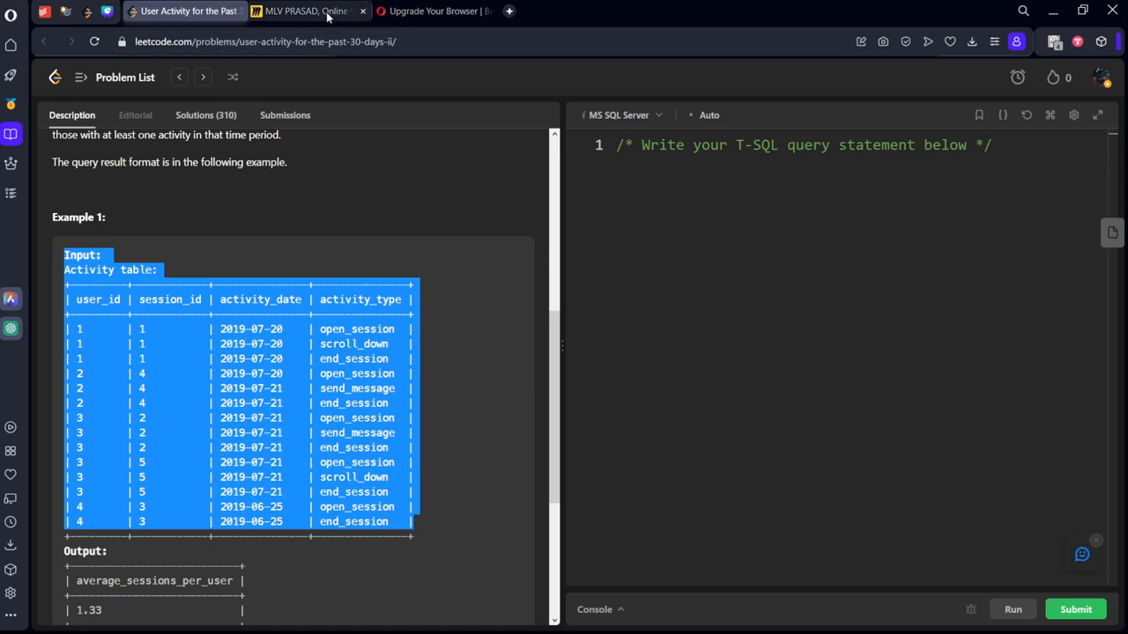
Move between the problem page and the Miro whiteboard to get the example Activity table onto the board.
left_click(300, 10)
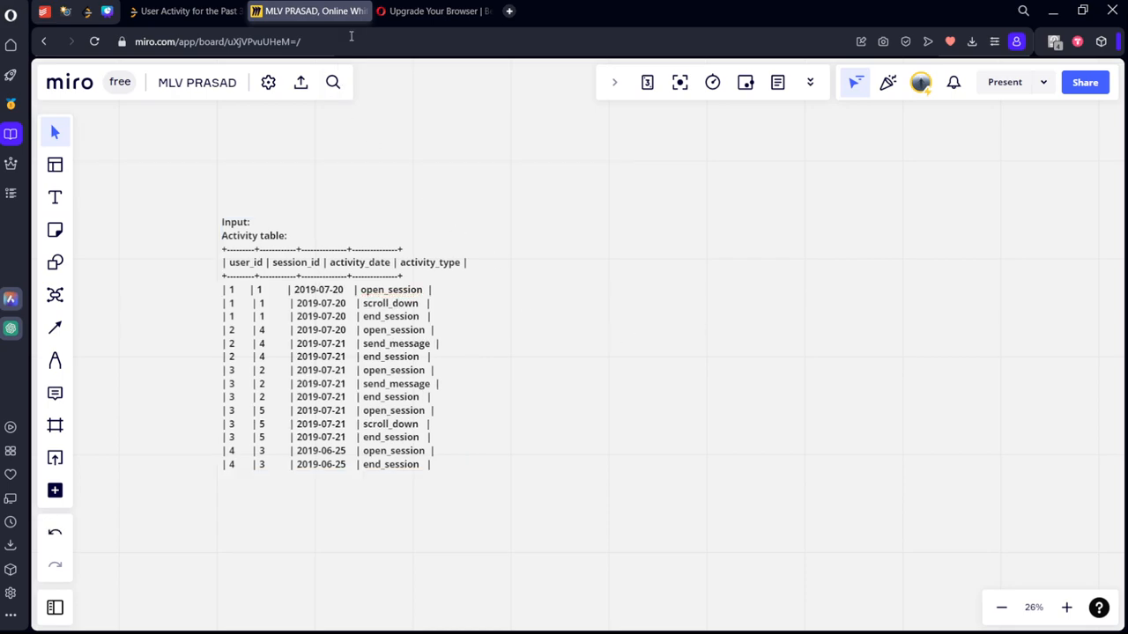
left_click(185, 10)
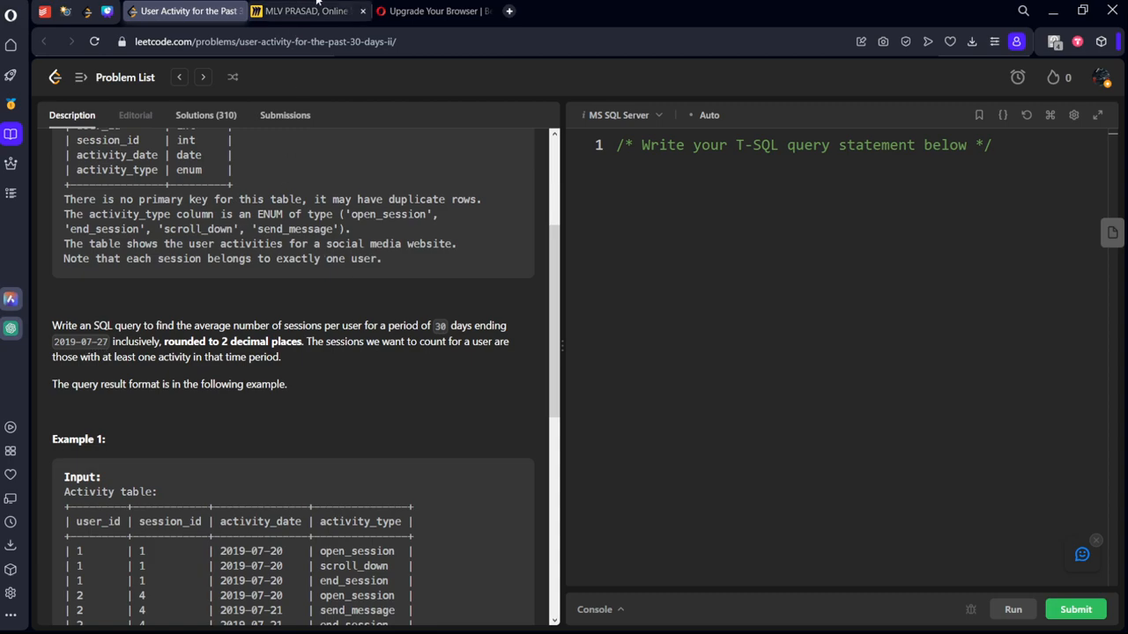
left_click(303, 10)
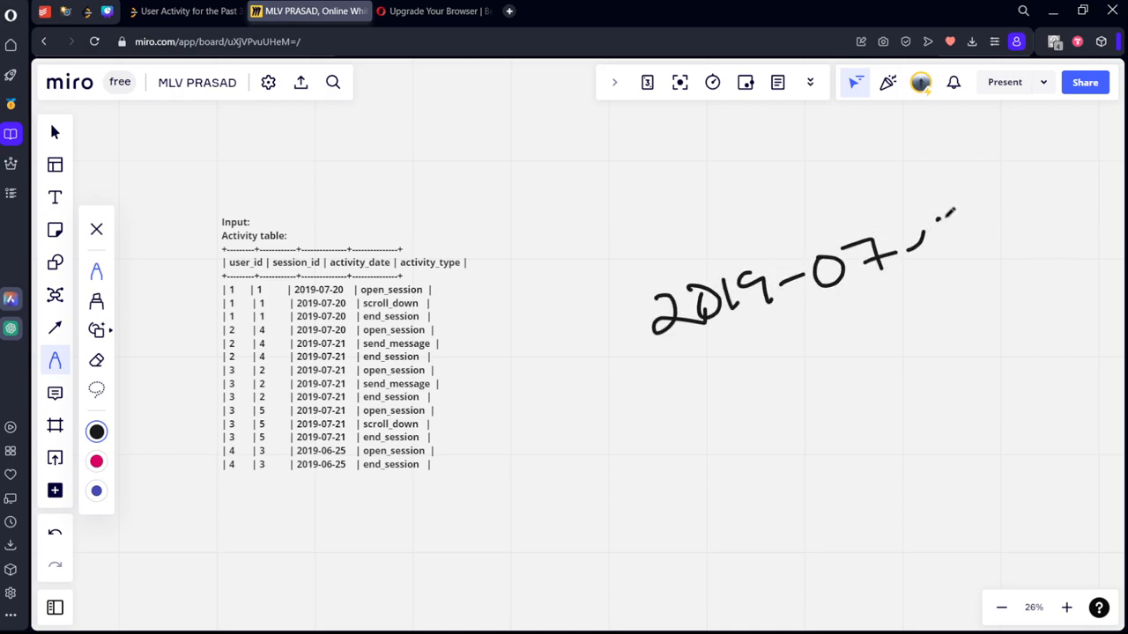
Strike out the 2019-06-25 rows, bracket the rows inside the 2019-06-28 to 2019-07-27 window, and write 4/3×100 = 133.3.
left_click(177, 11)
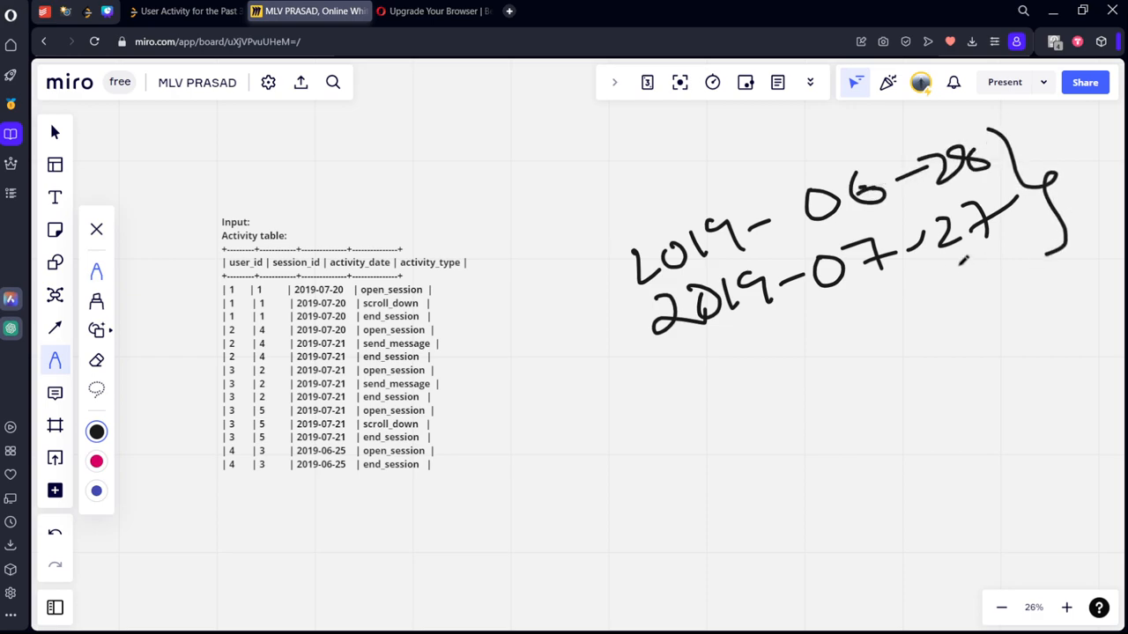
mouse_move(321, 476)
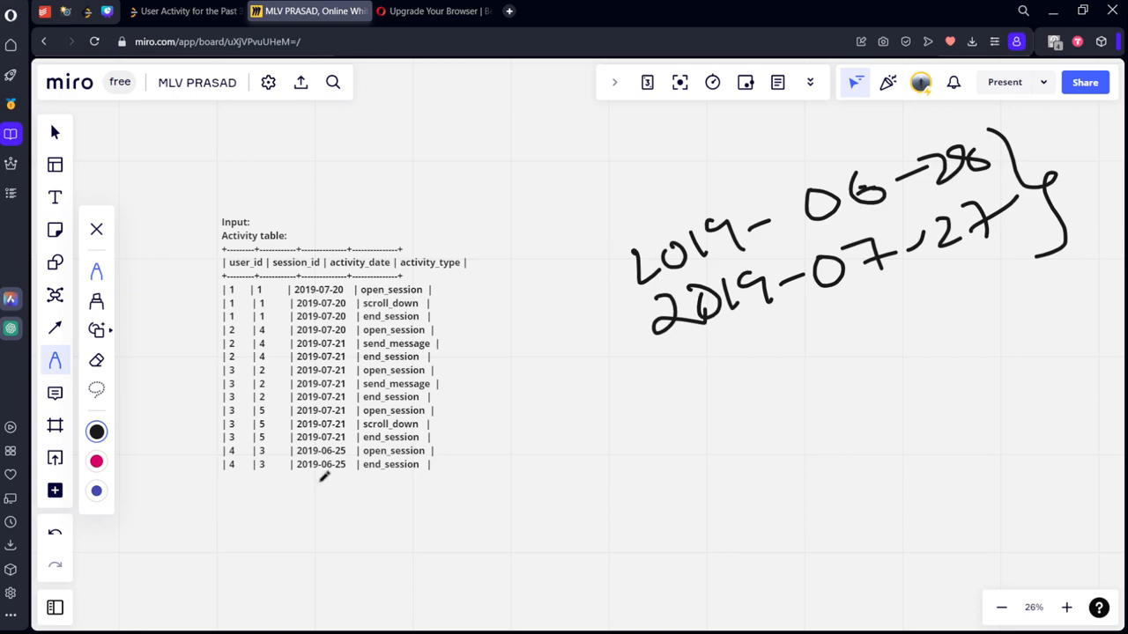
left_click_drag(225, 465, 449, 465)
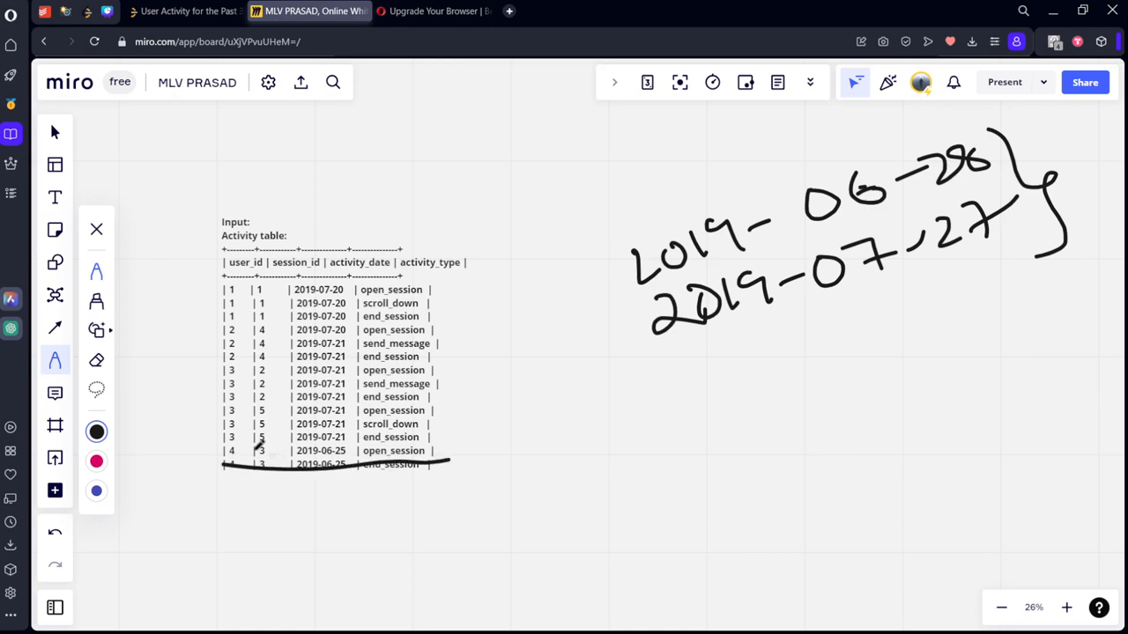
left_click_drag(226, 454, 455, 457)
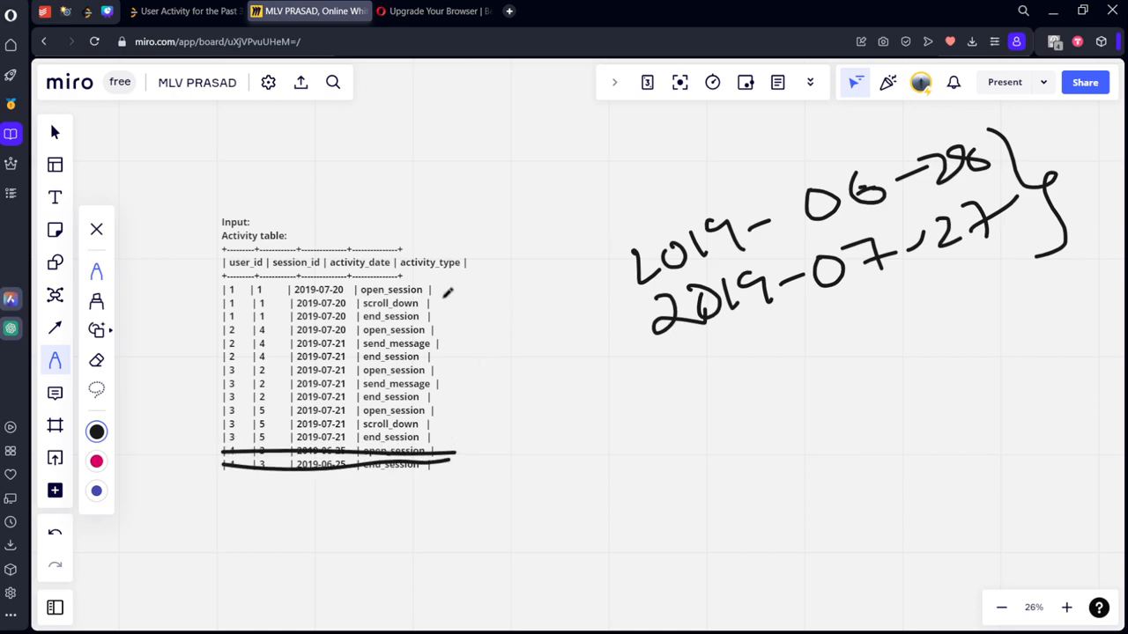
left_click_drag(455, 289, 479, 409)
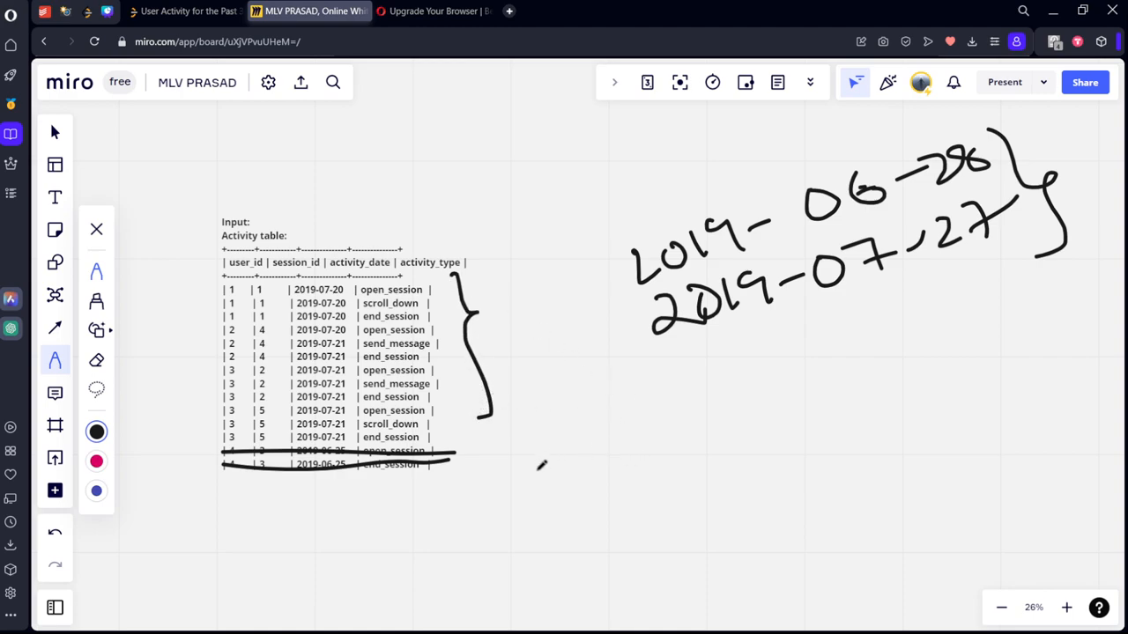
left_click_drag(532, 469, 702, 433)
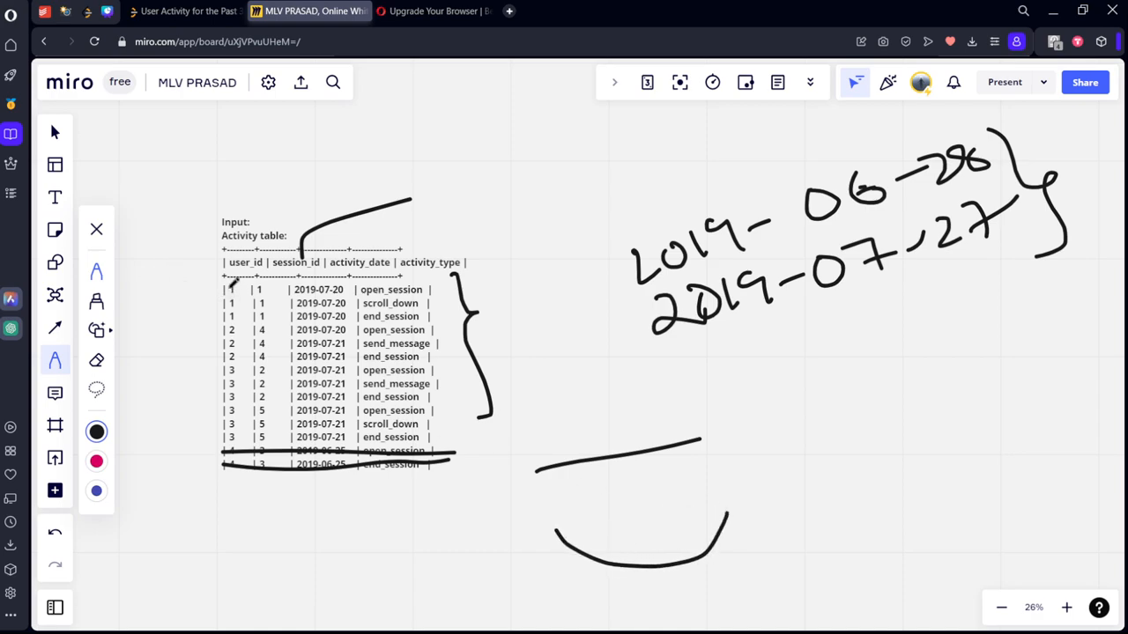
left_click_drag(233, 282, 233, 440)
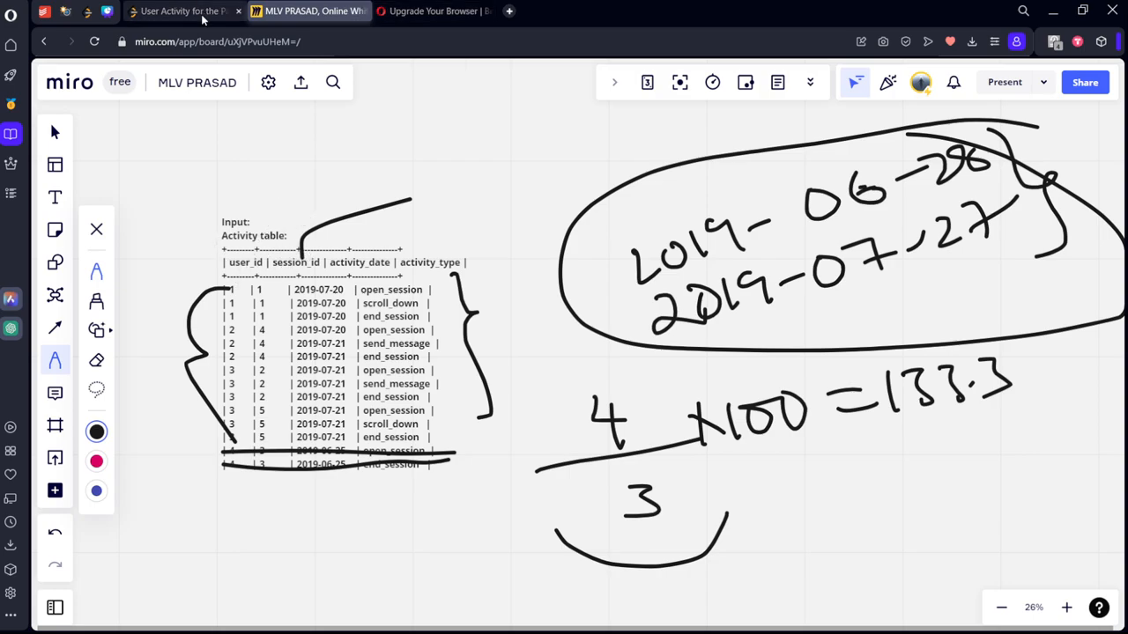
Write the FROM Activity clause in the query editor.
left_click(192, 14)
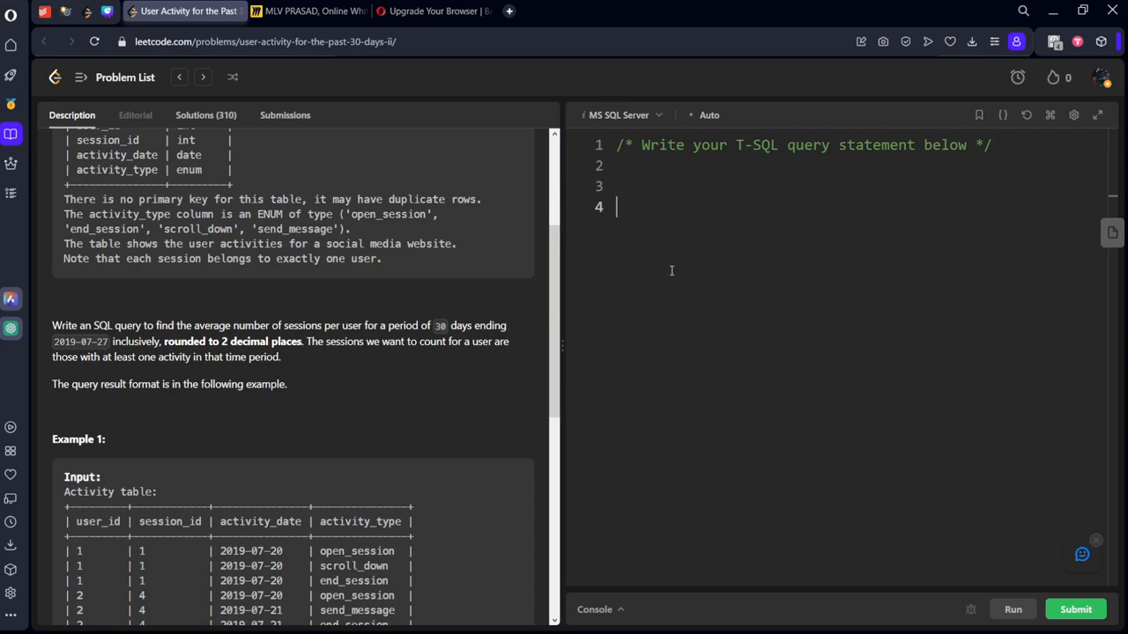
type("from")
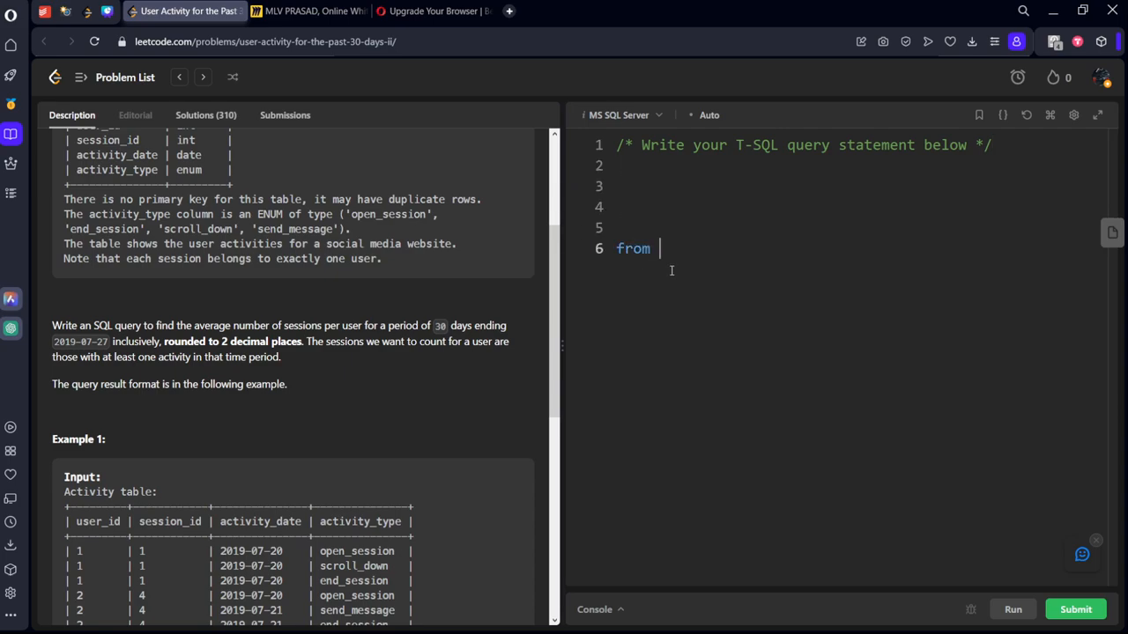
type("Activity")
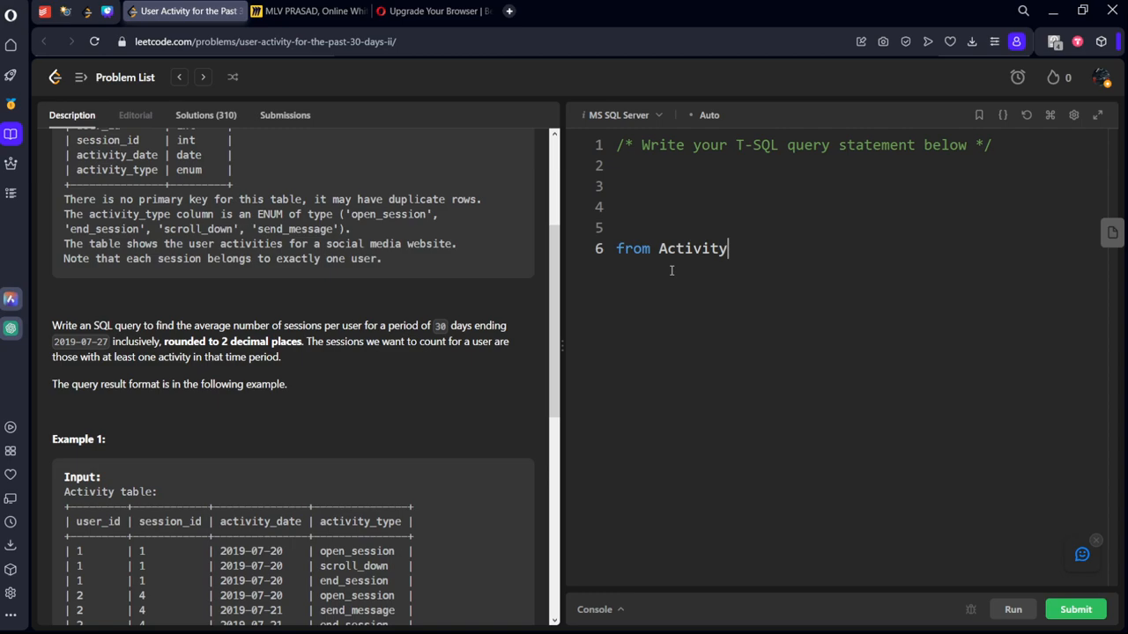
key("Enter")
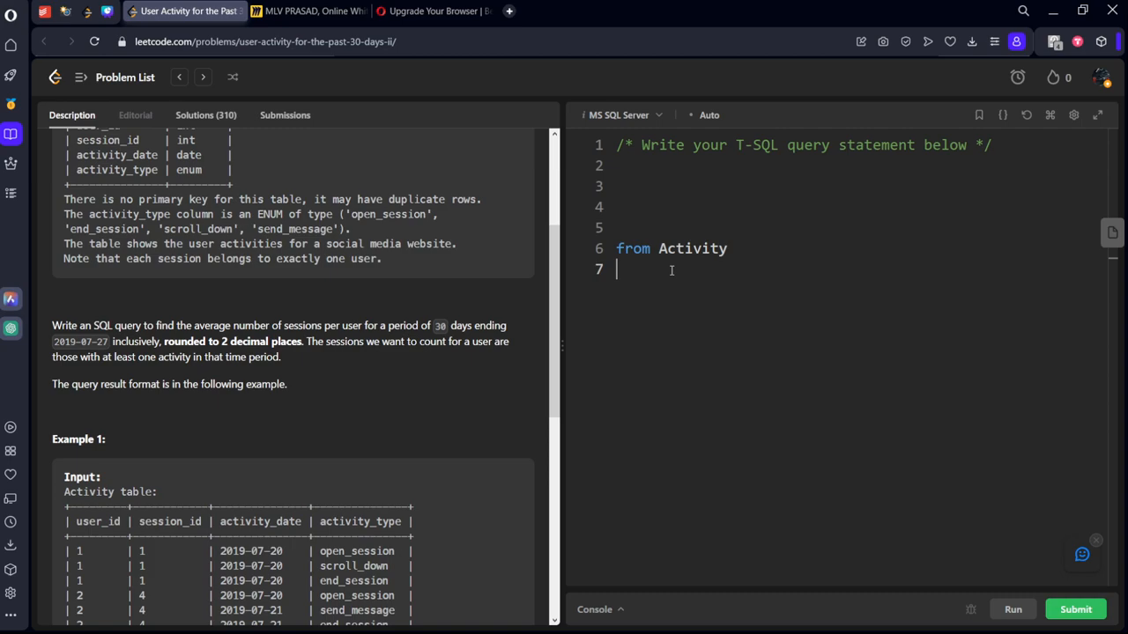
Filter activity_date between dateadd(-29,'2019-07-27') and '2019-07-27' in the WHERE clause.
type("whe")
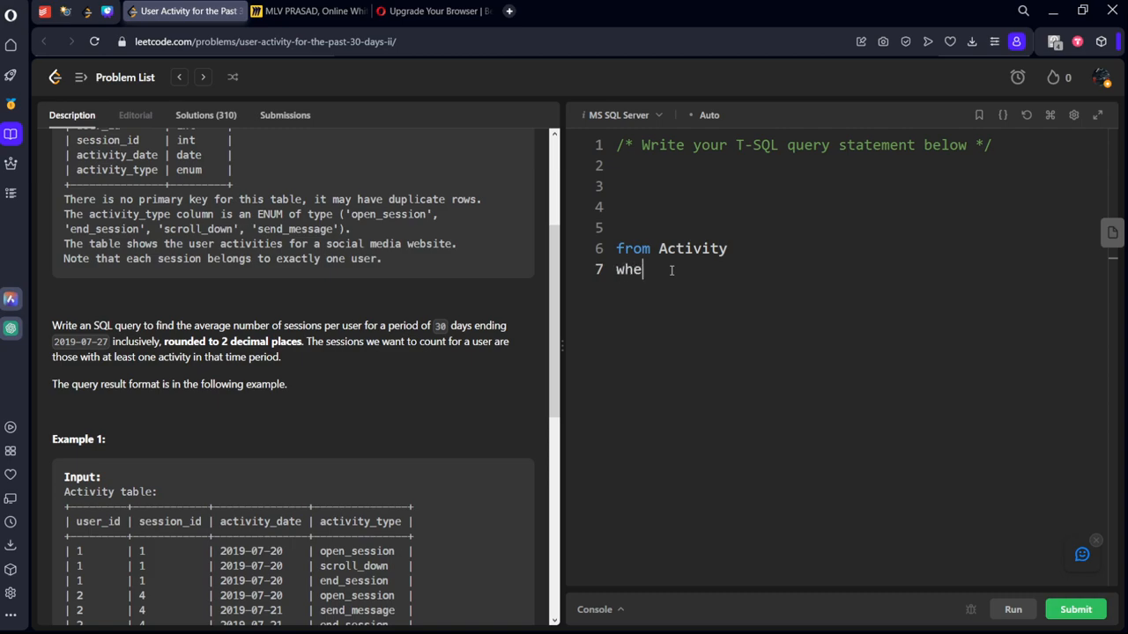
type("re activ")
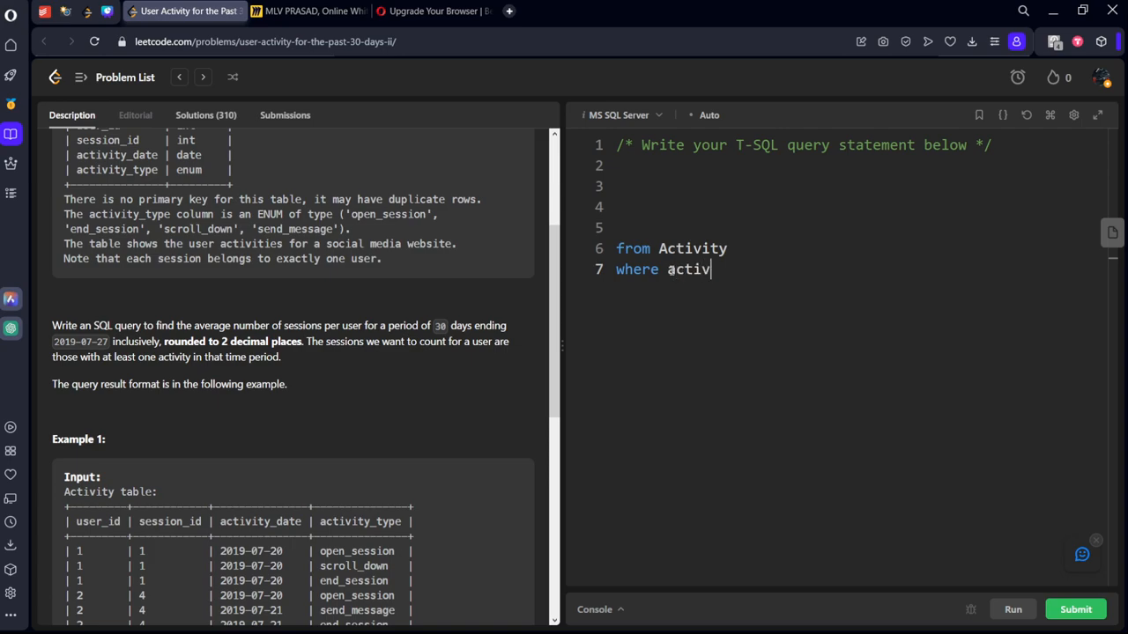
type("ity")
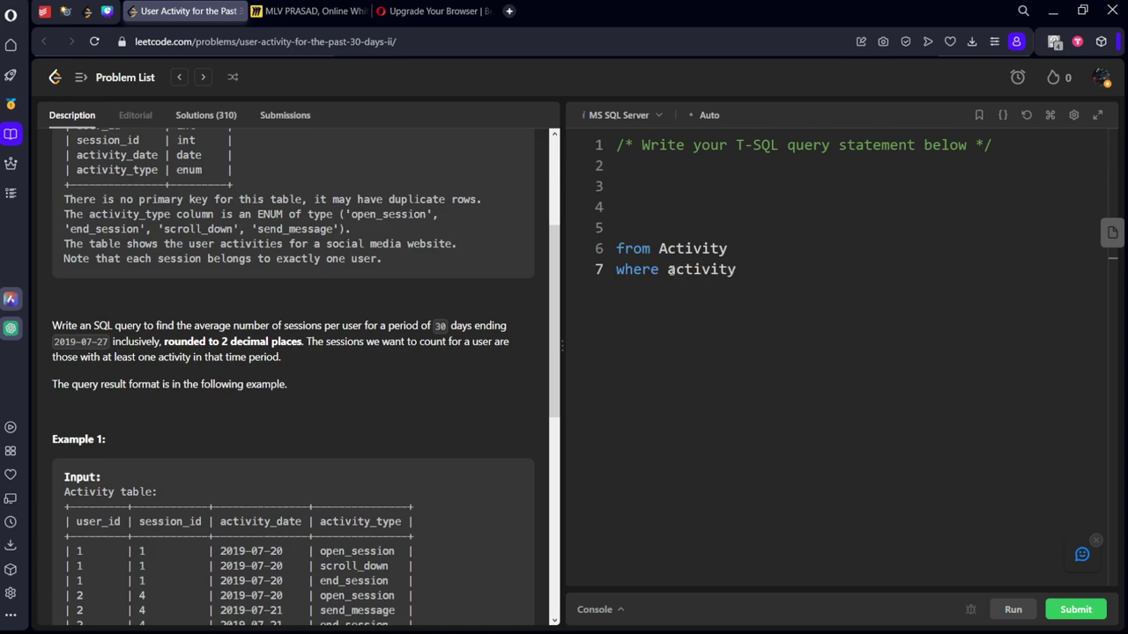
type("_date b")
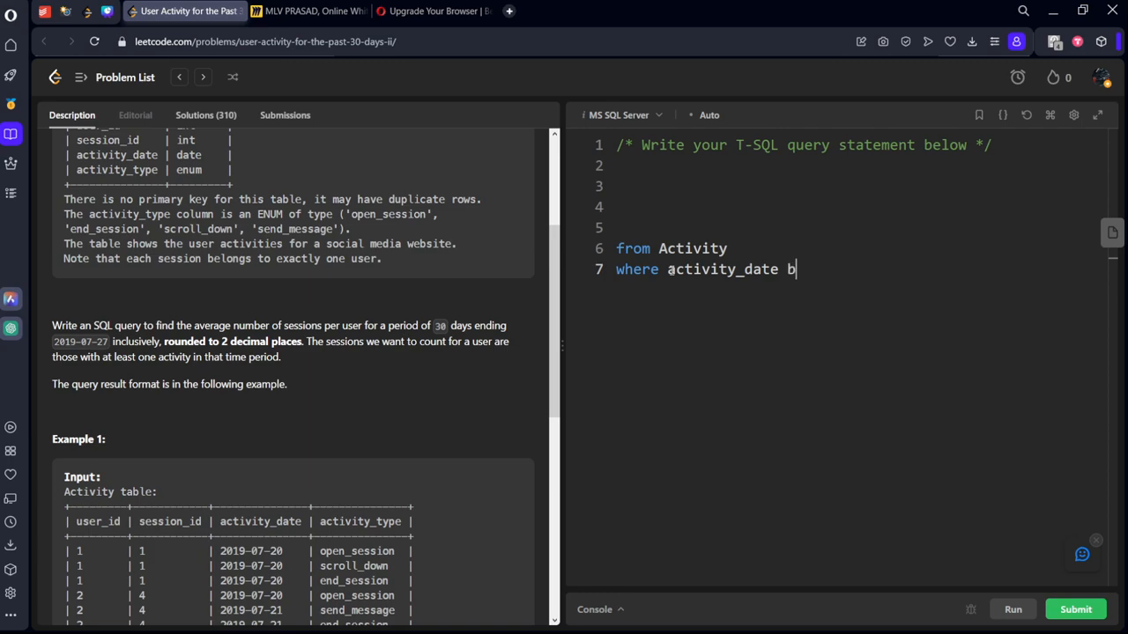
type("etween")
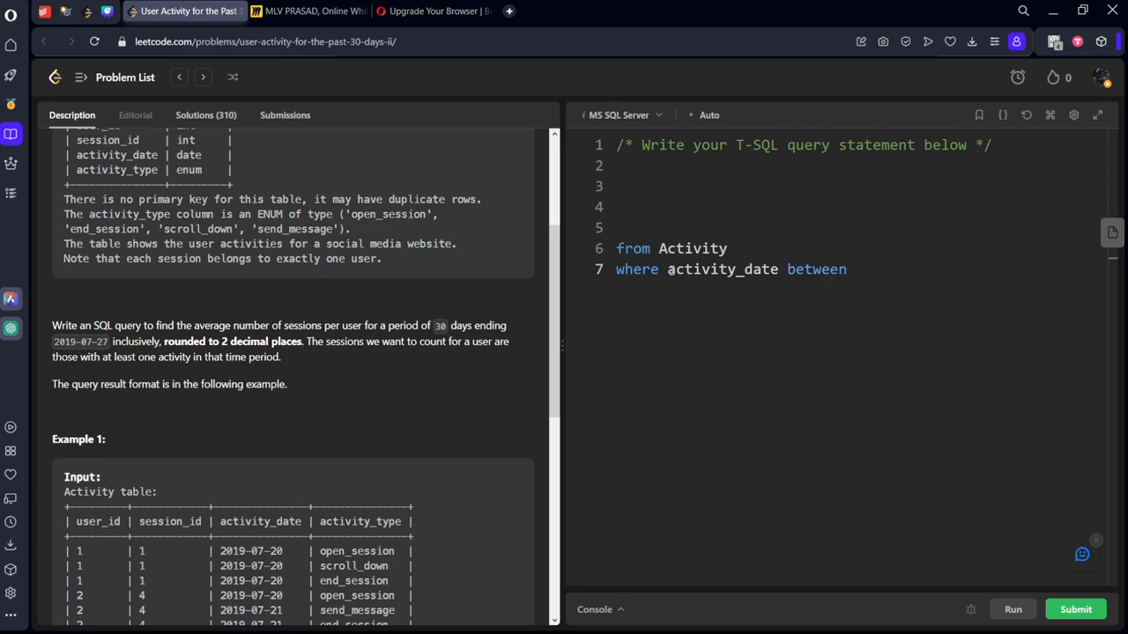
type("dateadd(")
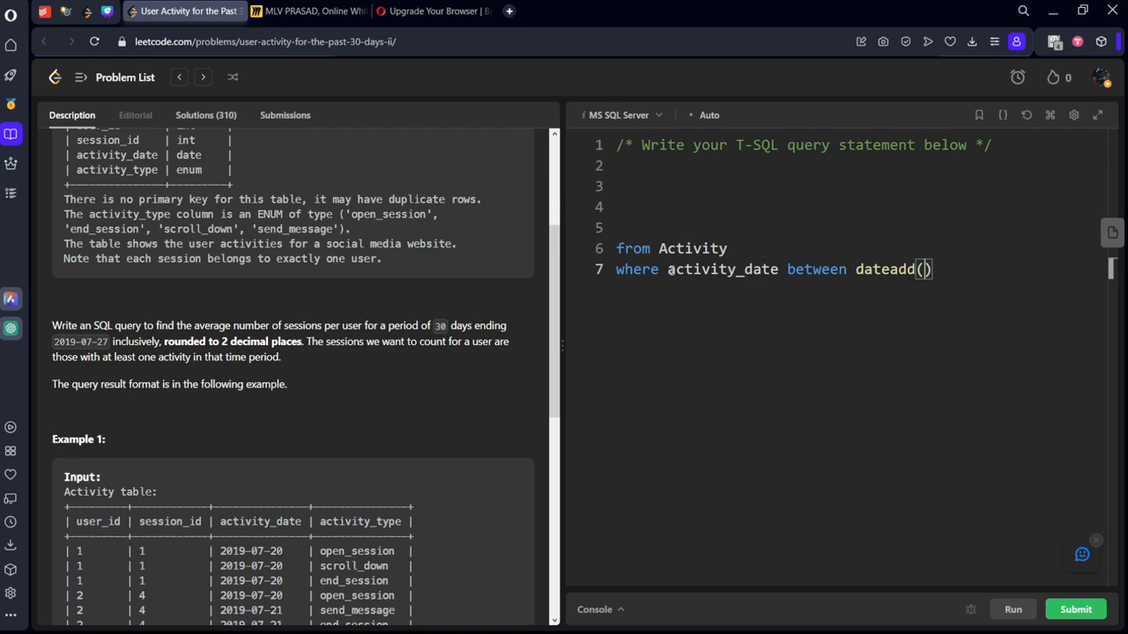
type("-29,'")
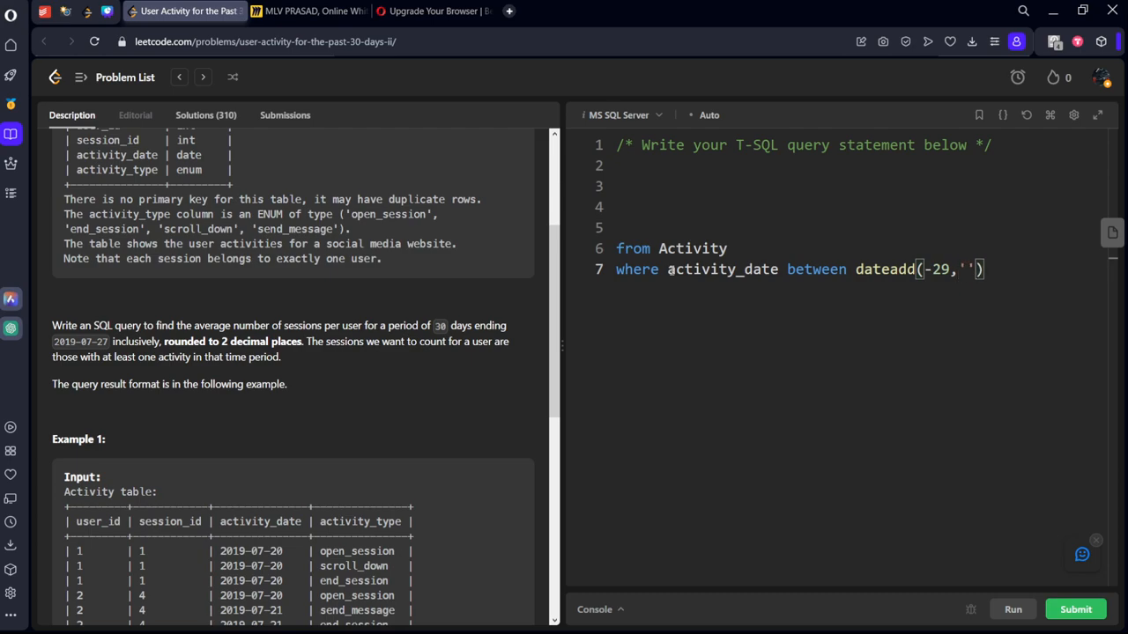
type("2")
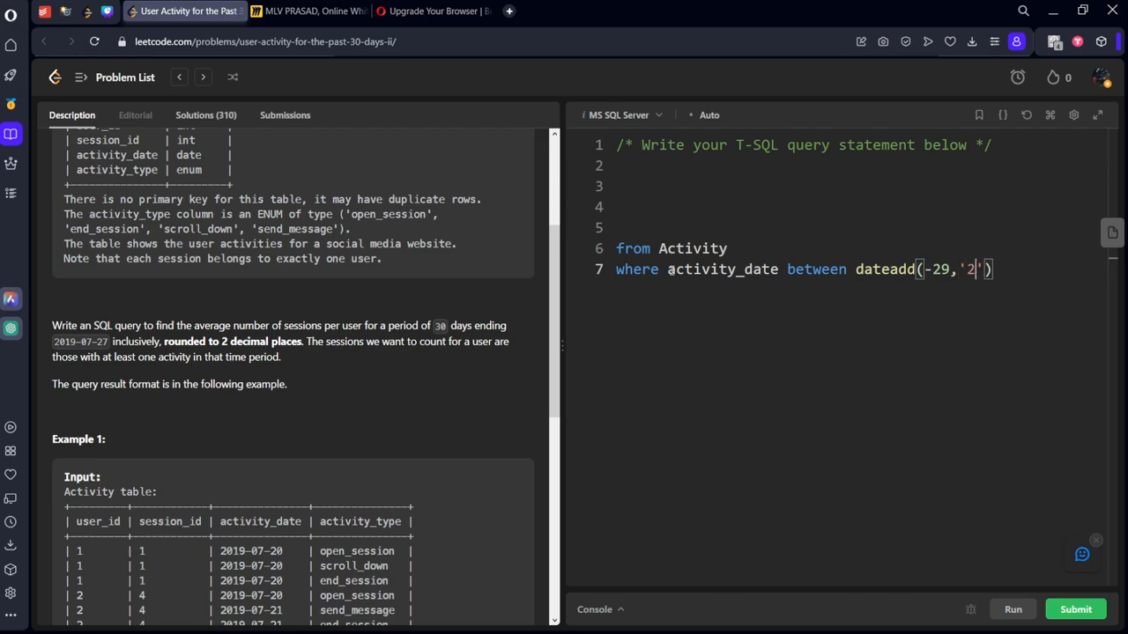
type("-")
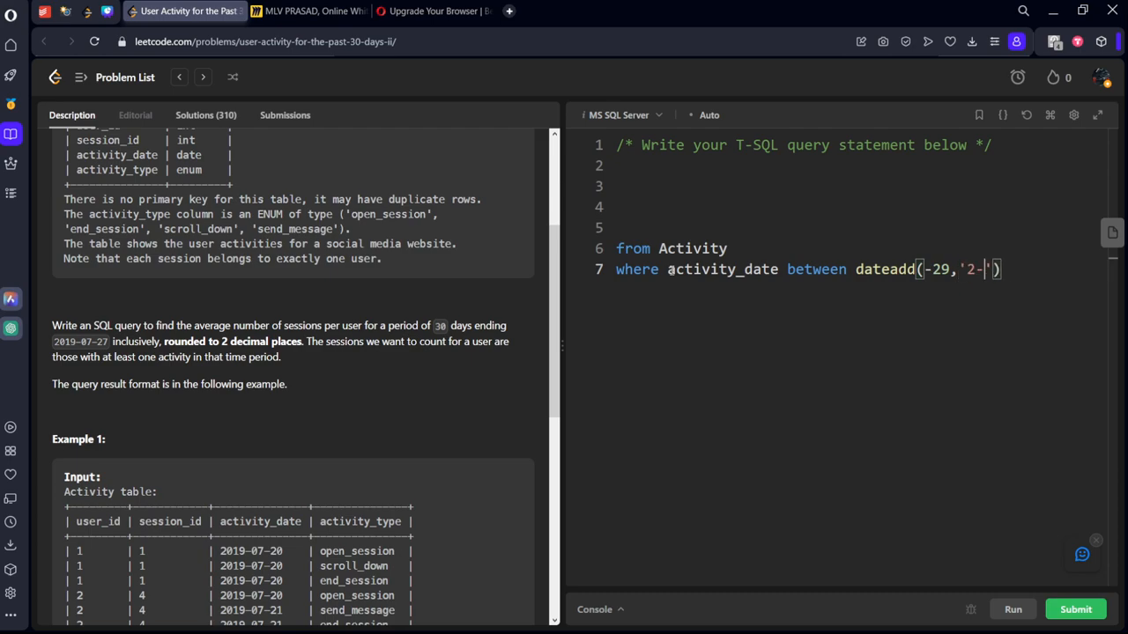
type("019")
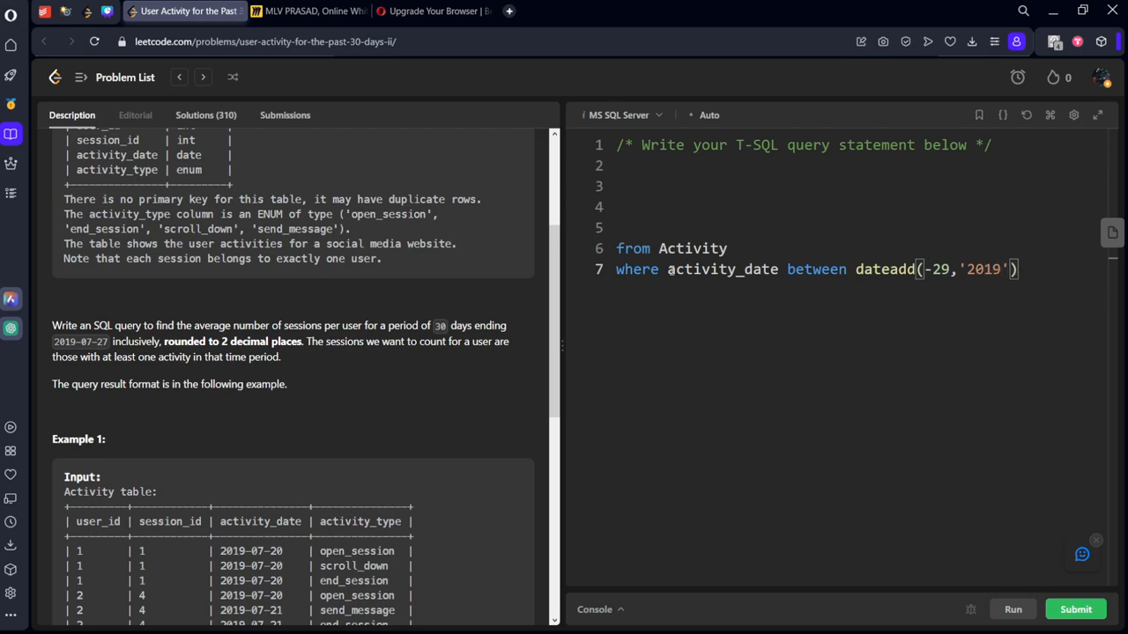
type("-07")
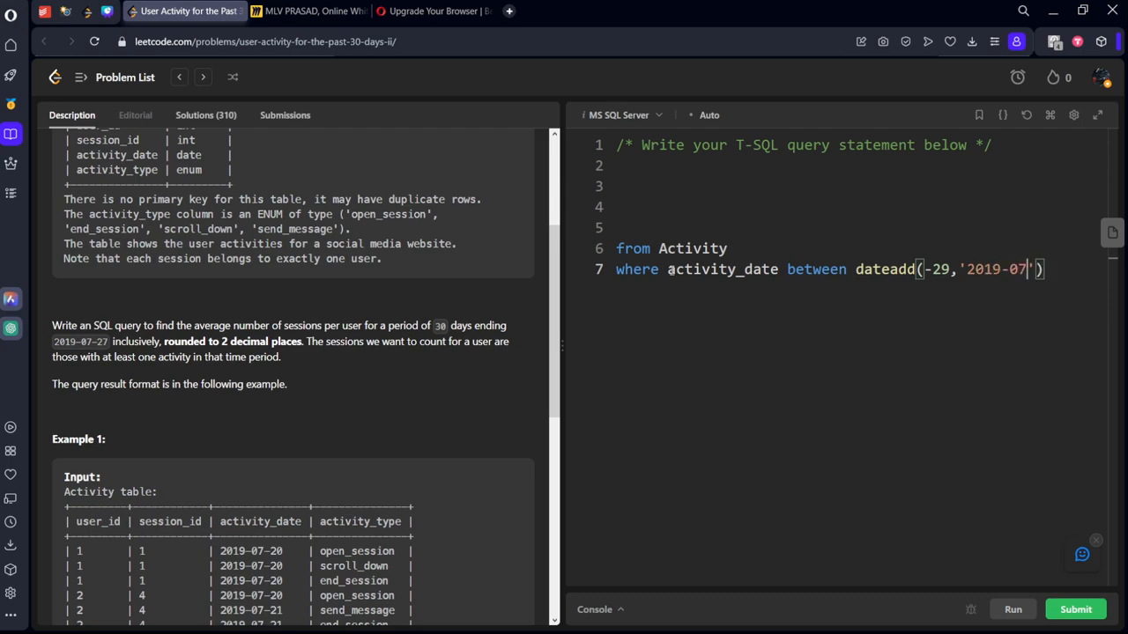
type("-27")
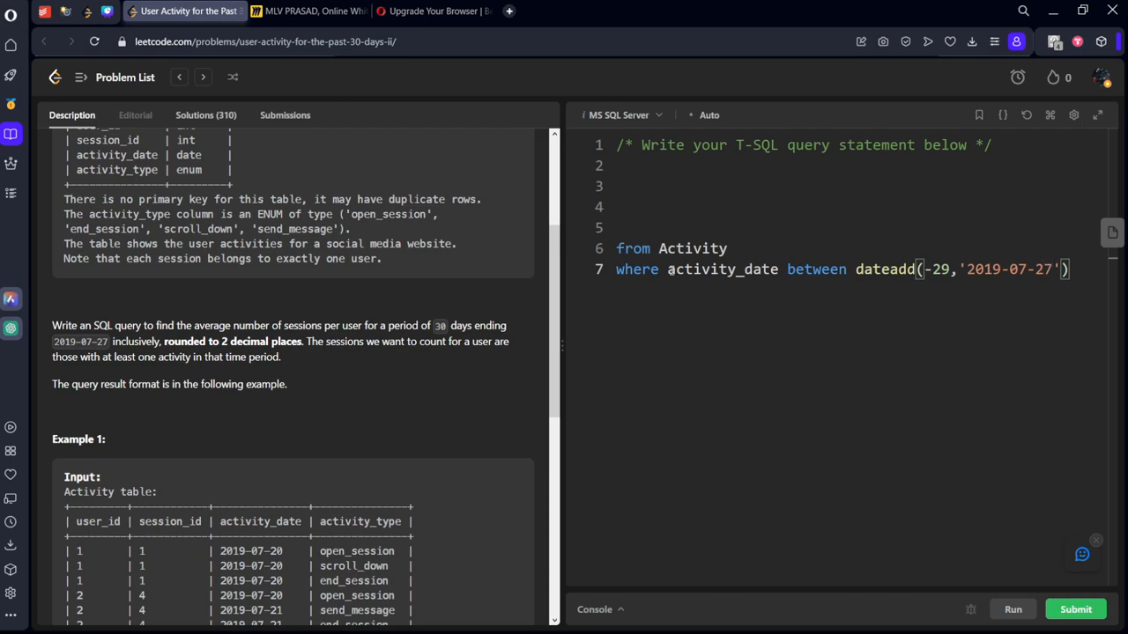
type("a")
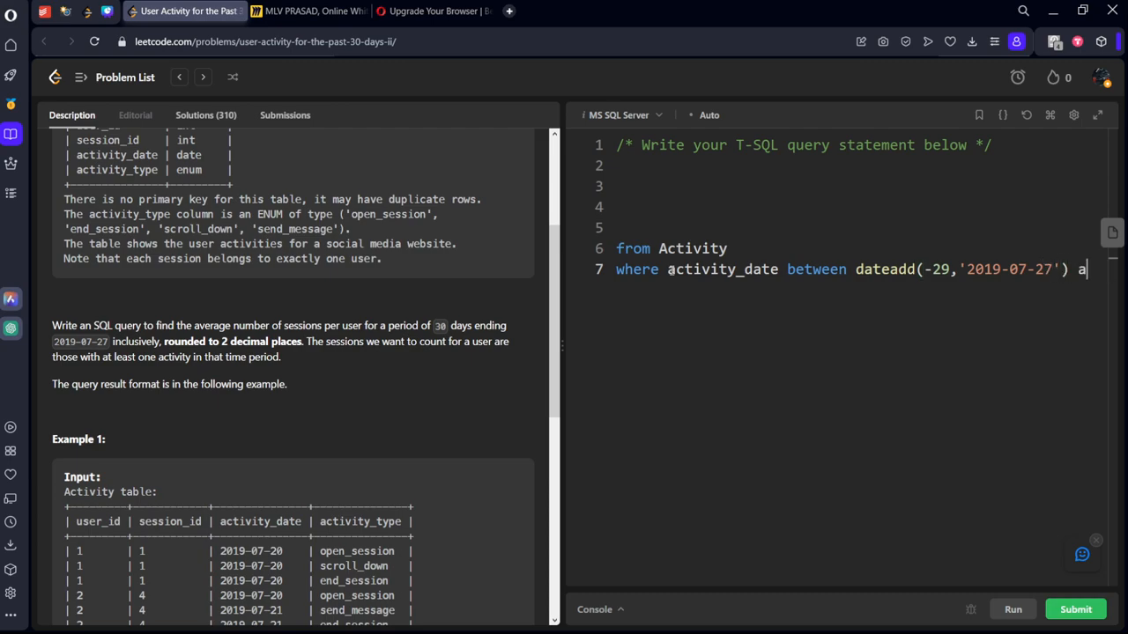
type("and ''")
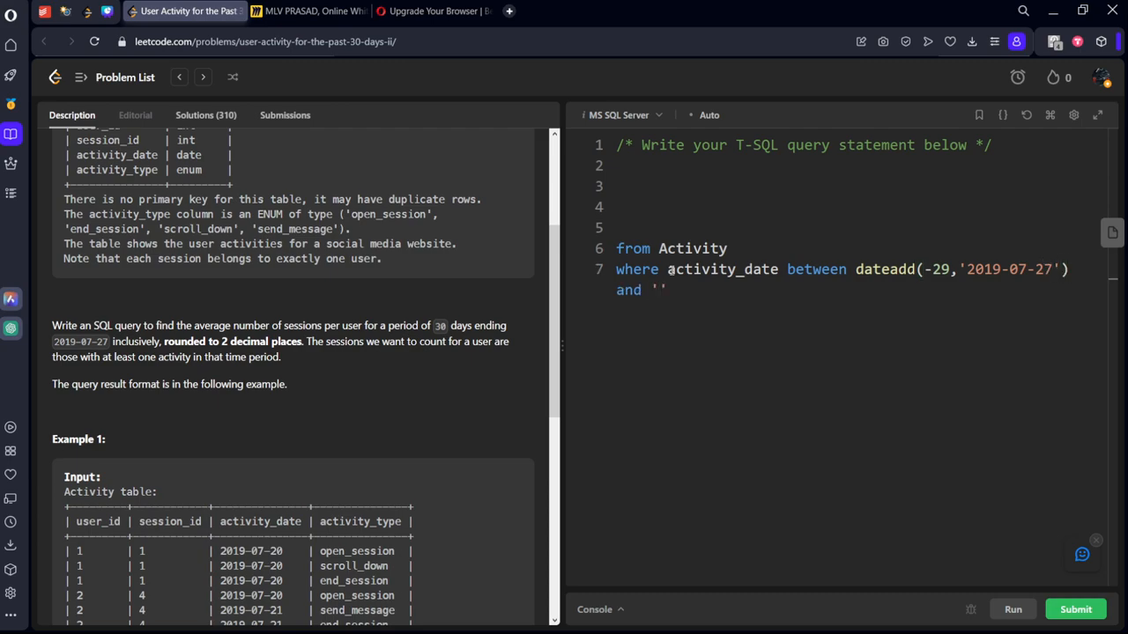
type("2019-")
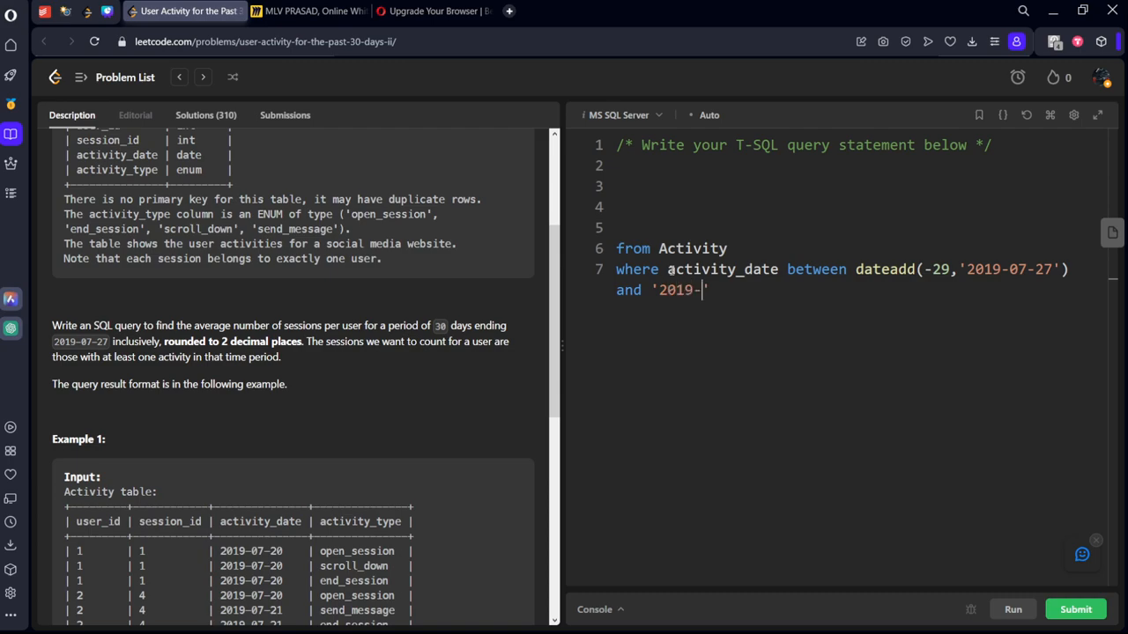
type("07-2")
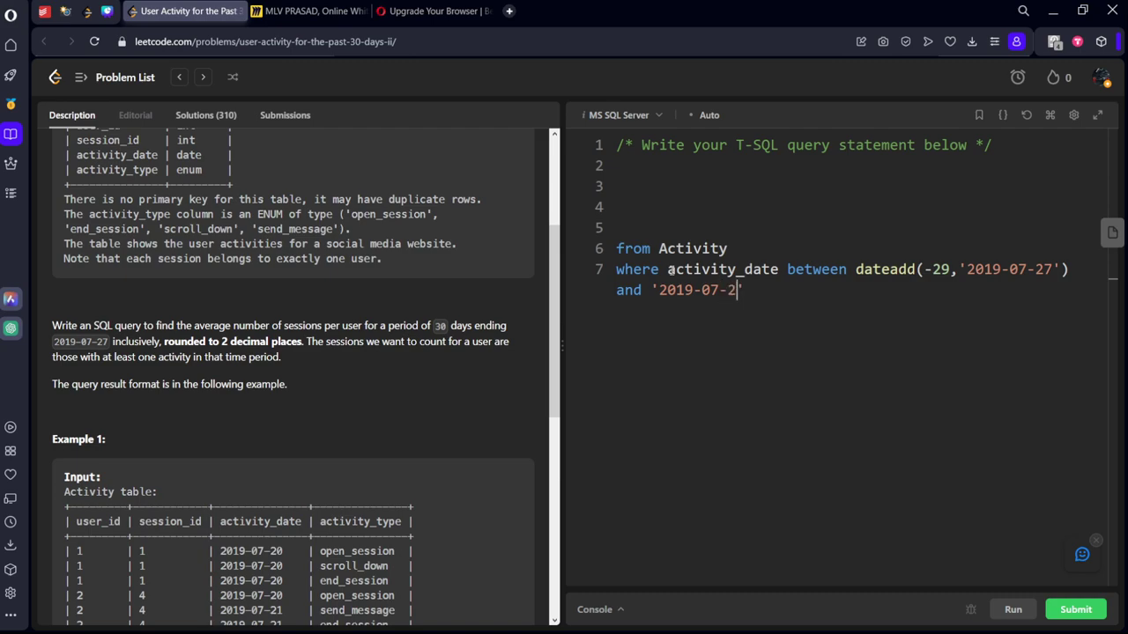
type("7'")
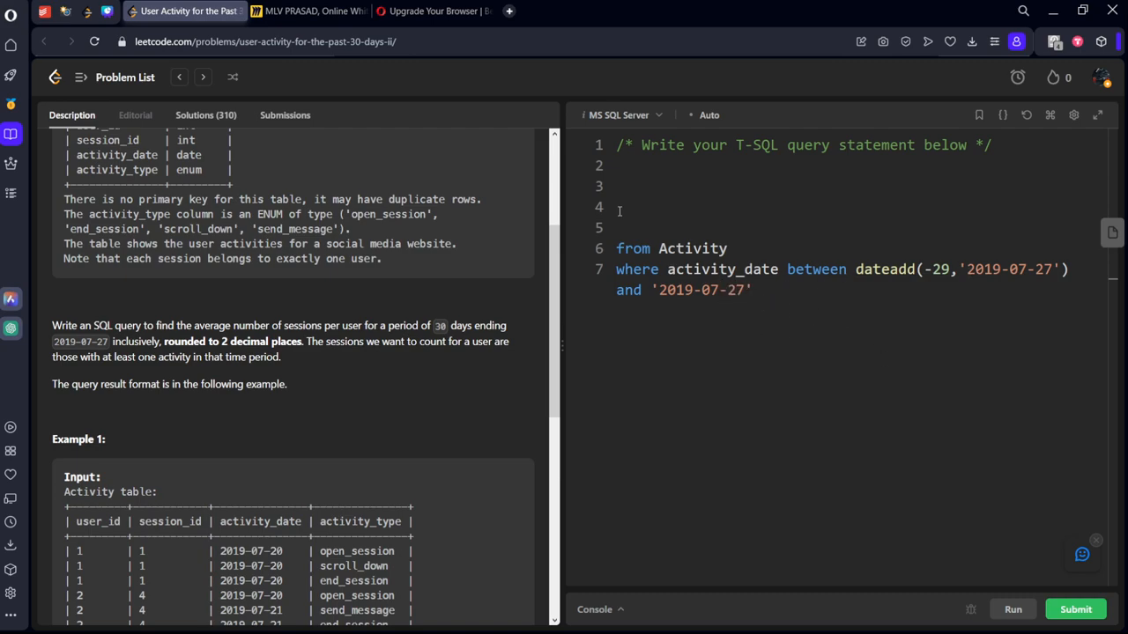
Select count(distinct session_id) followed by the division slash.
type("select")
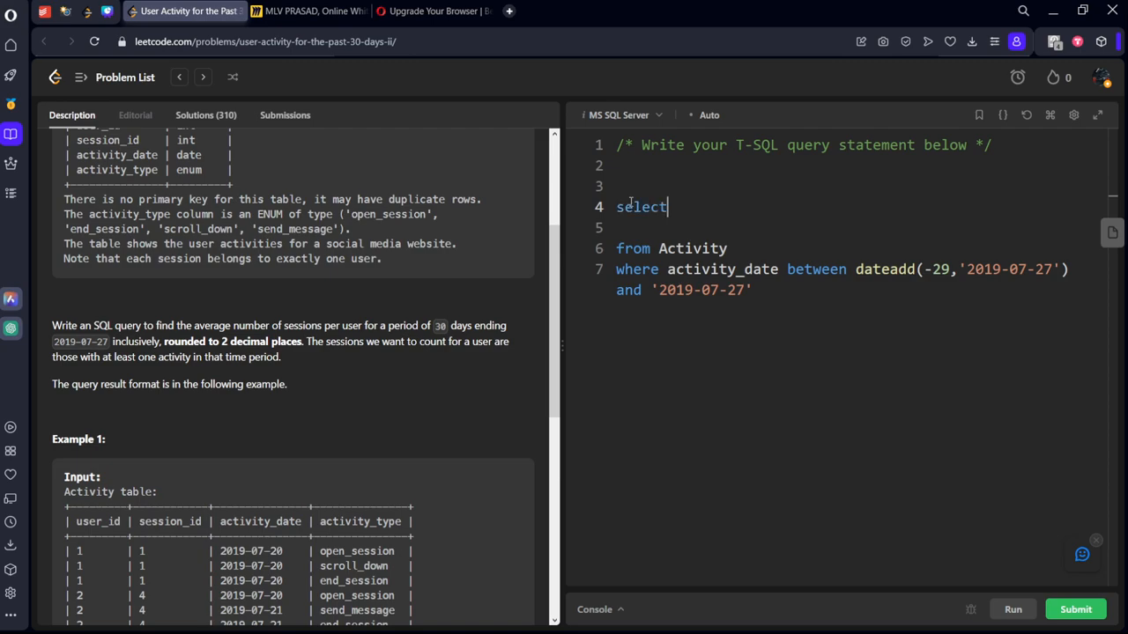
scroll("down", 3)
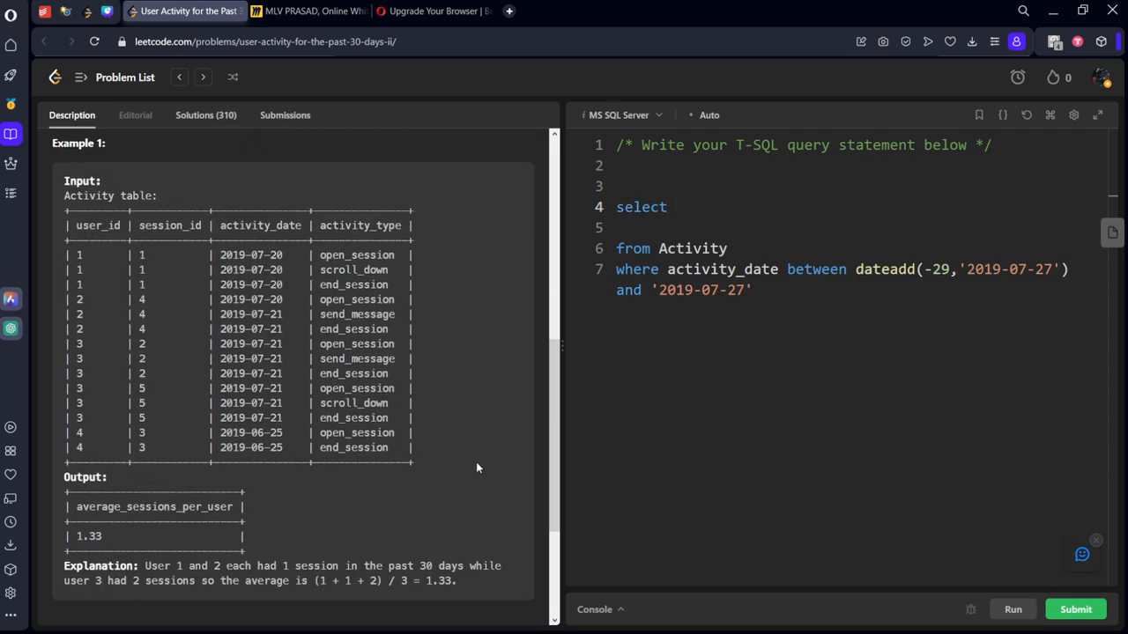
left_click(701, 211)
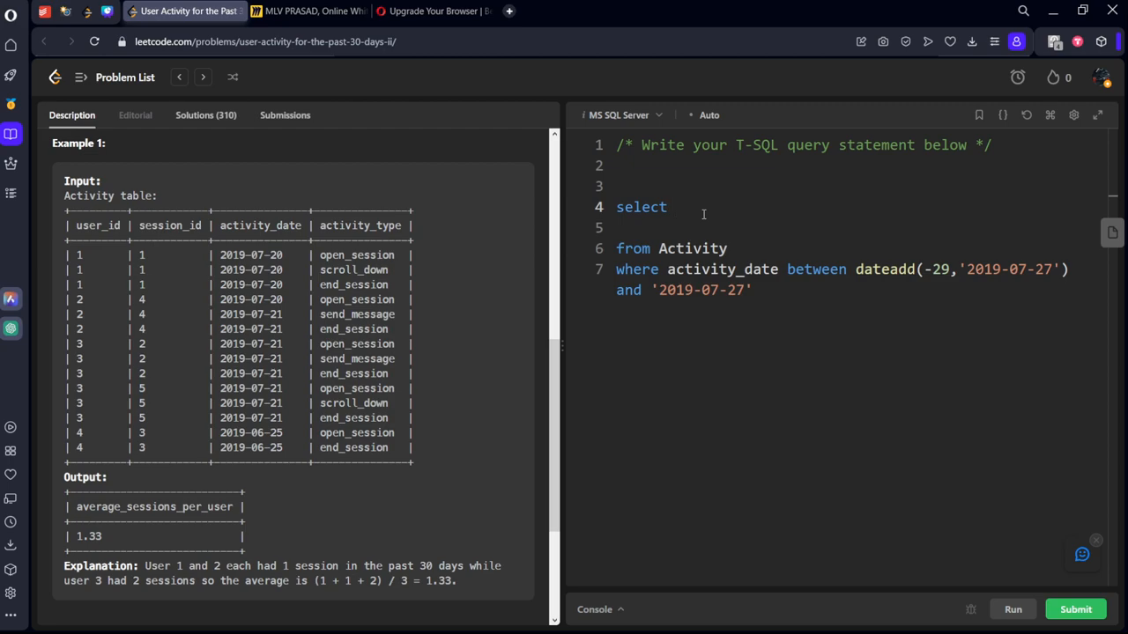
type("count")
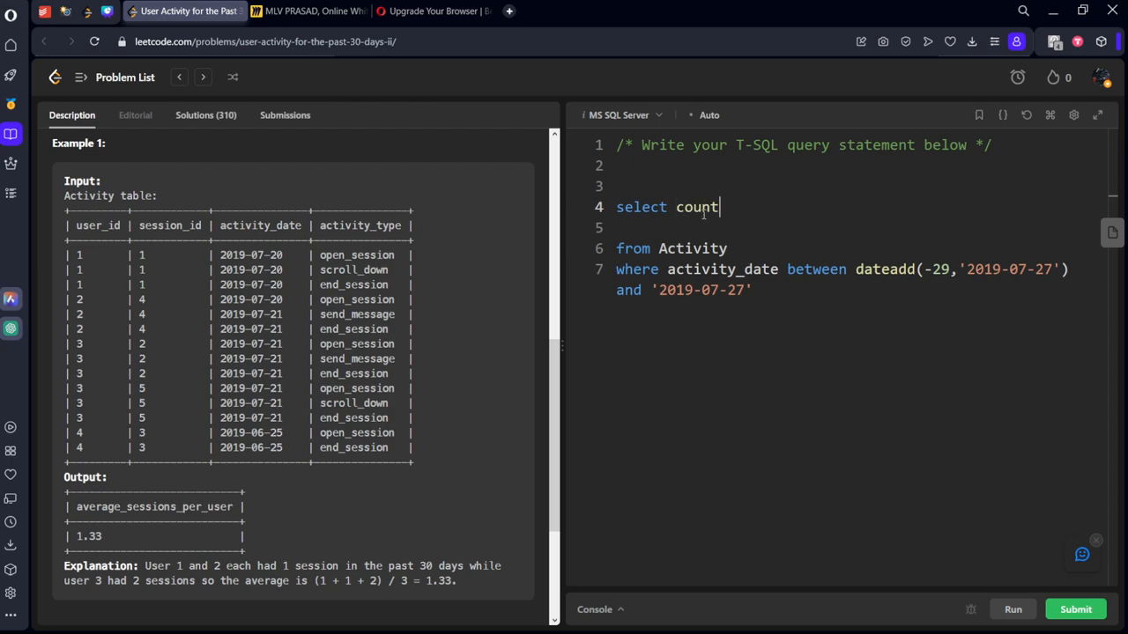
type("(d")
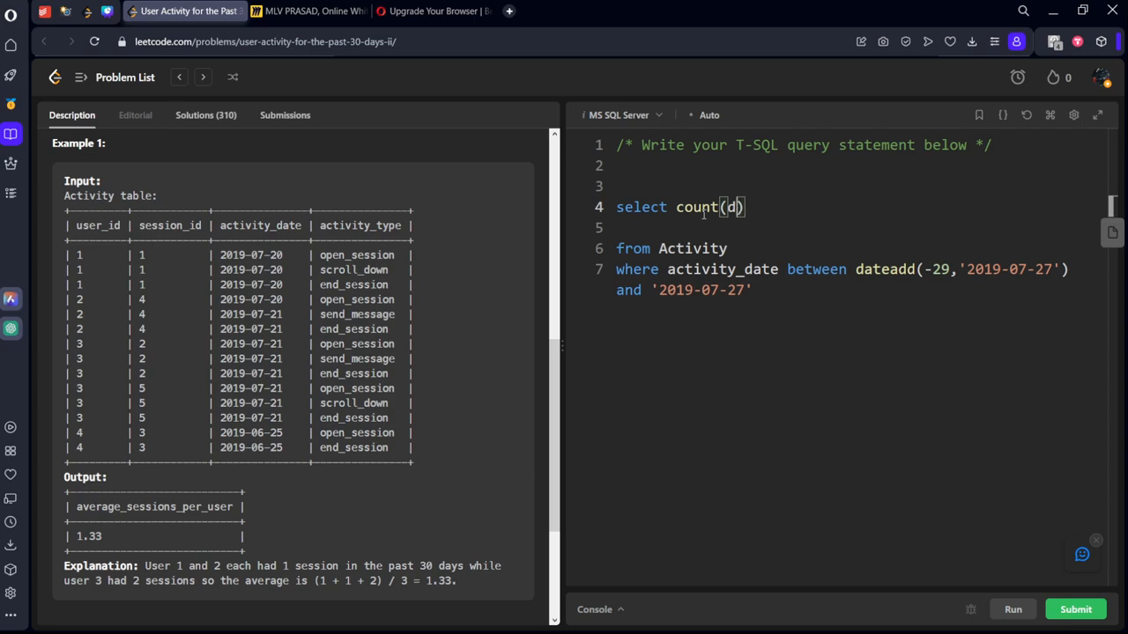
type("ist")
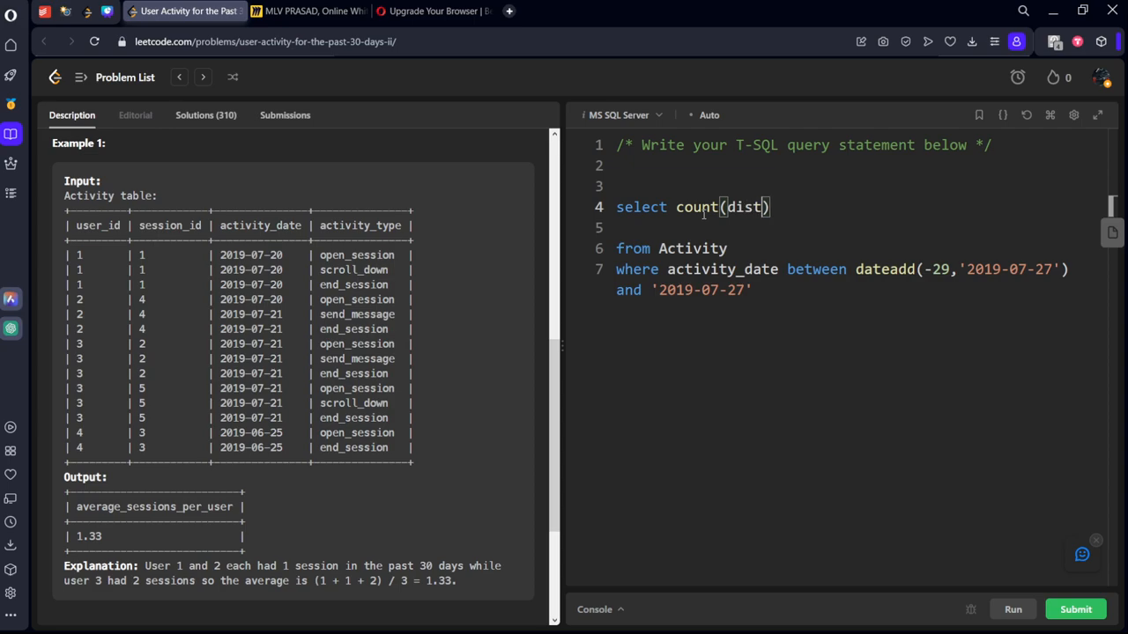
type("inct")
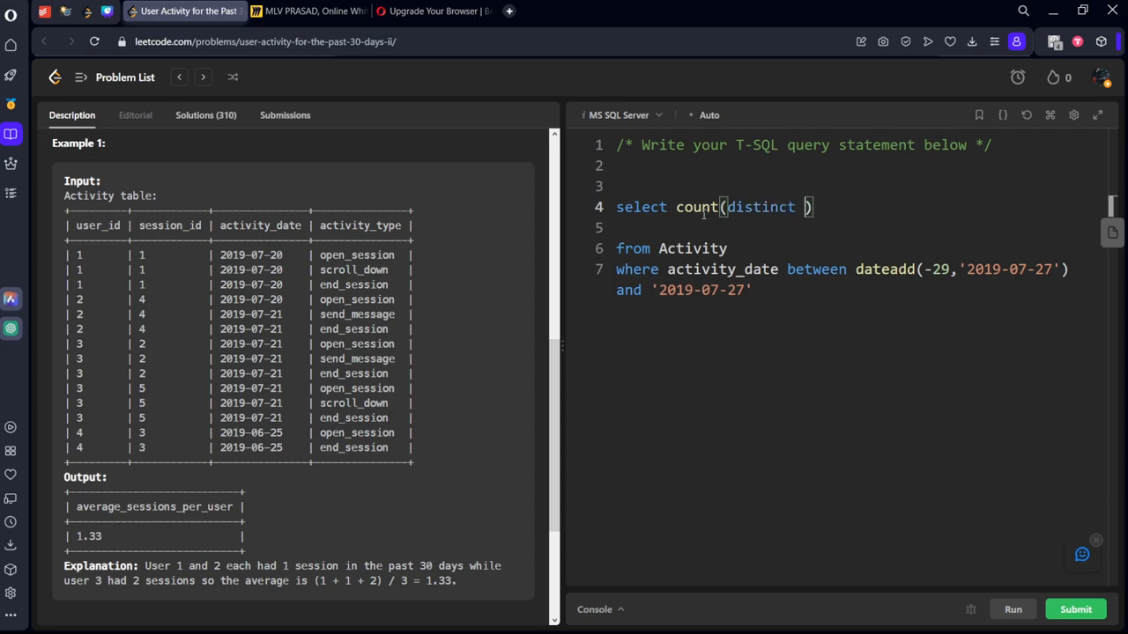
type("session")
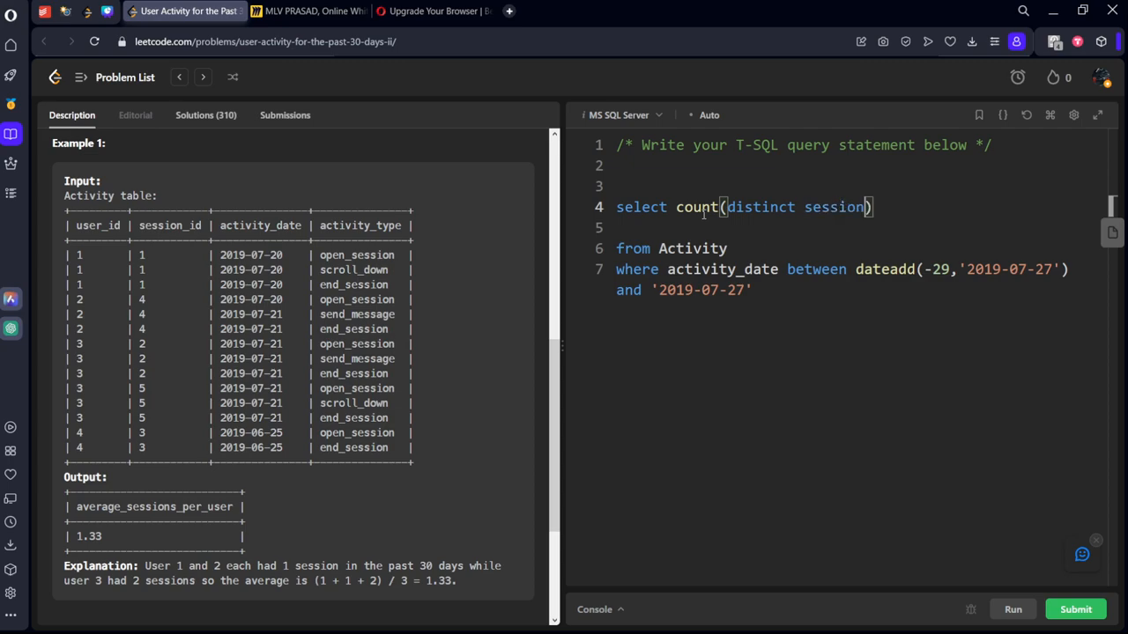
type("_id")
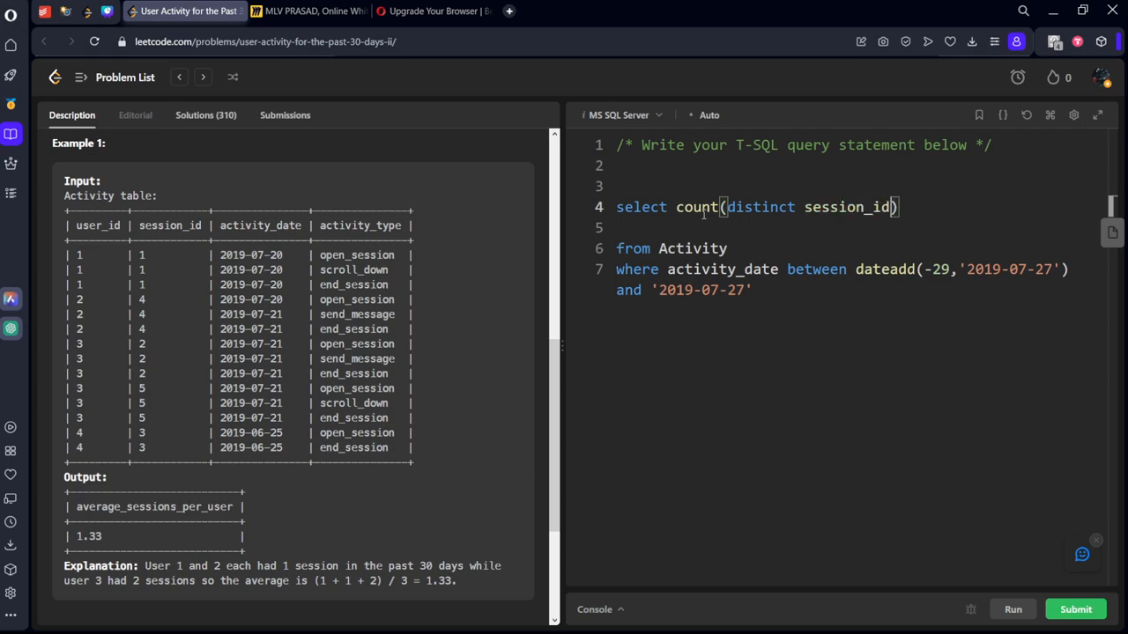
type("\" \"")
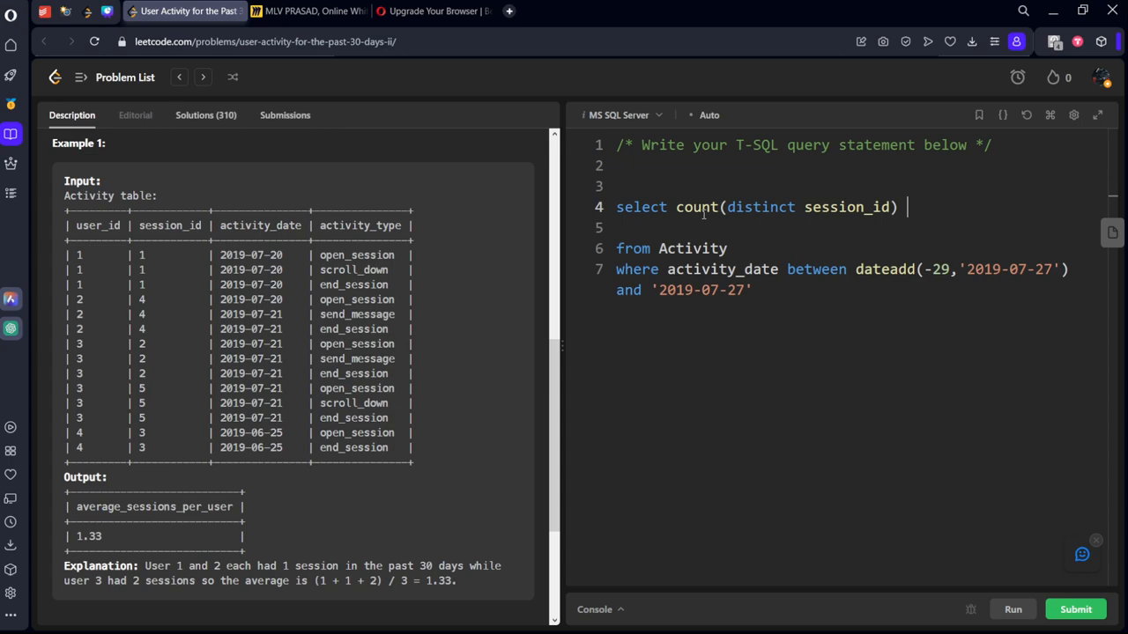
type("/")
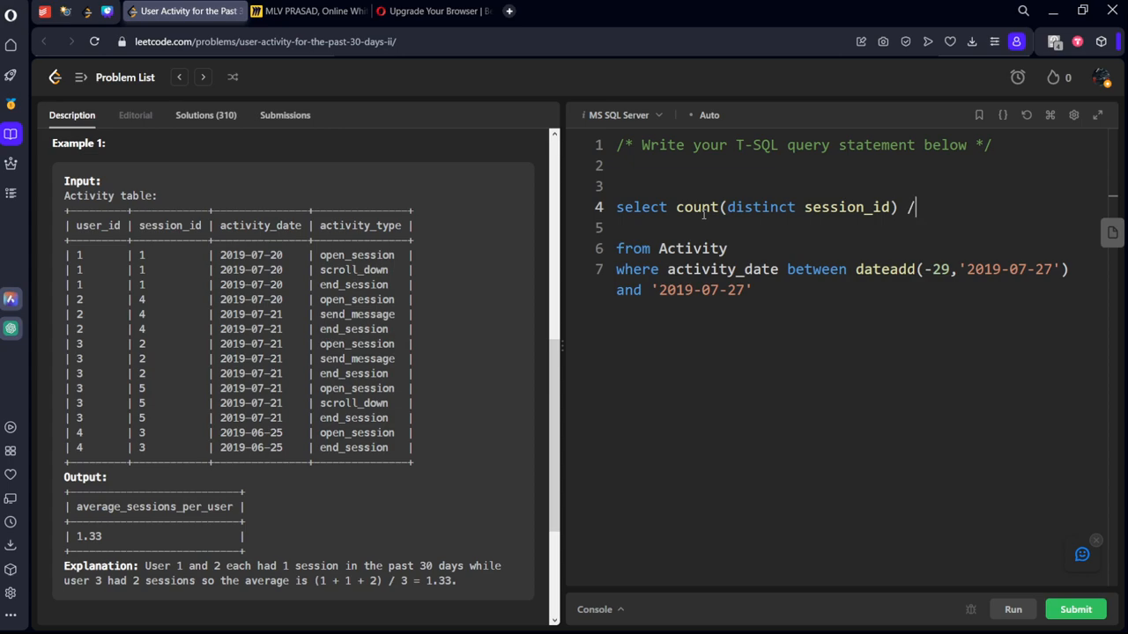
Divide by count(distinct user_id) aliased as average_sessions_per_user and scale the numerator by *100.0.
type("user")
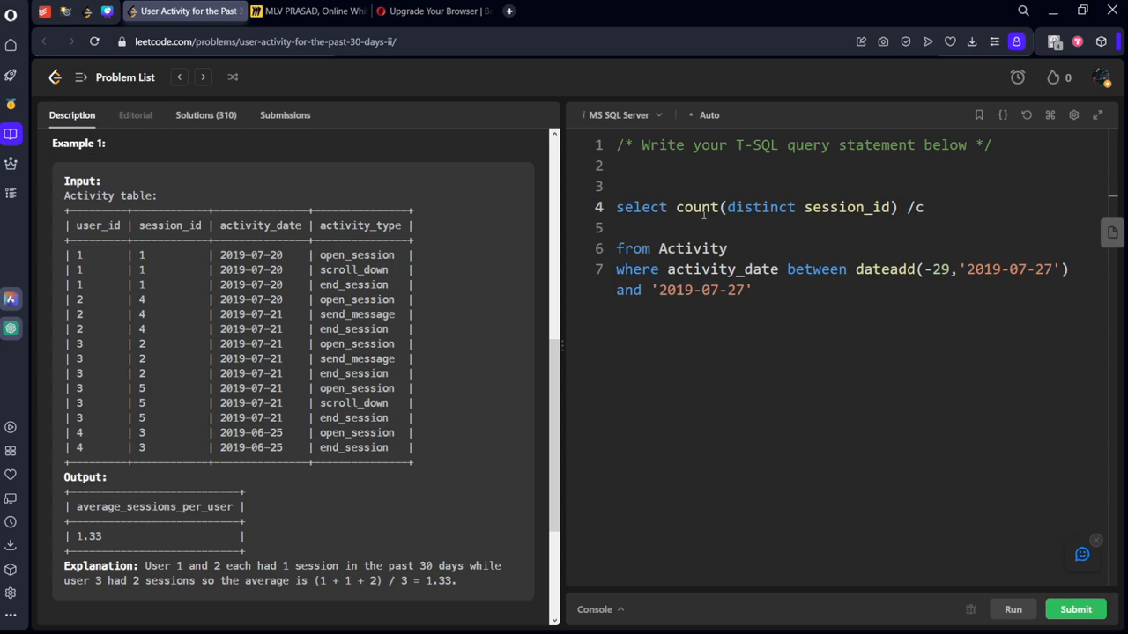
type("ount(di")
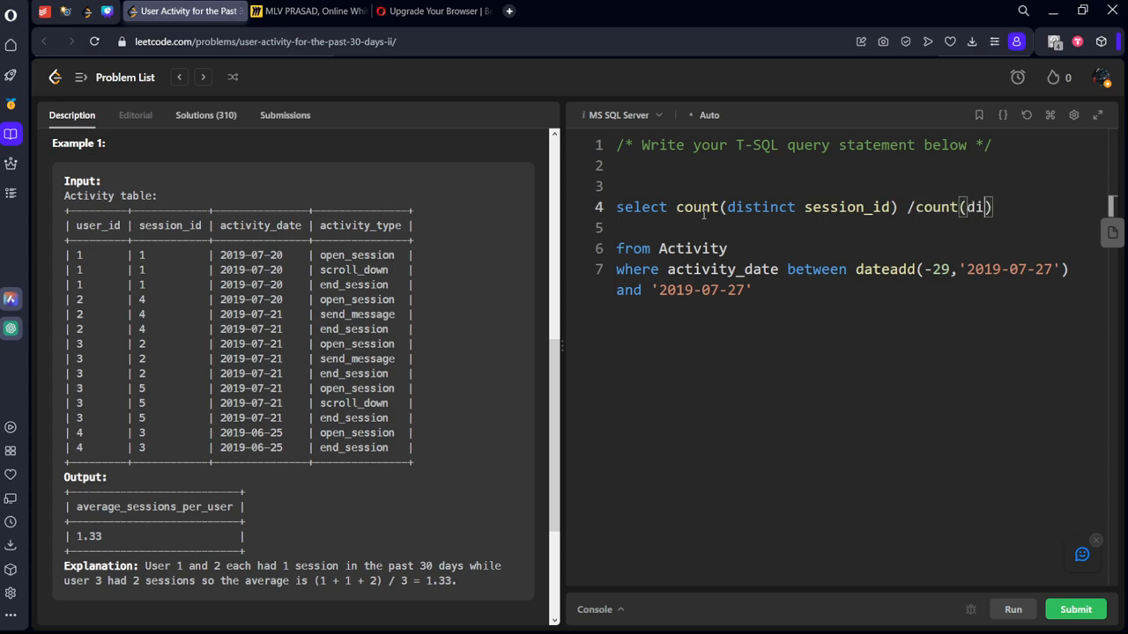
type("stinct")
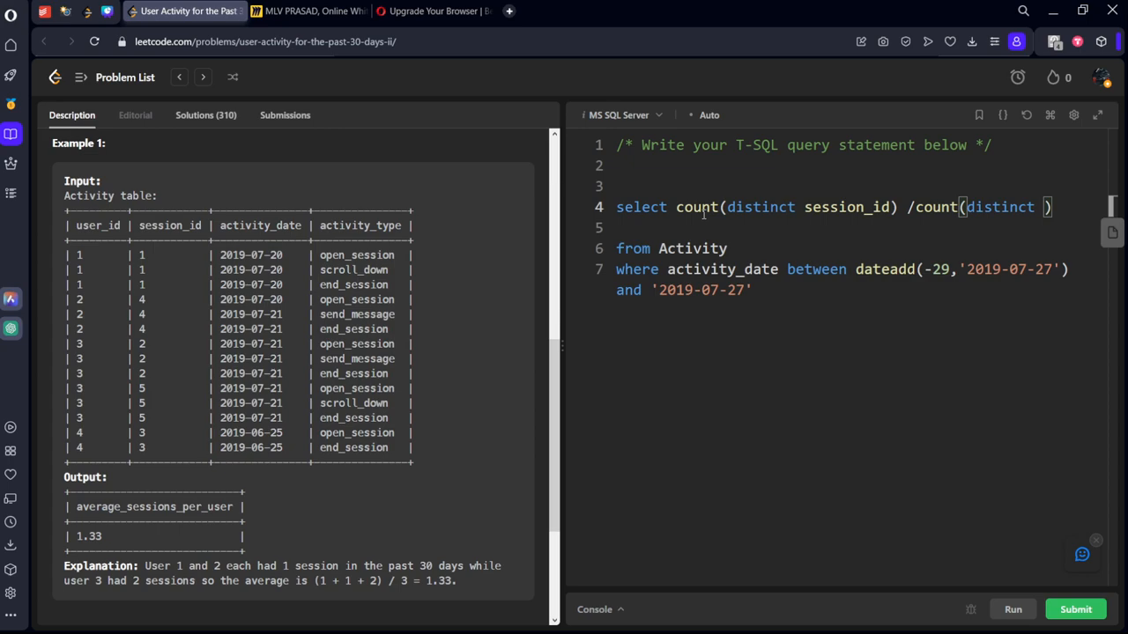
type("user_id")
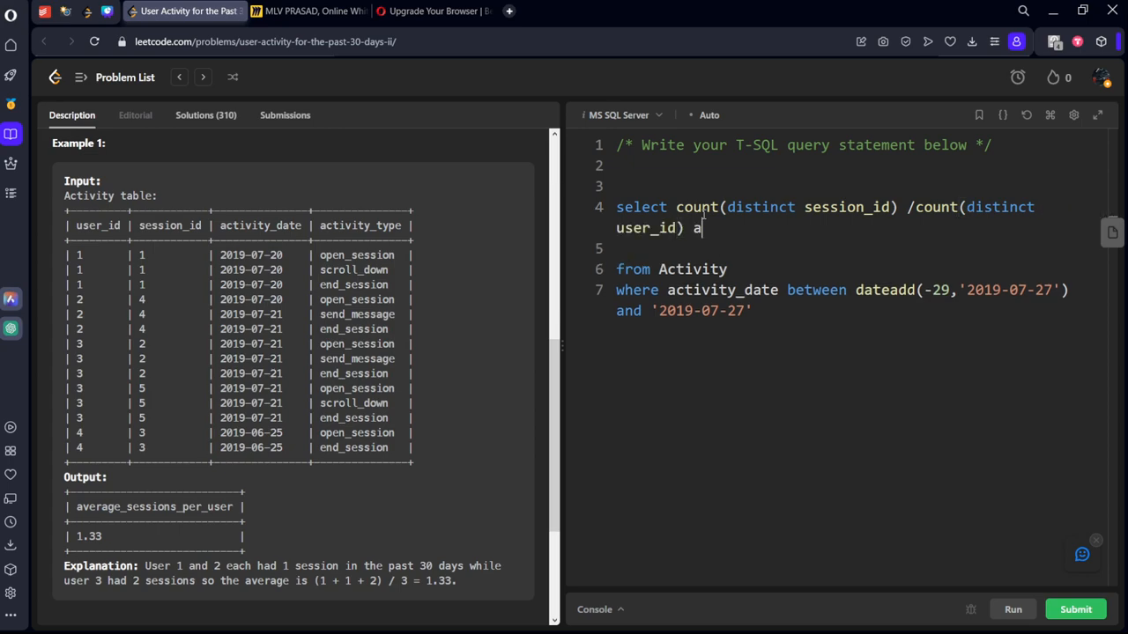
type("s avergae")
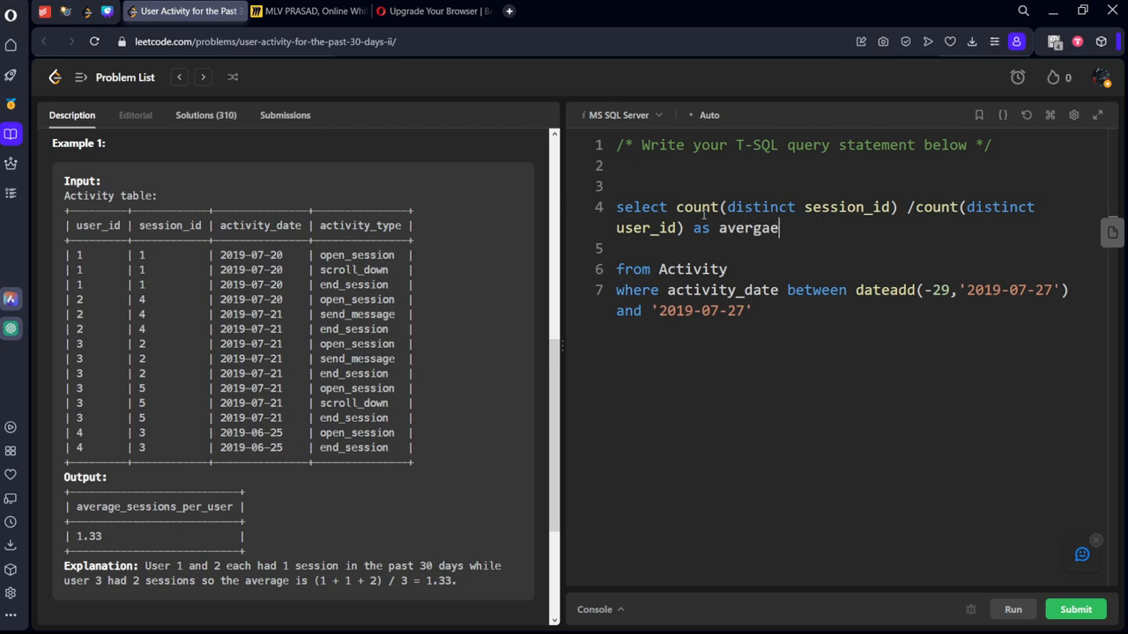
key("Backspace")
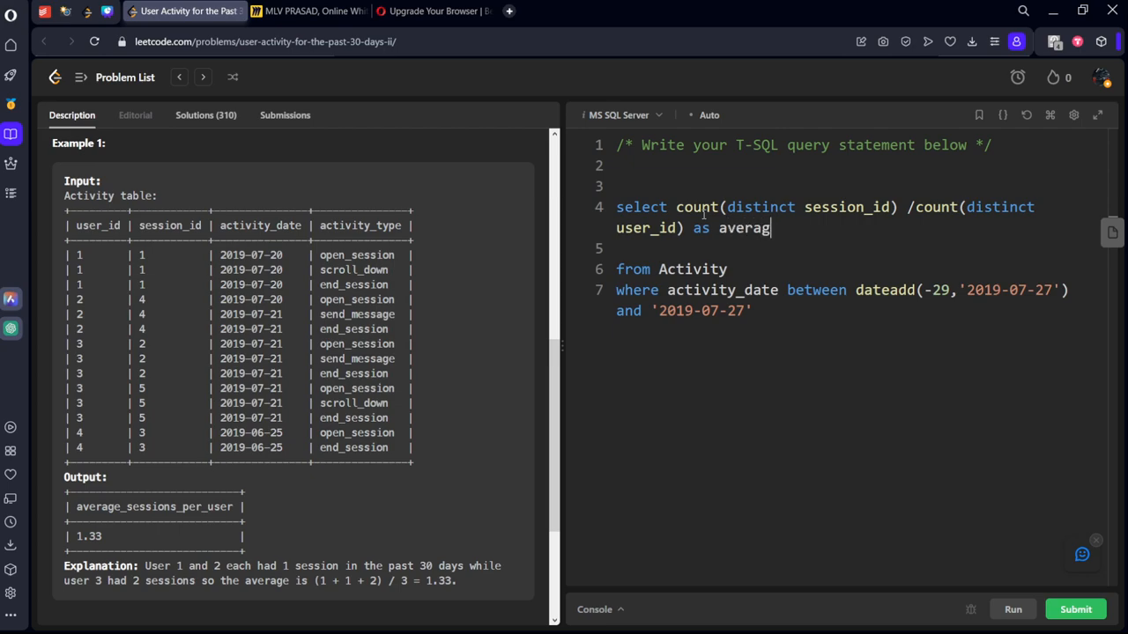
type("e_sessi")
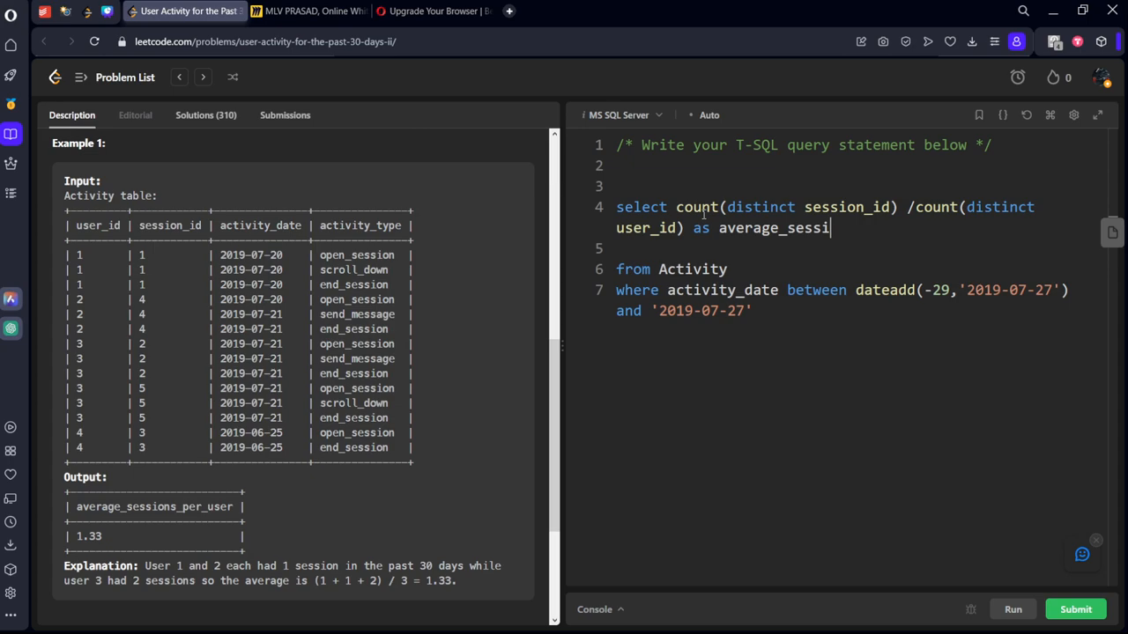
type("ons_per")
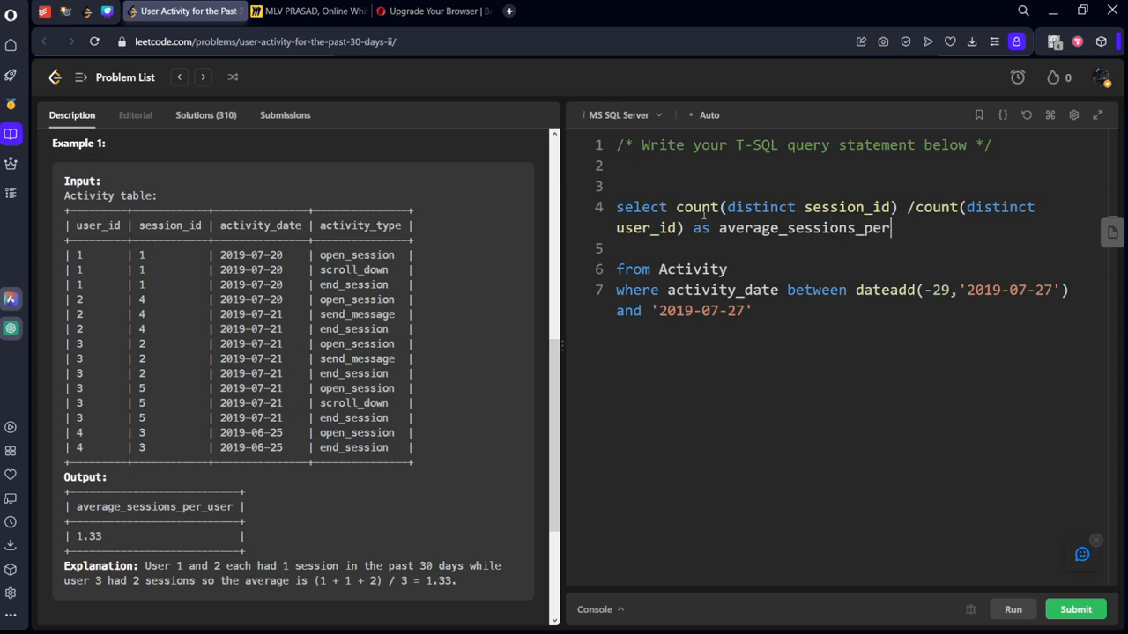
type("_")
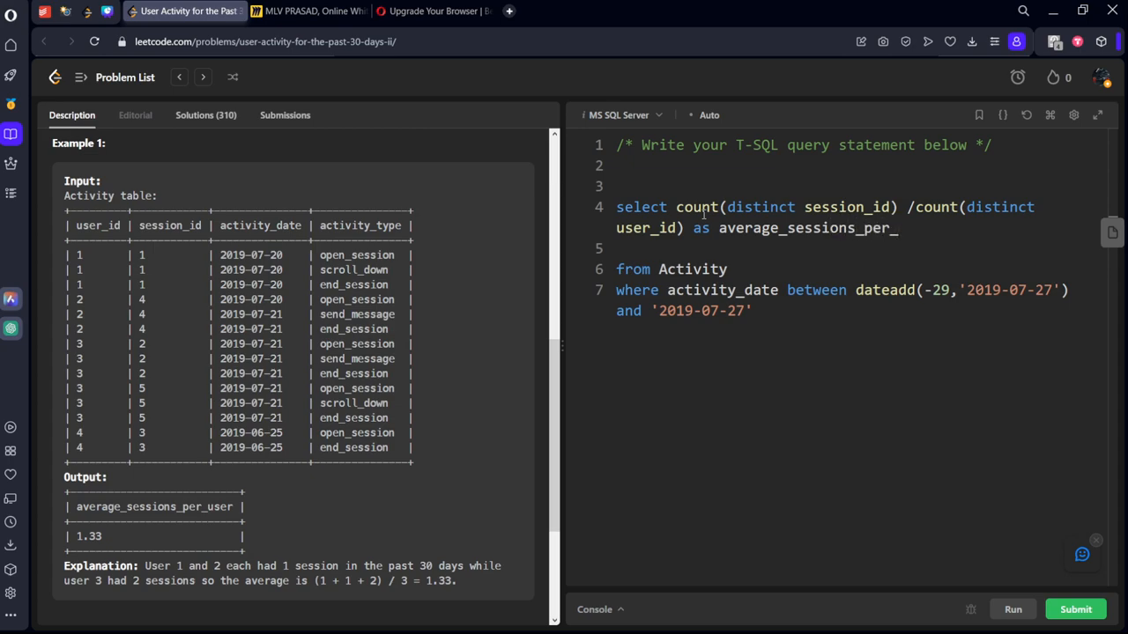
type("user")
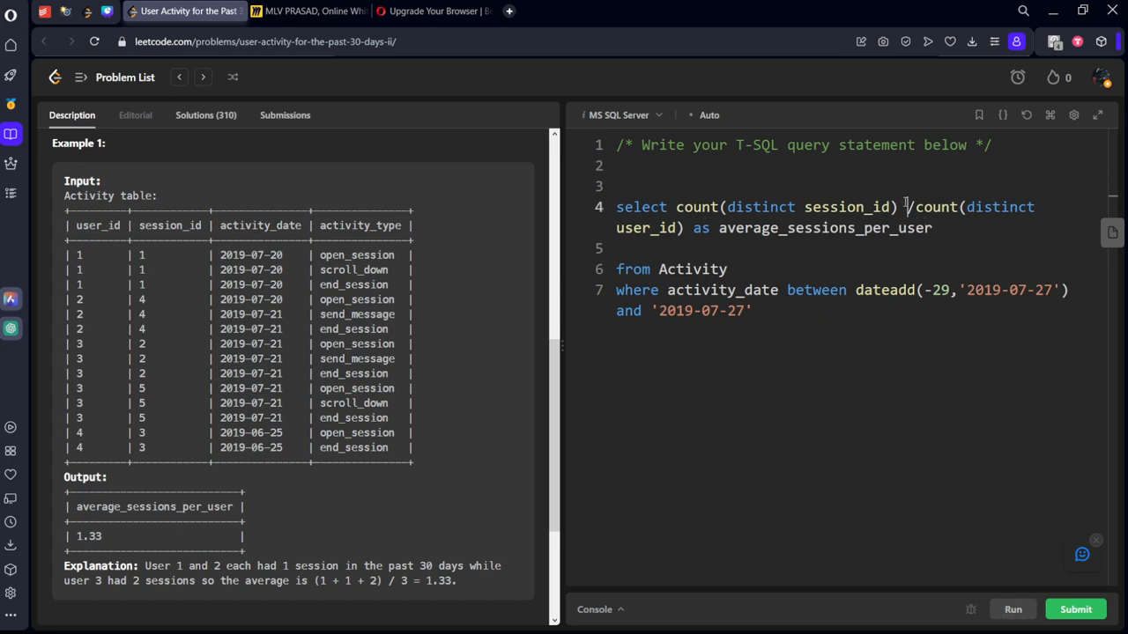
type("*100.0")
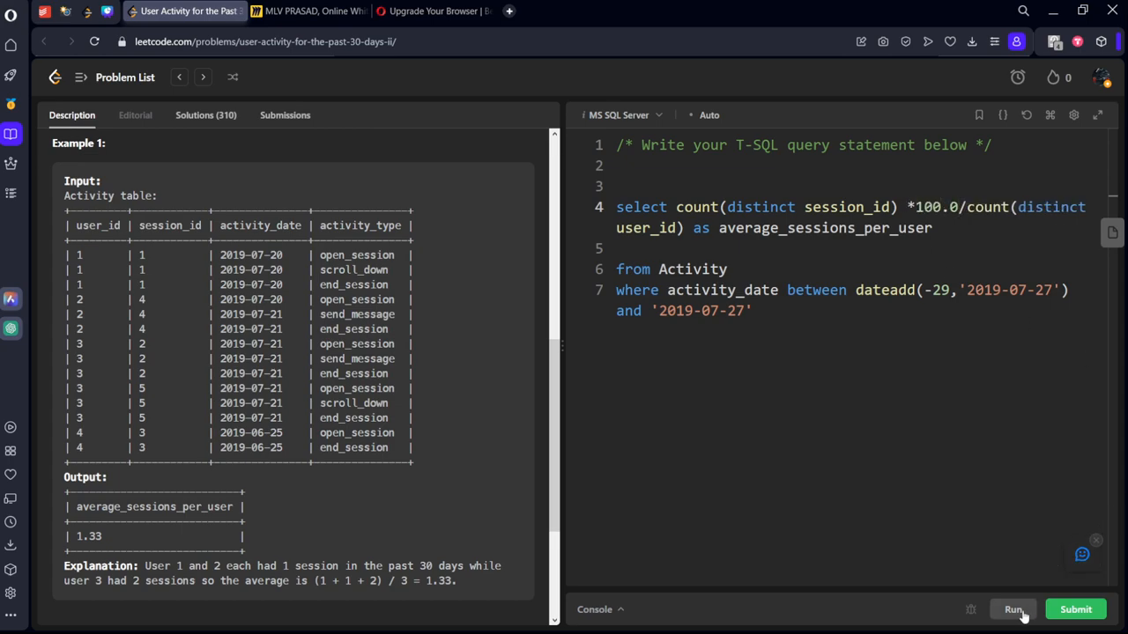
Run the query on the example case, getting a runtime error that dateadd requires 3 arguments.
left_click(1015, 610)
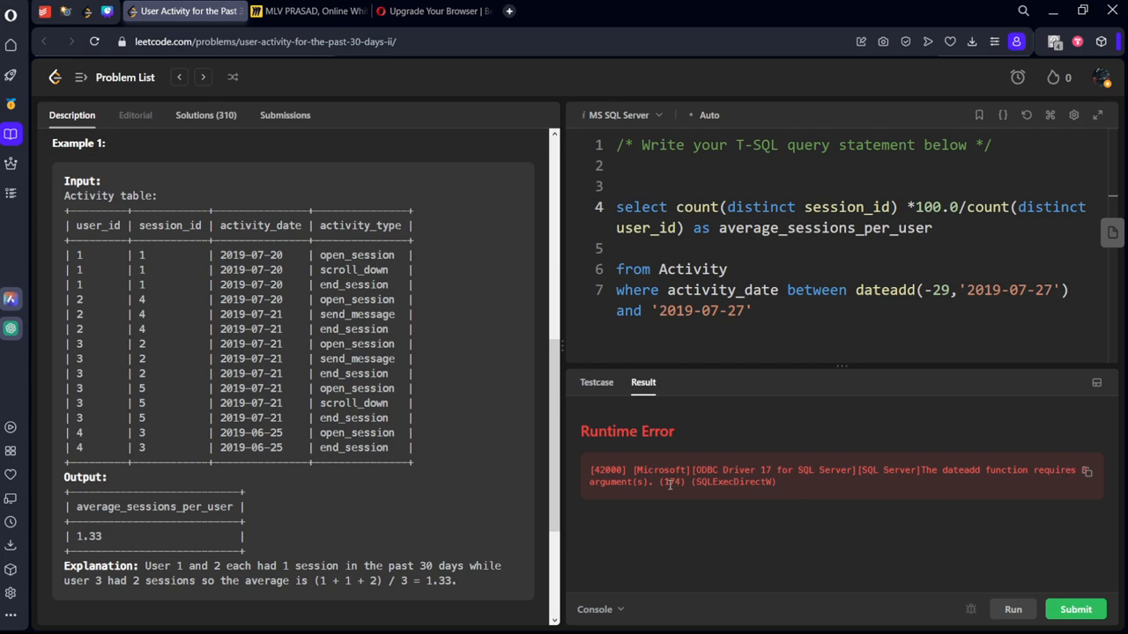
mouse_move(448, 335)
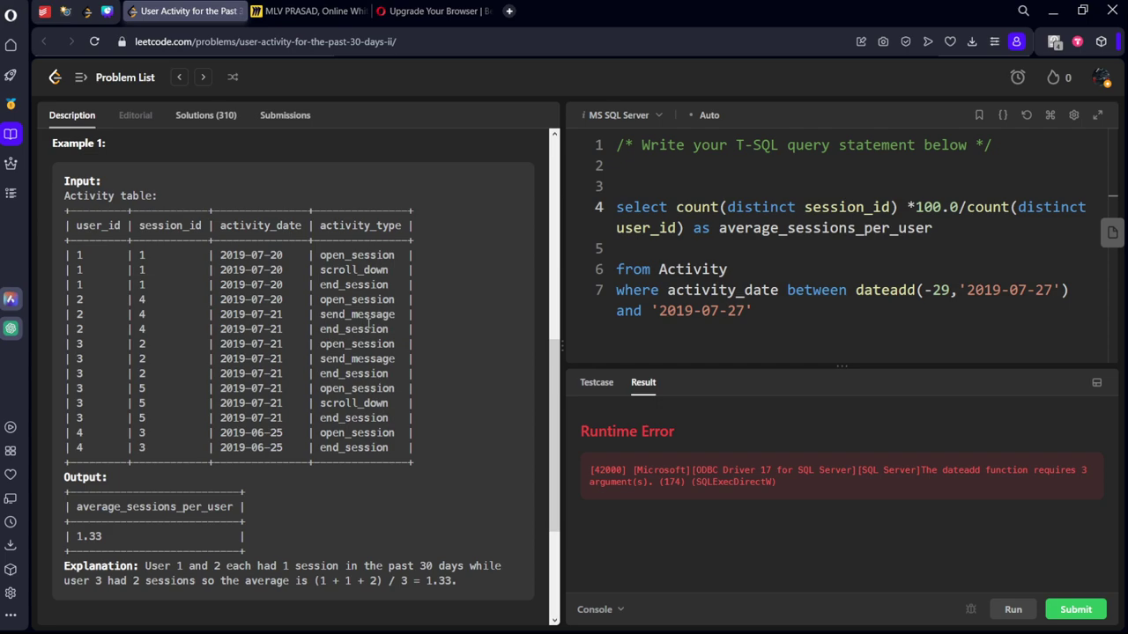
mouse_move(370, 326)
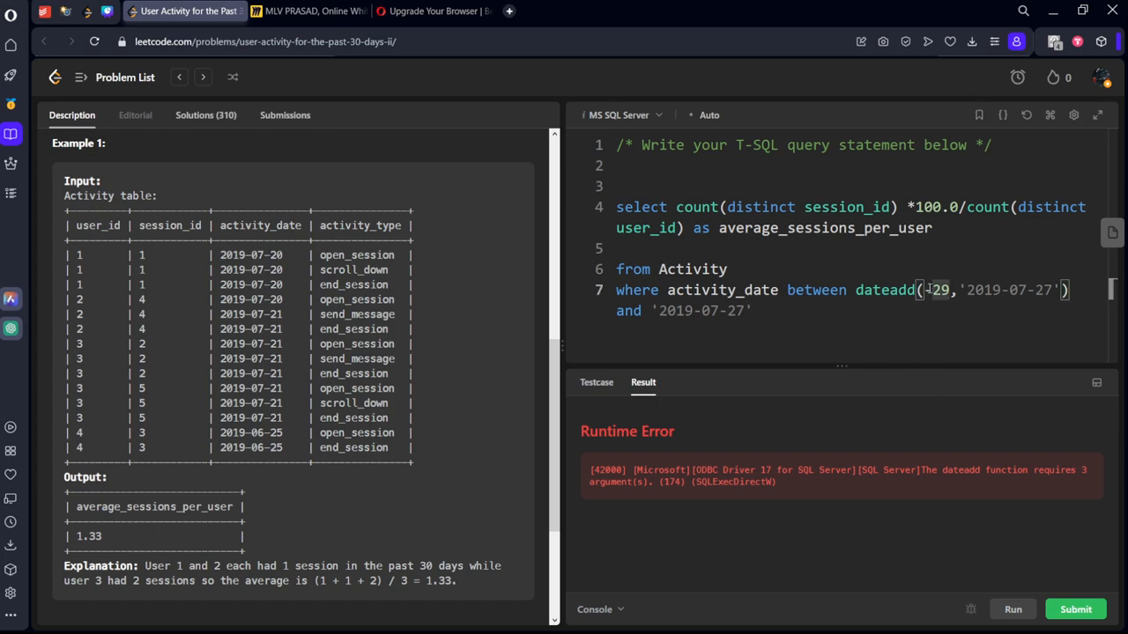
Add day as dateadd's first argument, rerun to get 133.33 versus expected 1.33, and change the multiplier to 1.0.
type("day")
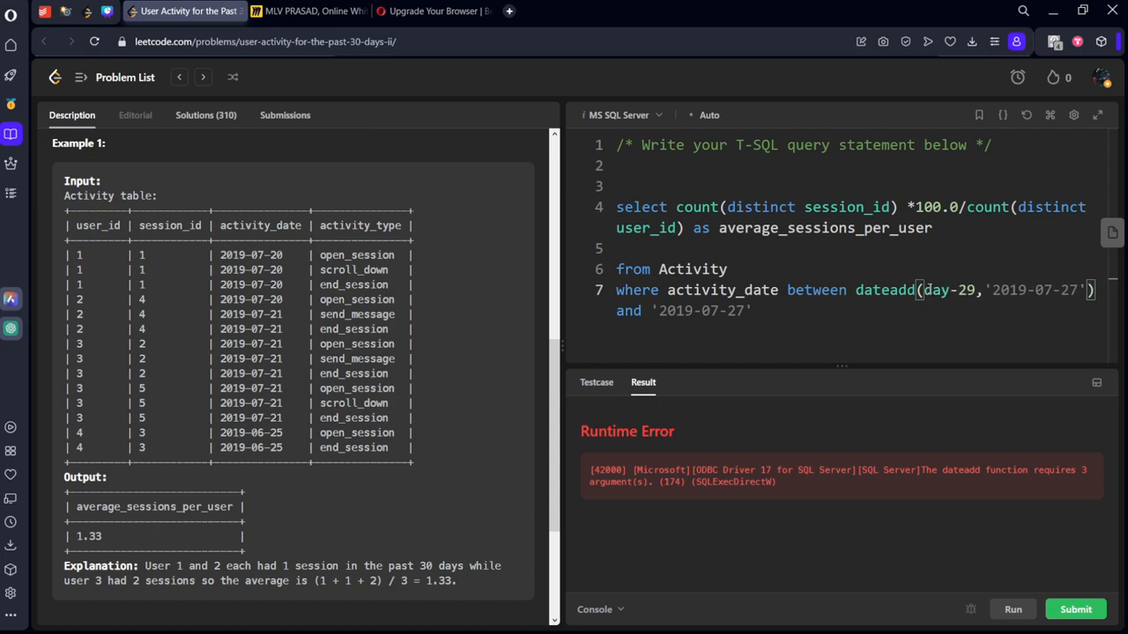
left_click(1019, 610)
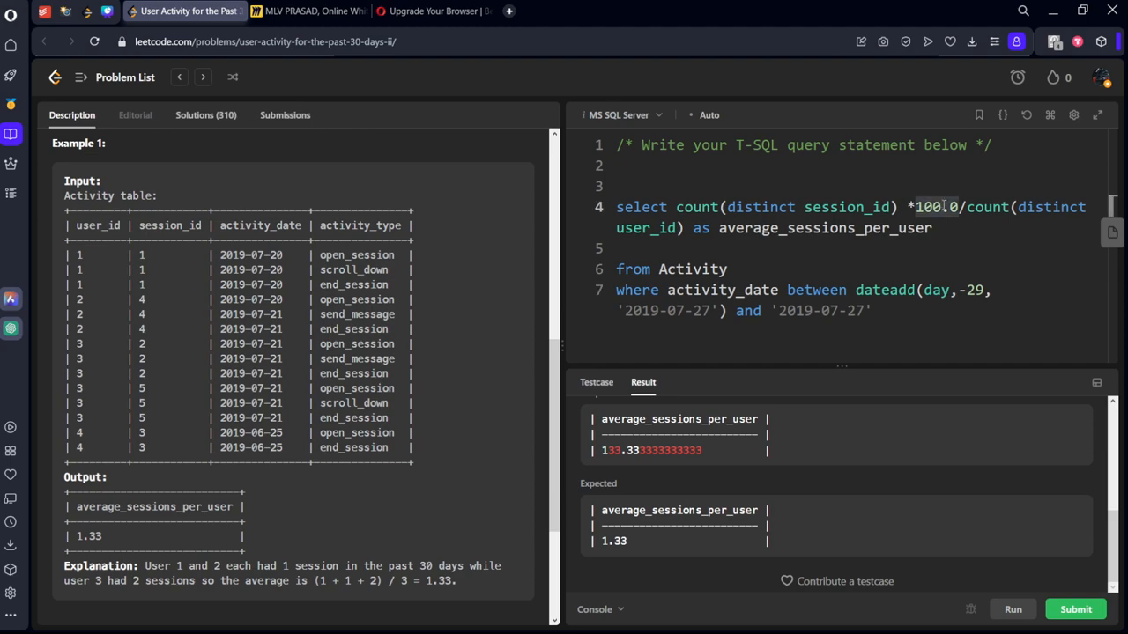
type("1.0")
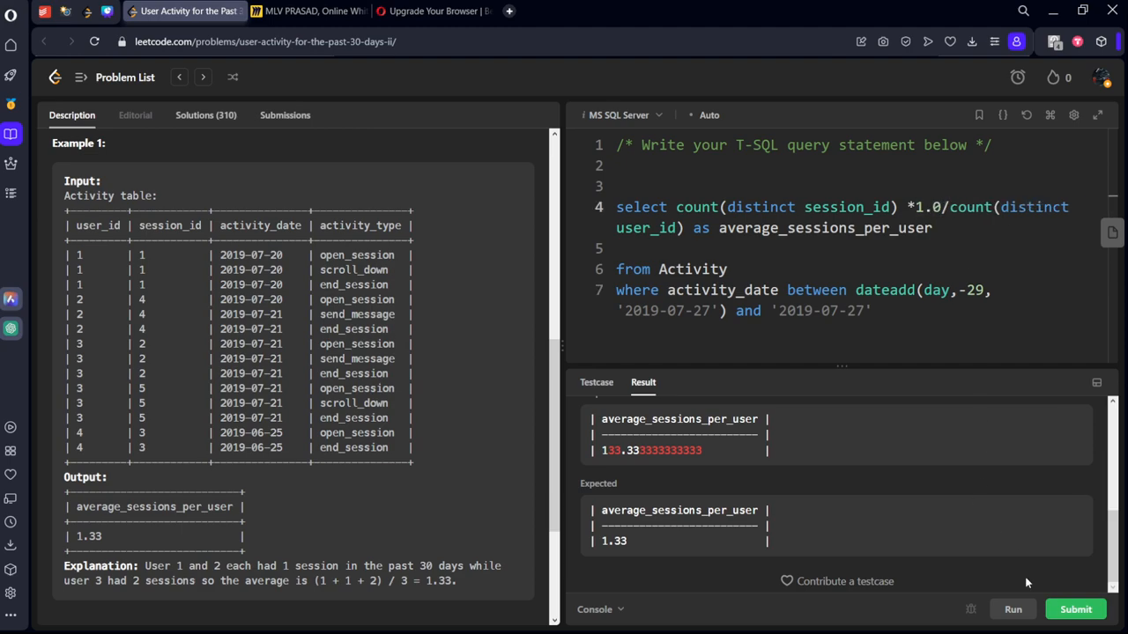
Wrap the division in round(..., 2) and rerun, getting 1.33 accepted on the example case.
left_click(1018, 609)
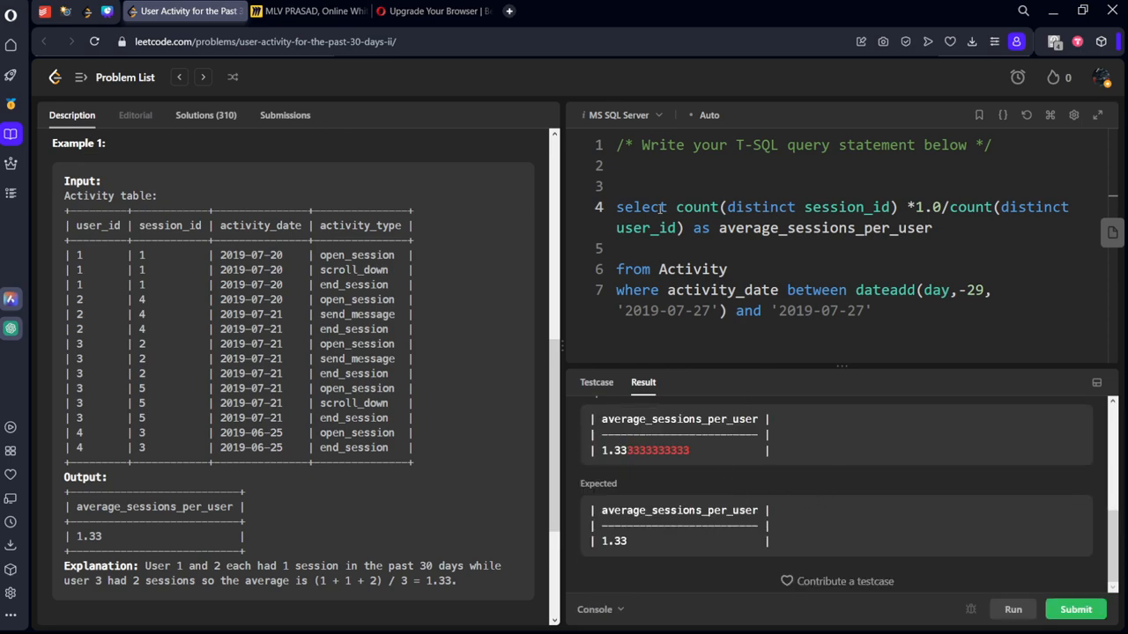
type("round(")
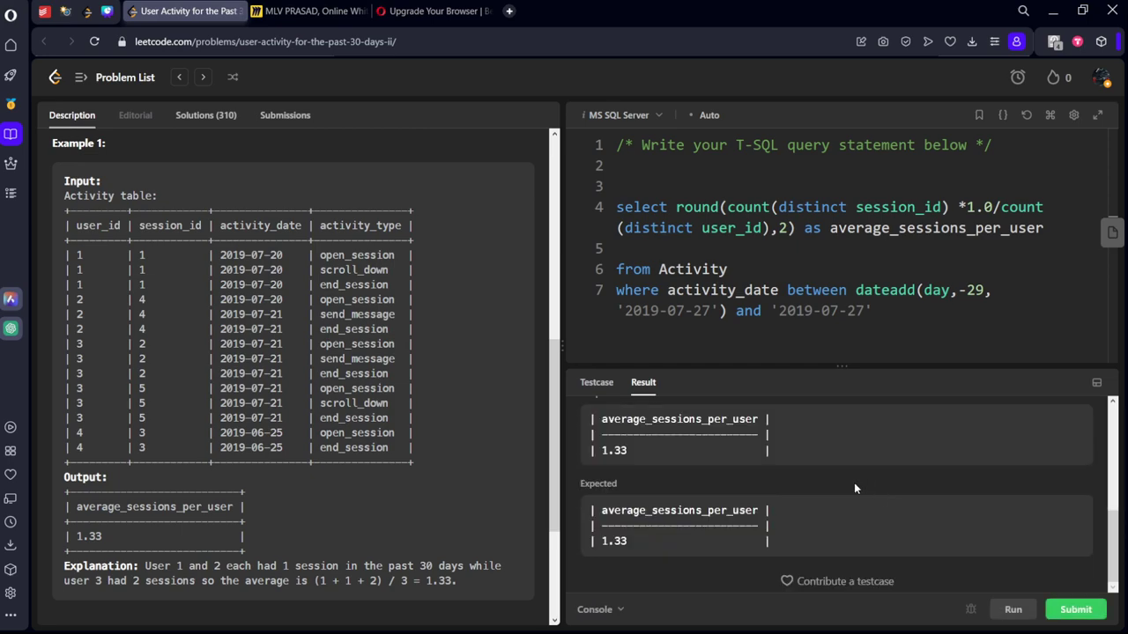
left_click(1093, 610)
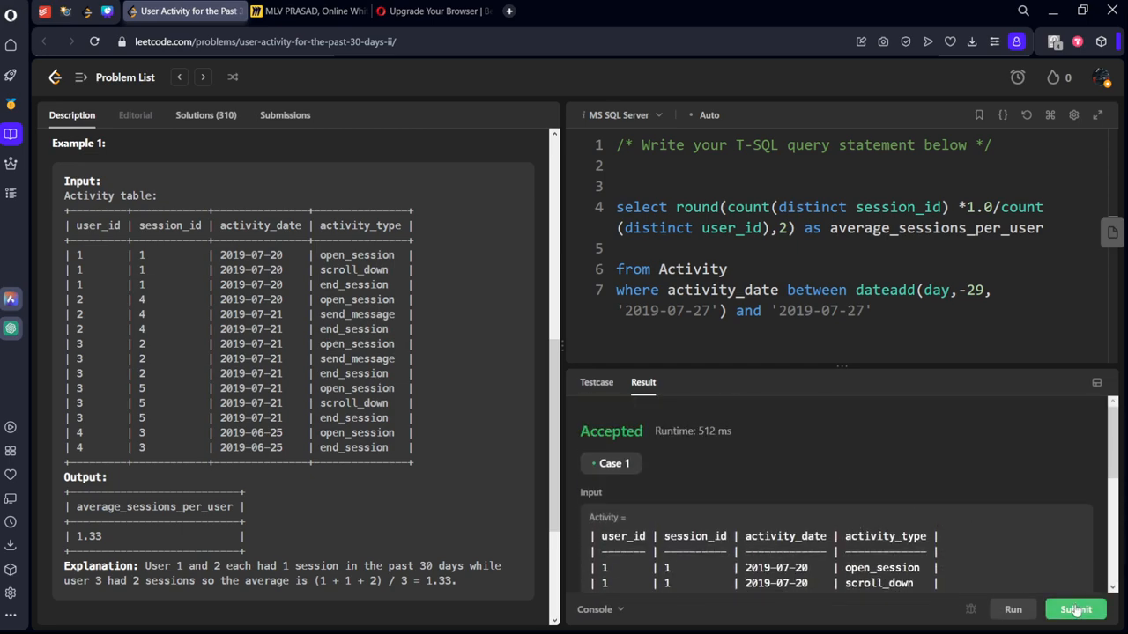
Submit the solution, hit a divide-by-zero error after 3 of 14 tests, and review the last executed input before returning to Miro.
left_click(1075, 610)
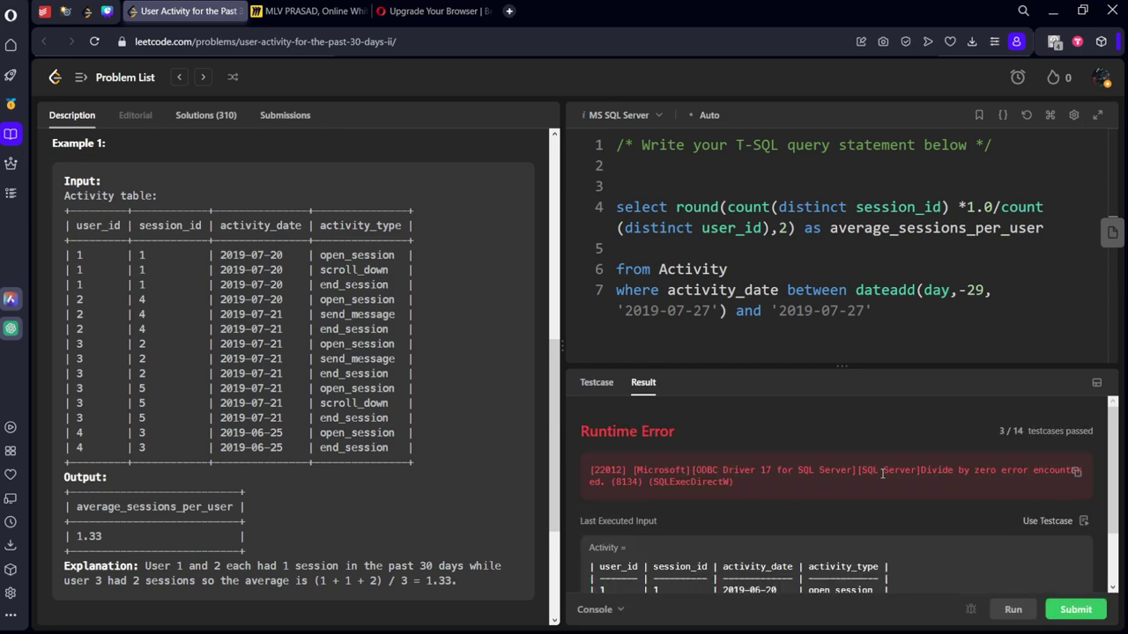
scroll("down", 3)
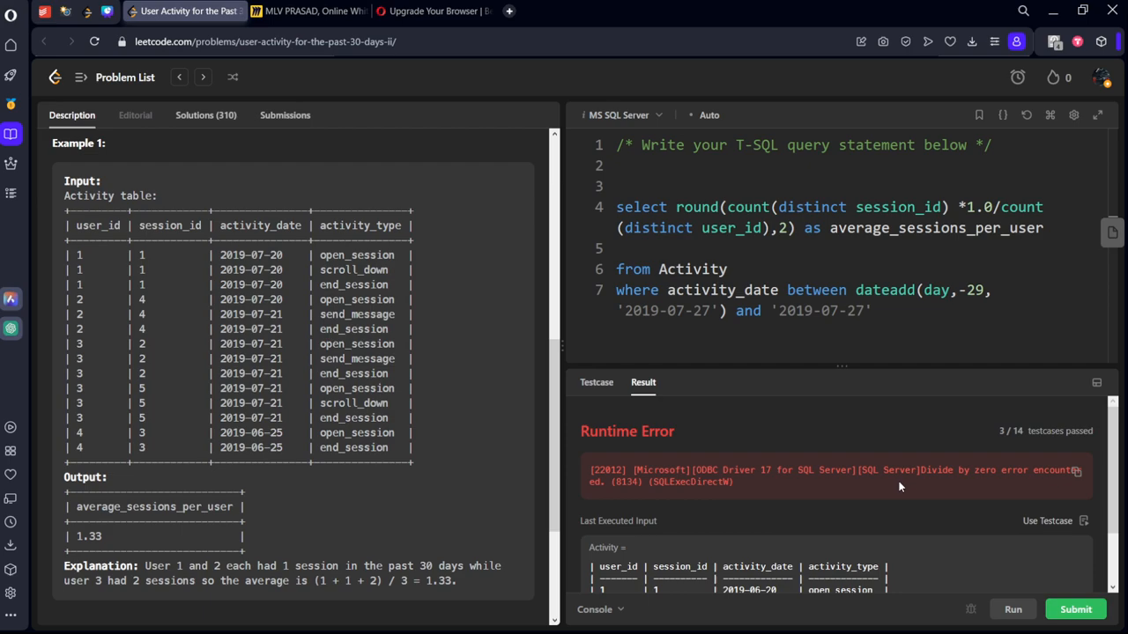
mouse_move(934, 472)
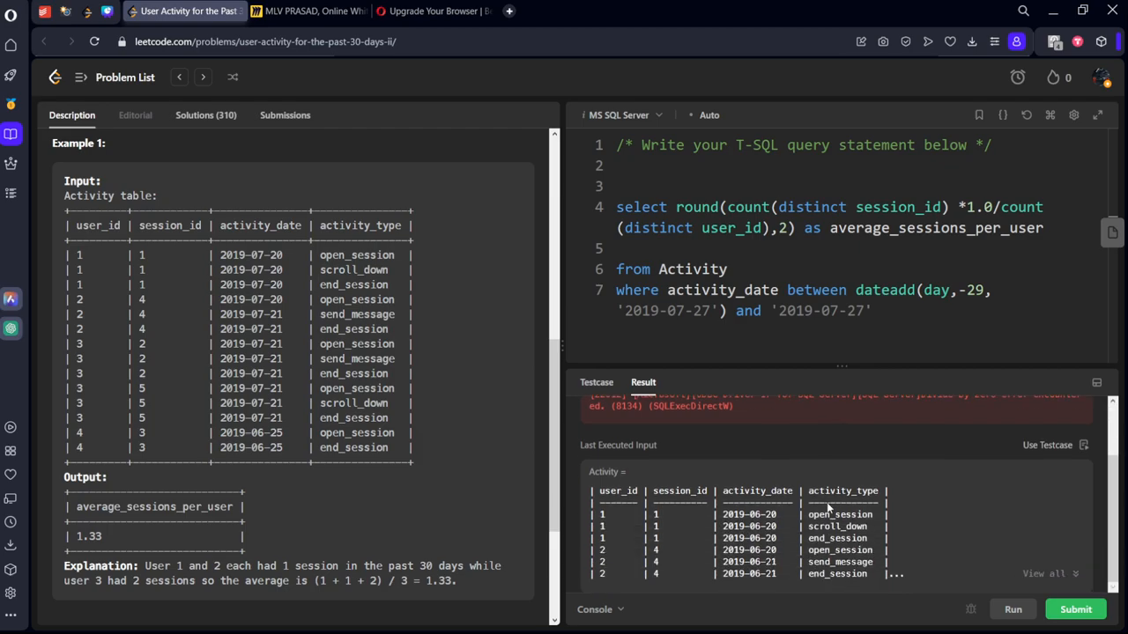
mouse_move(762, 483)
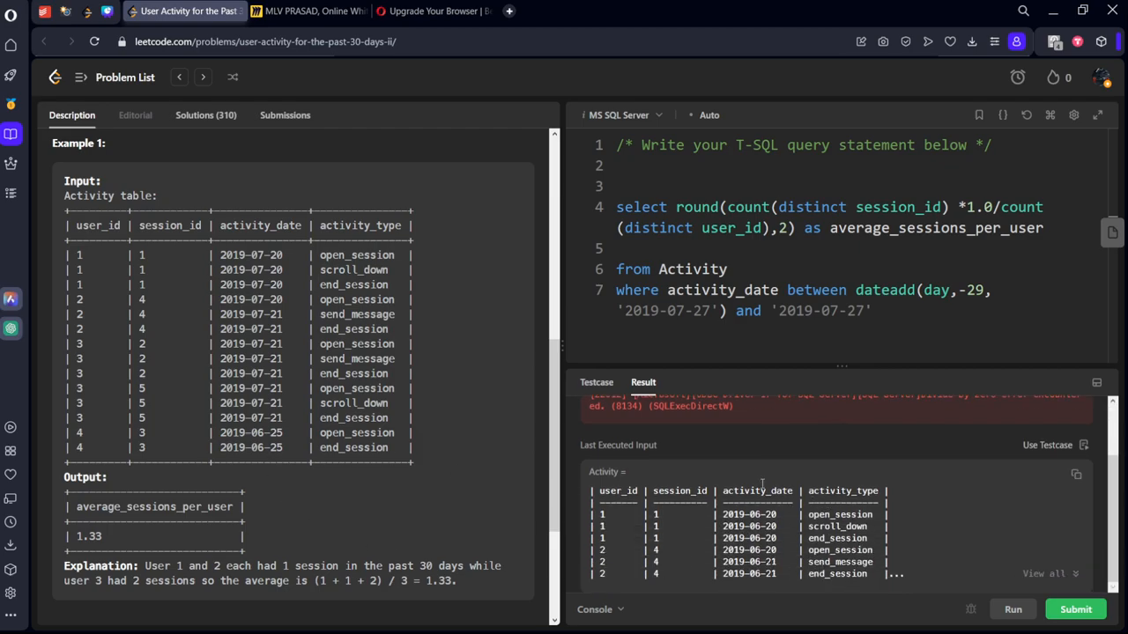
left_click(307, 10)
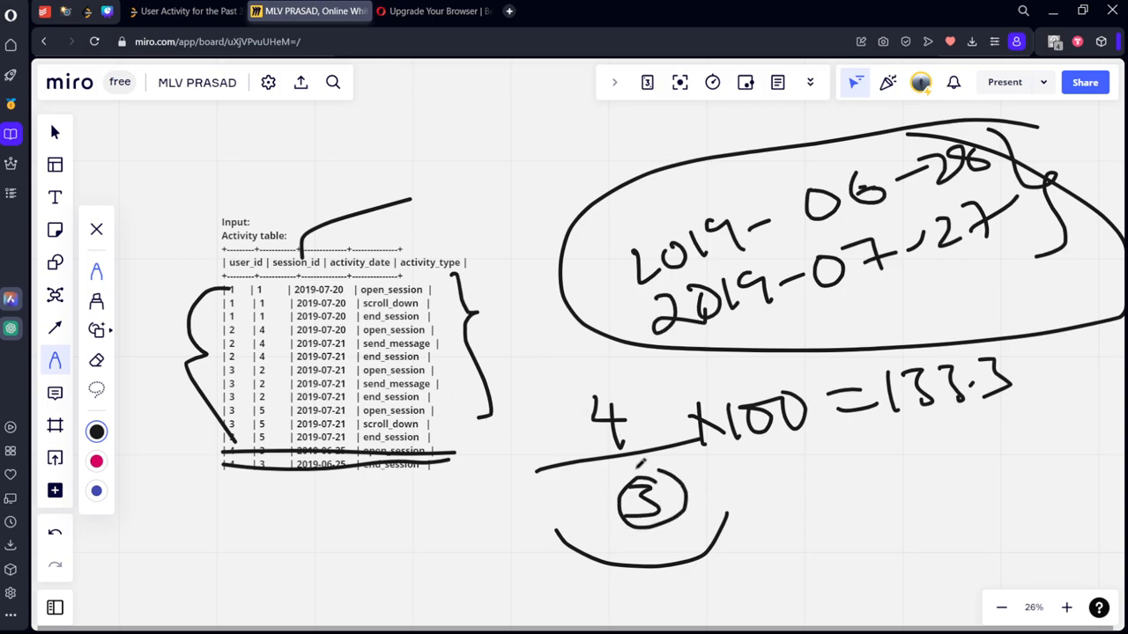
left_click(185, 14)
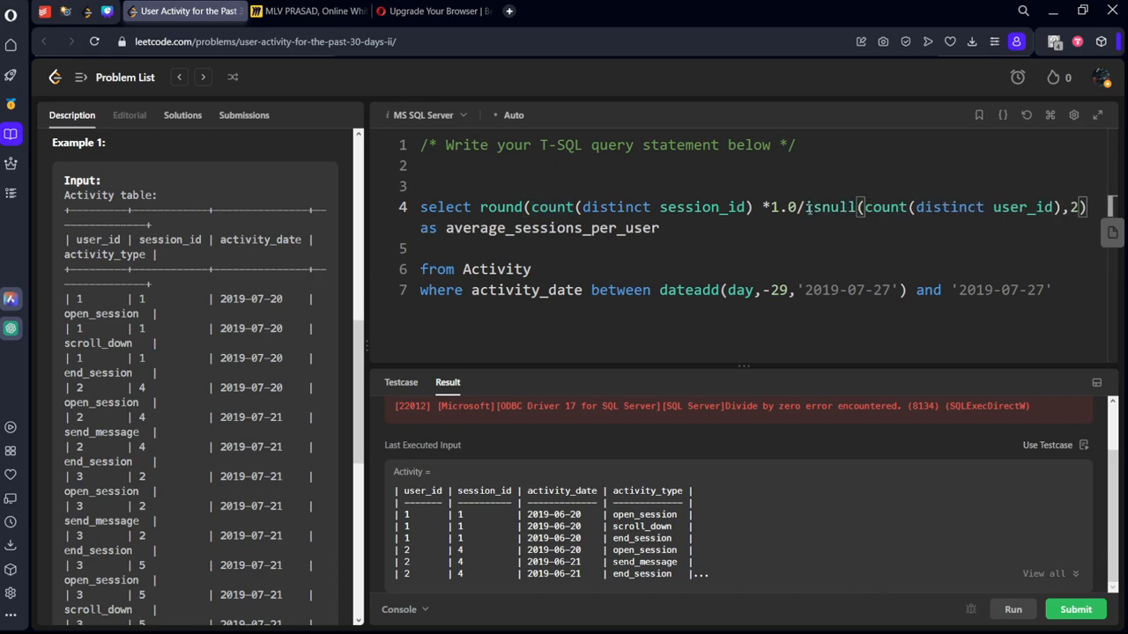
mouse_move(1045, 222)
type(",")
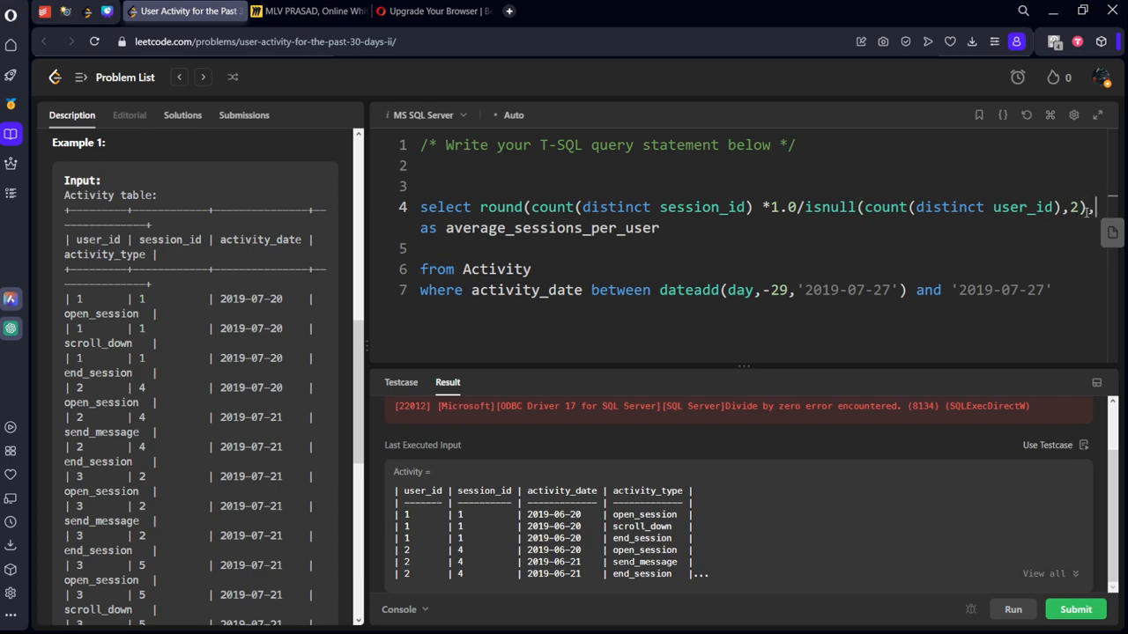
Set the ROUND precision to 1 and run the query on the sample case.
type("0")
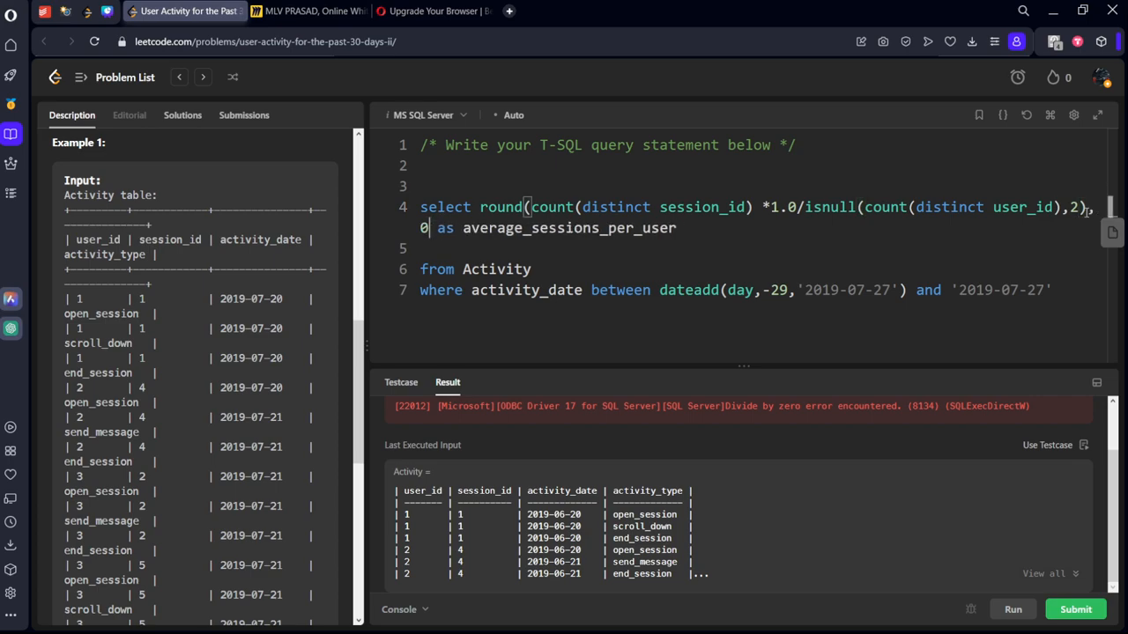
type("1")
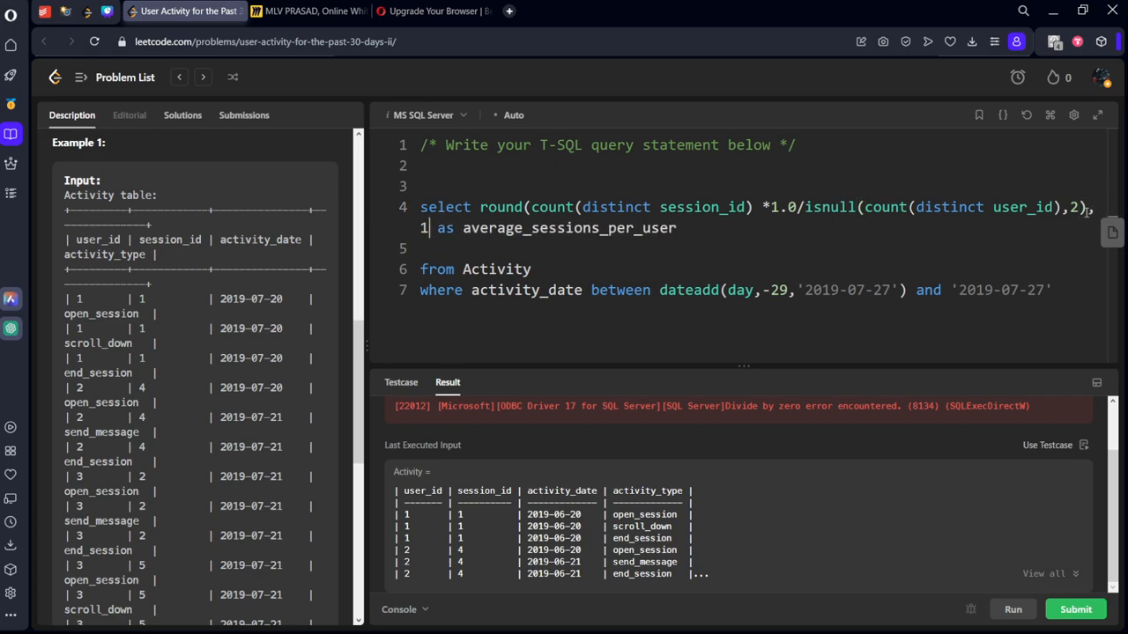
left_click(1017, 610)
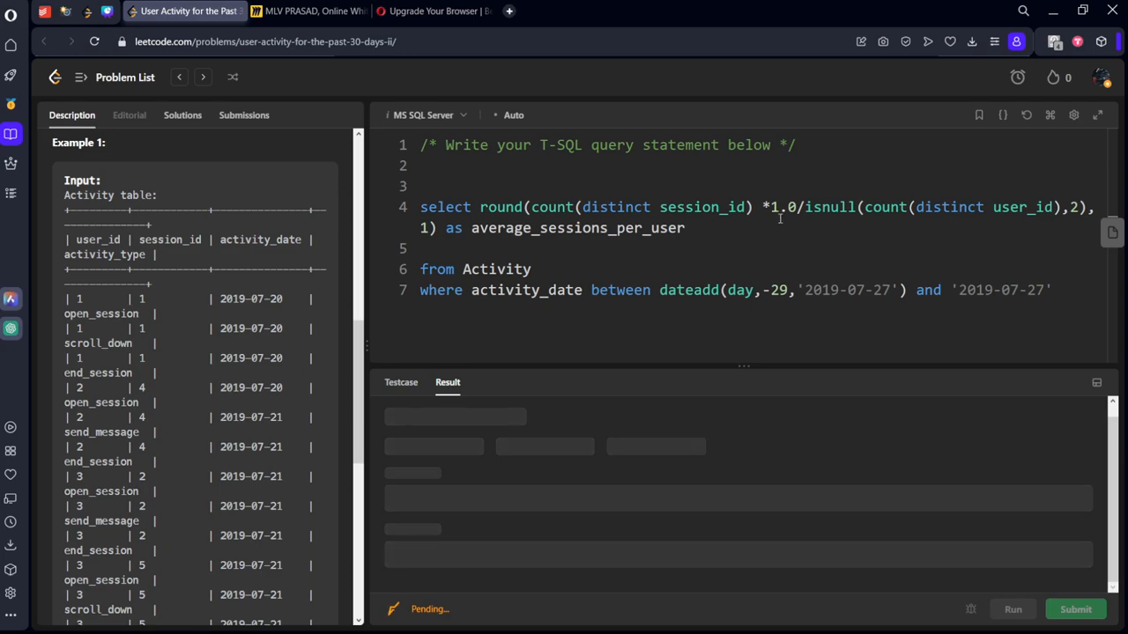
left_click(1018, 610)
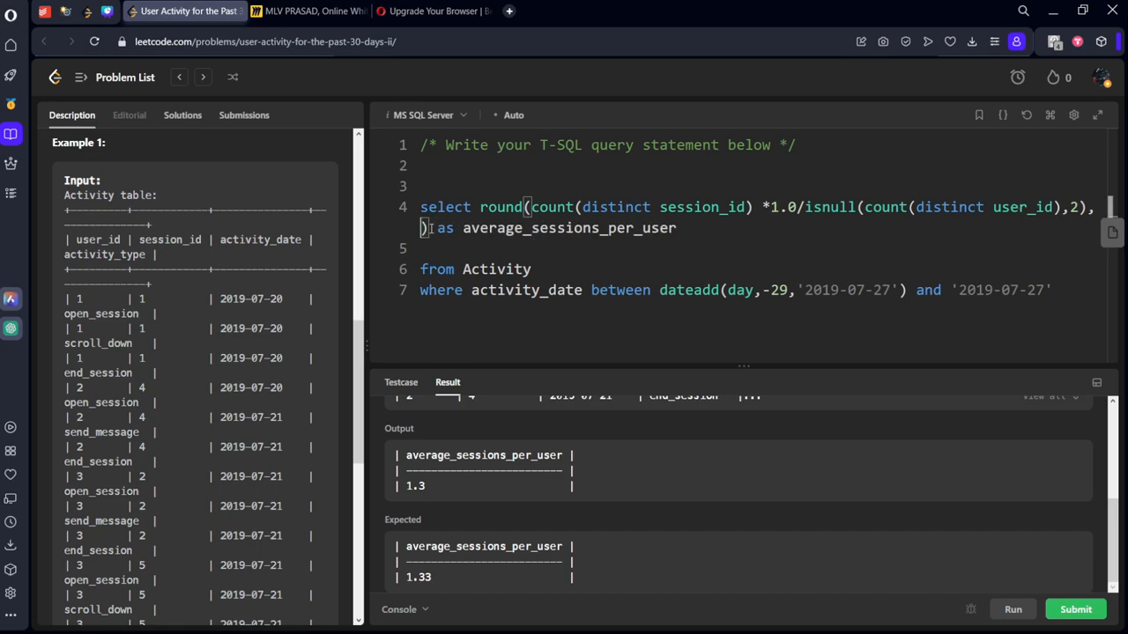
Restore the precision to 2 and submit, still hitting divide-by-zero, then select the isnull function name.
left_click(1017, 610)
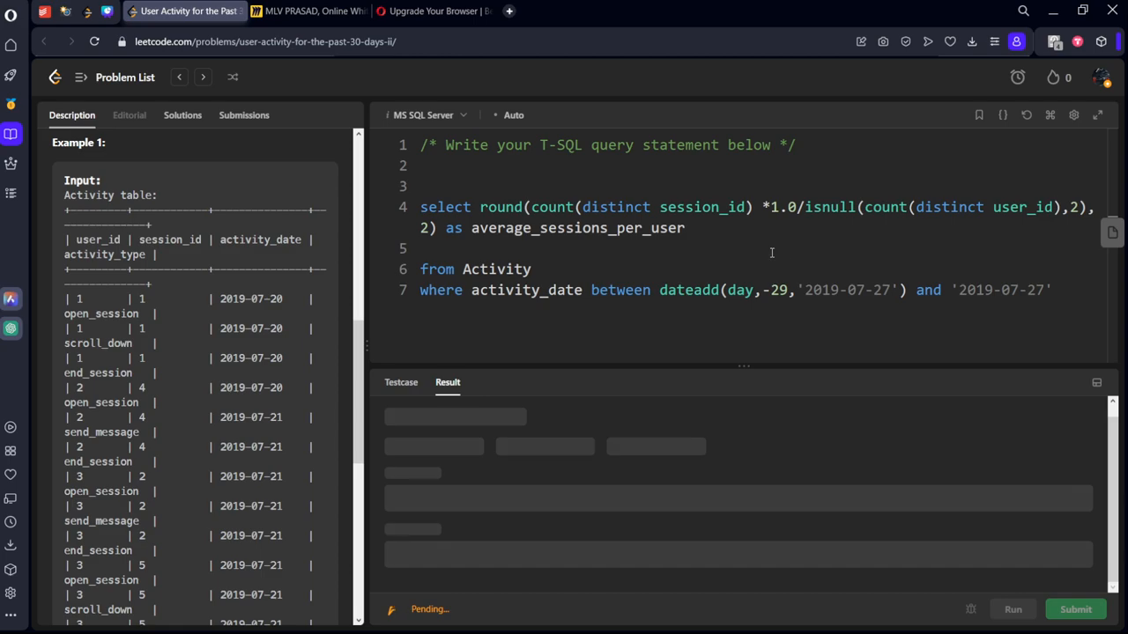
left_click(1020, 610)
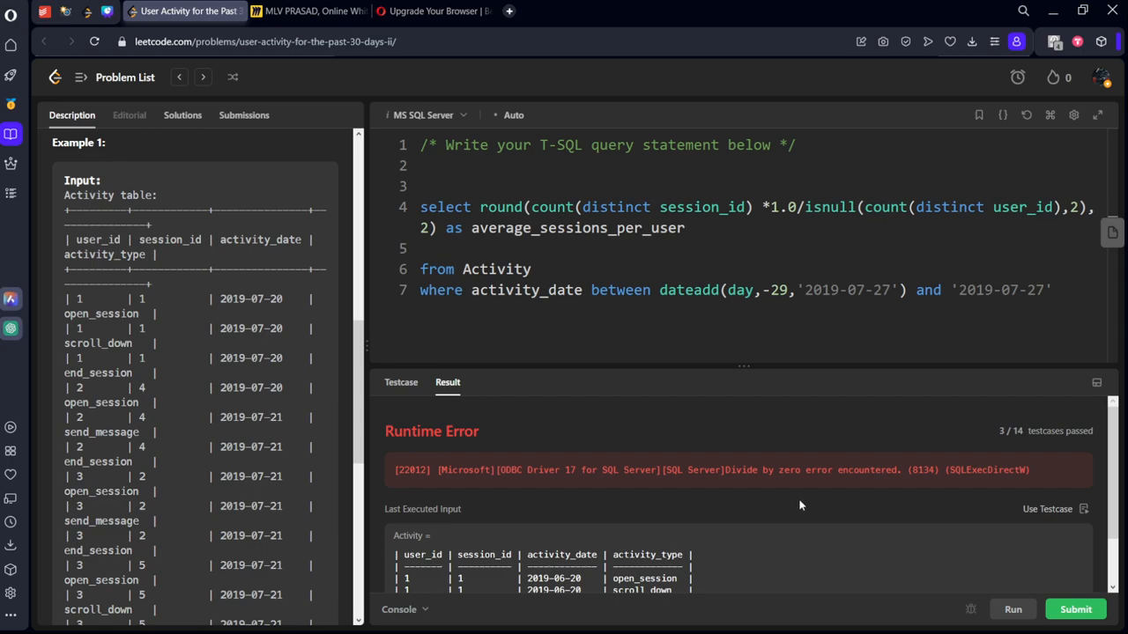
mouse_move(804, 507)
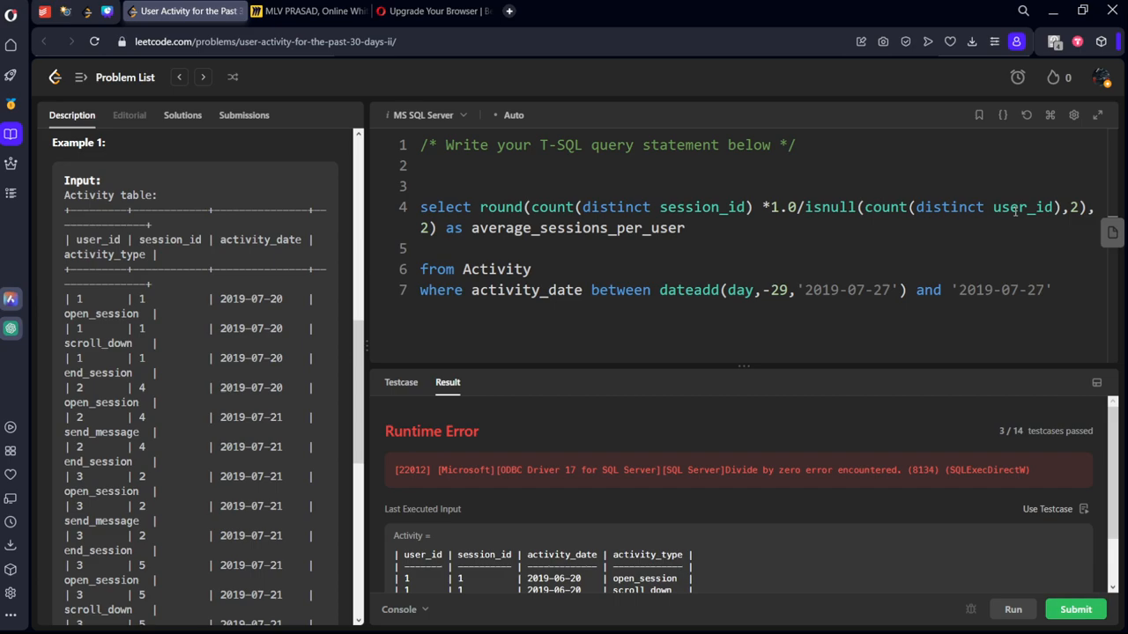
mouse_move(839, 210)
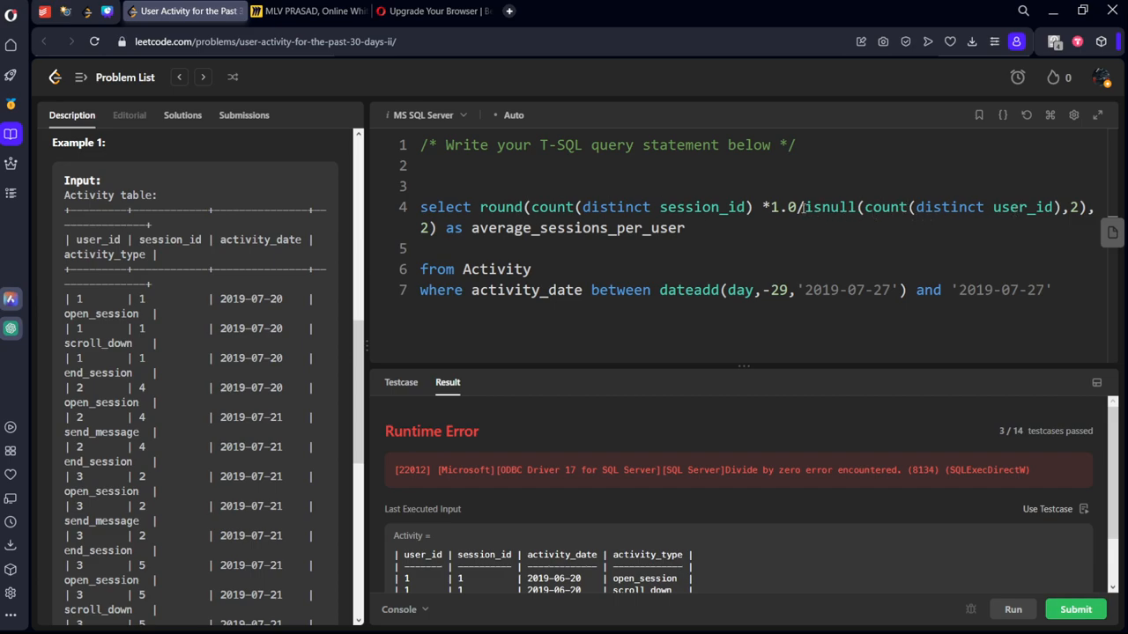
double_click(813, 208)
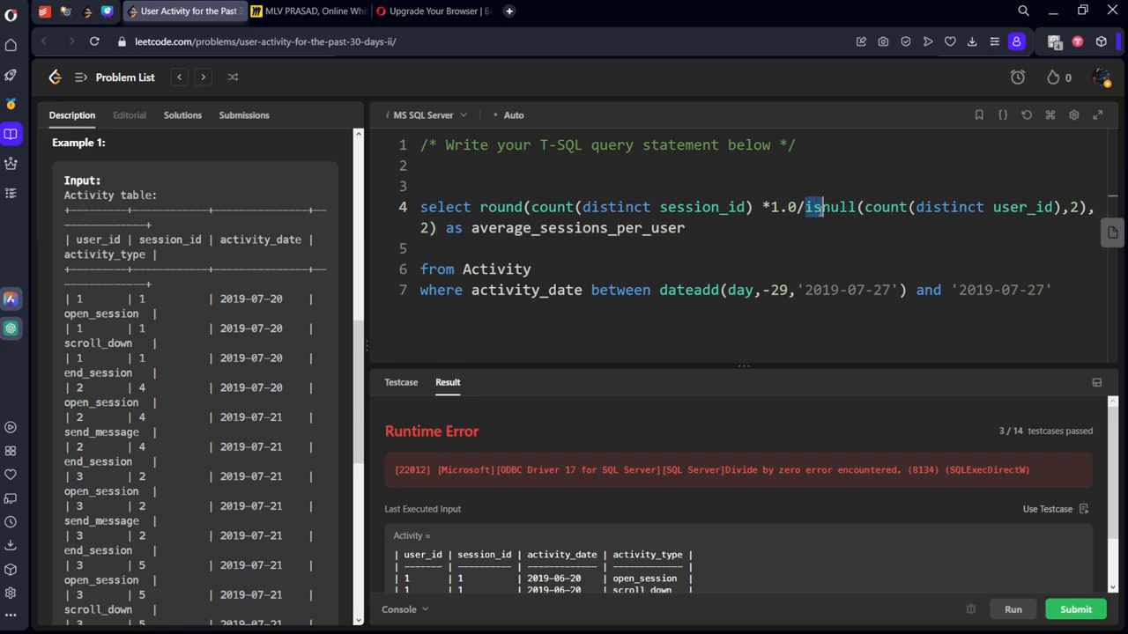
Change the user-count fallback from 2 to 0, submit, then swap isnull for nullif(count(distinct user_id),0).
left_click_drag(804, 206, 990, 206)
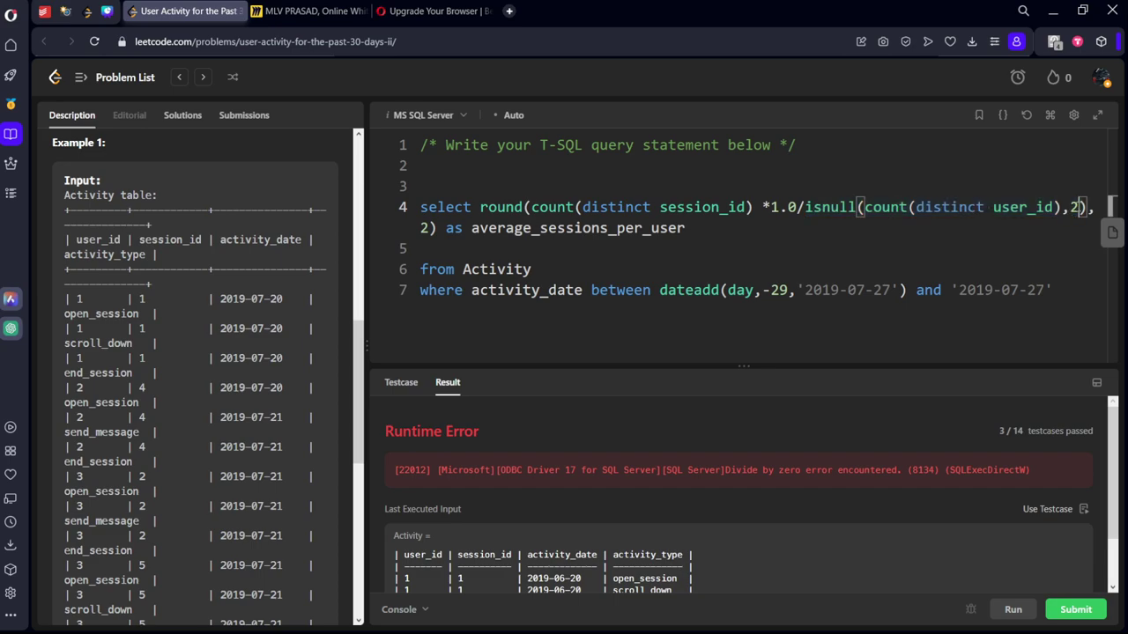
type("0")
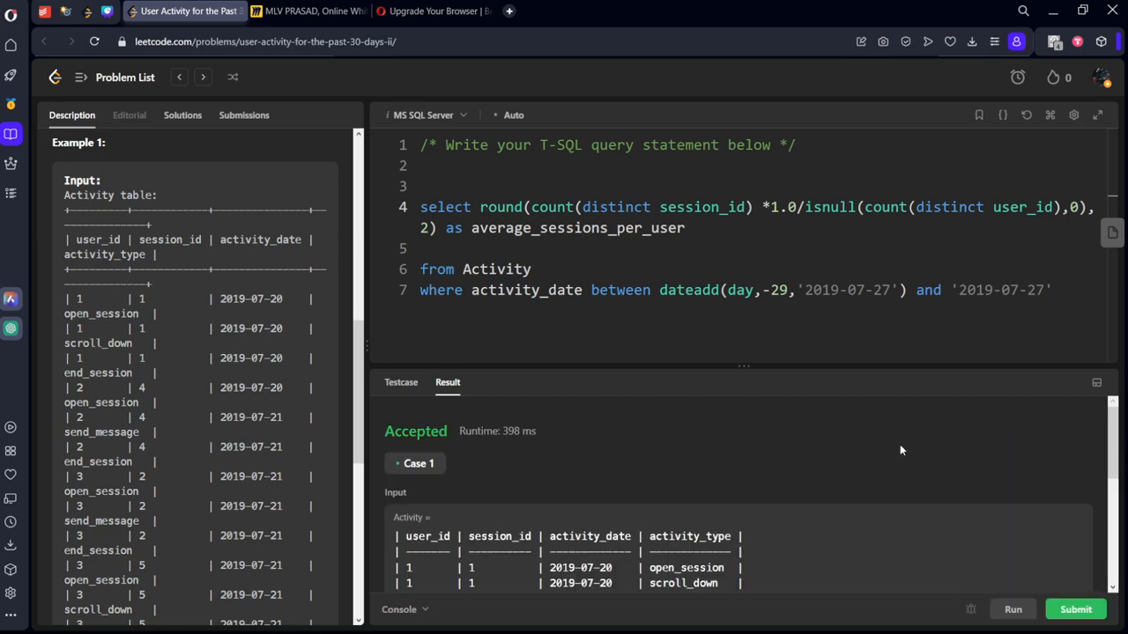
left_click(1097, 610)
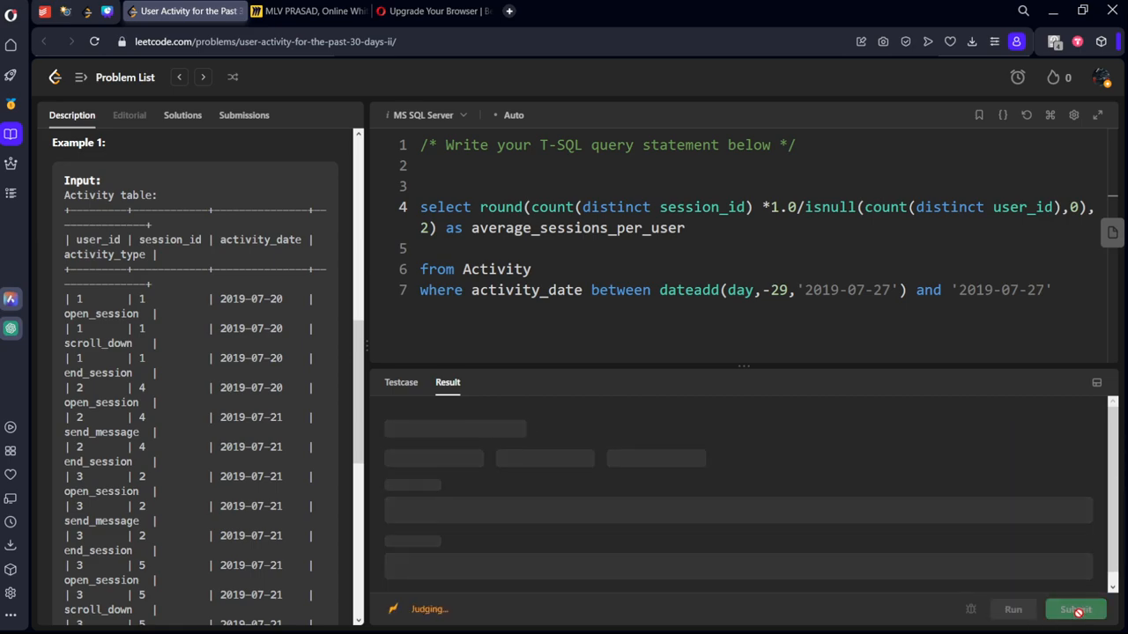
left_click(1075, 609)
type("if")
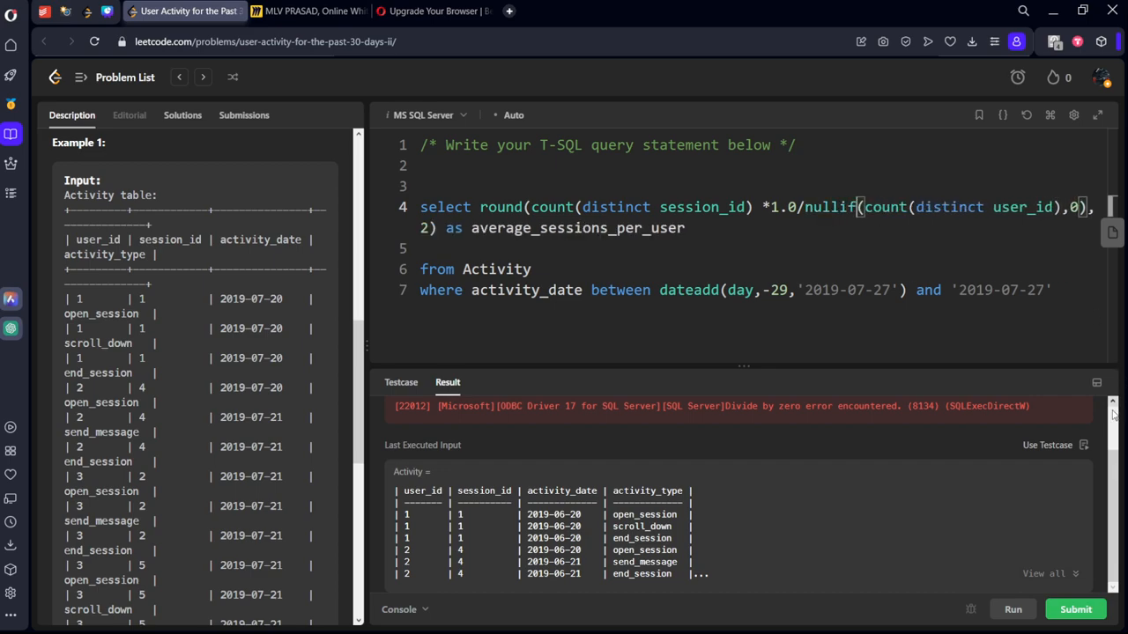
Wrap the round(...) ratio in isnull(...,0) around the nullif denominator and submit for an Accepted verdict.
left_click(1020, 610)
type("is")
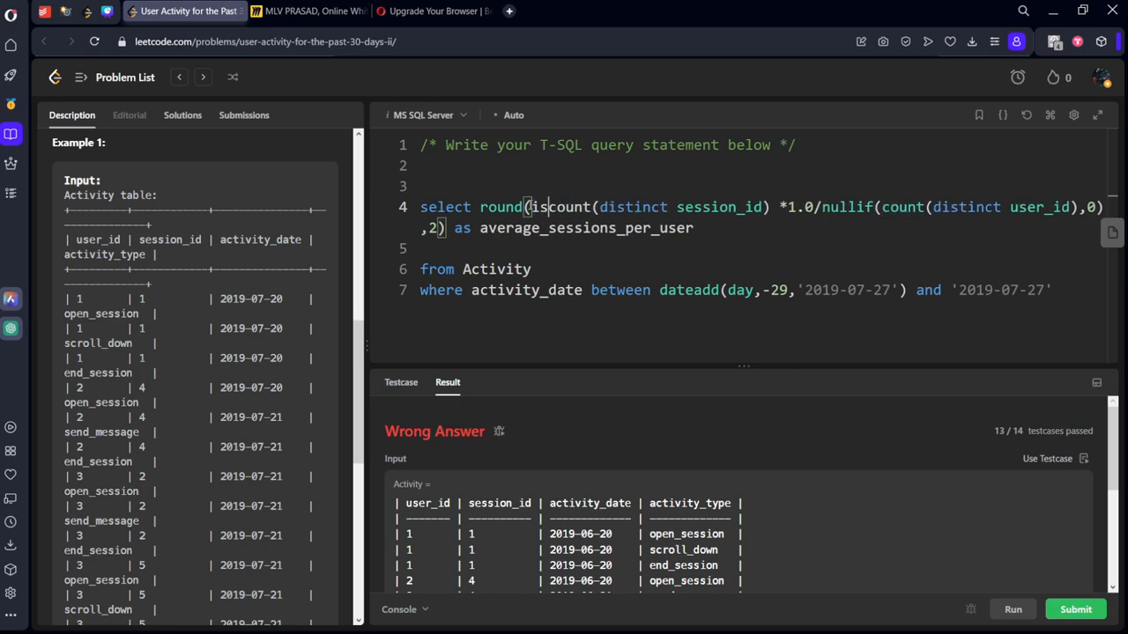
type("null")
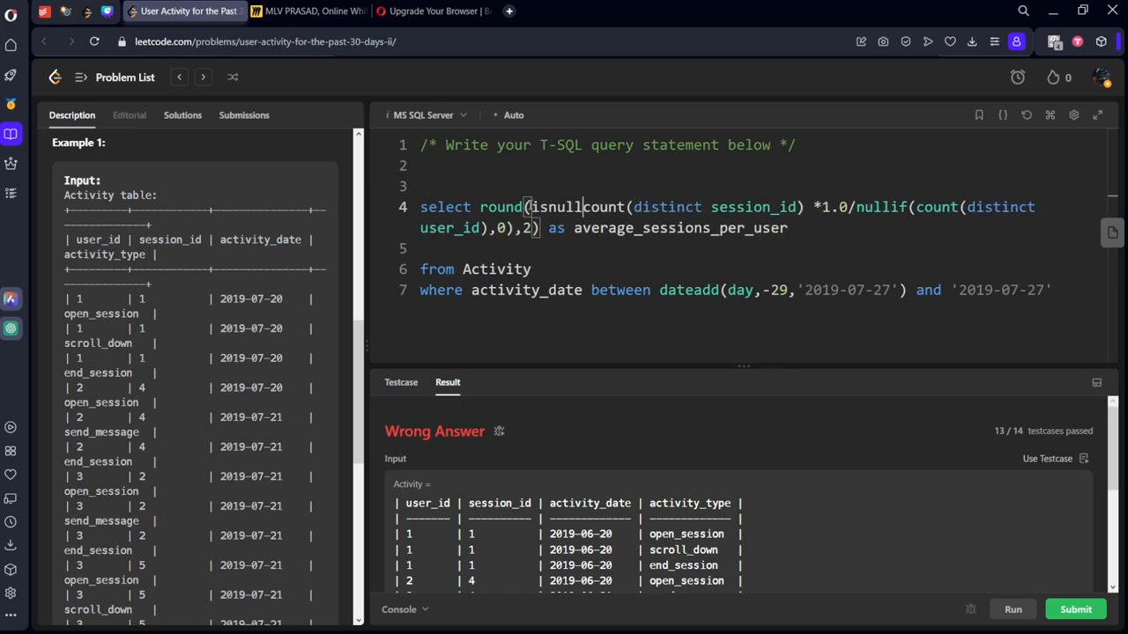
type("(")
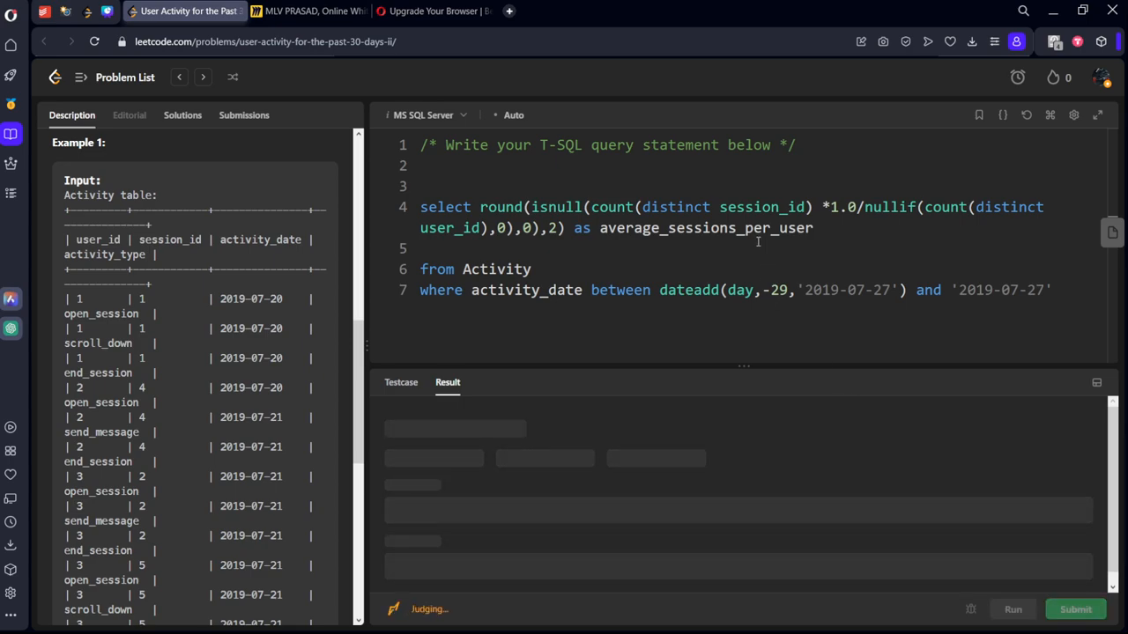
left_click(1077, 610)
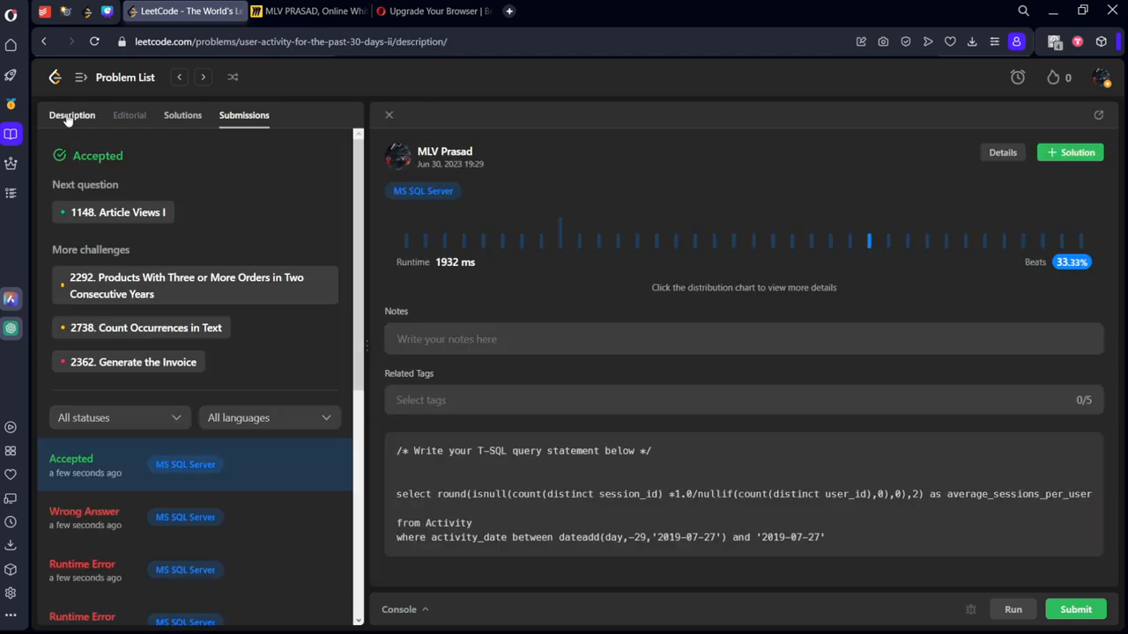
Go back to the Description and editor, review the nullif guard, and resubmit the accepted query.
left_click(71, 116)
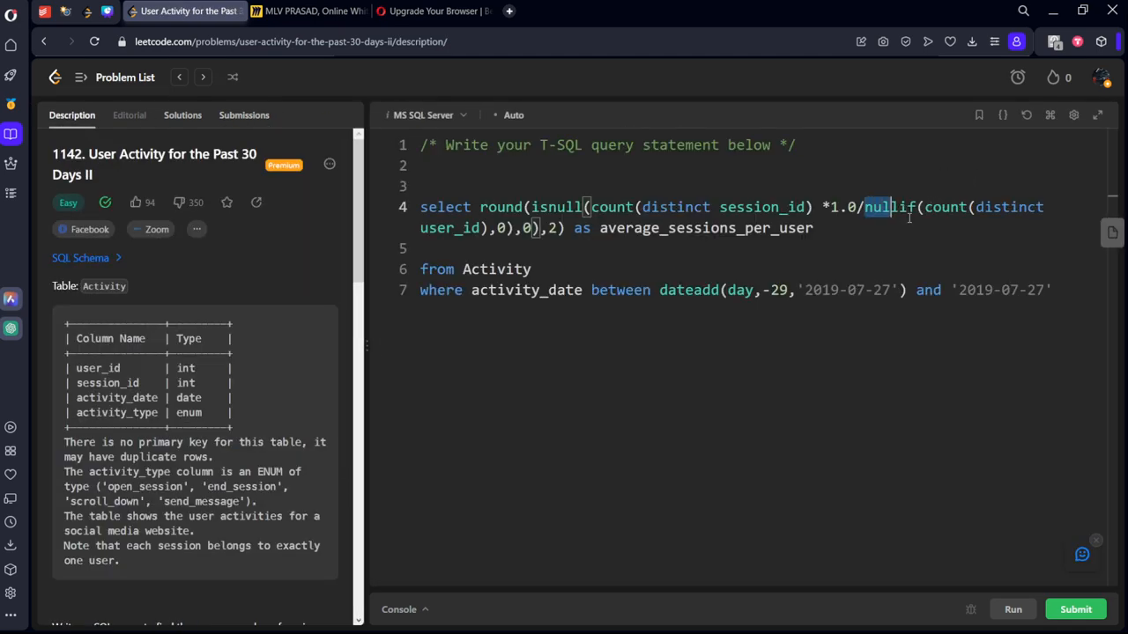
left_click_drag(864, 207, 514, 227)
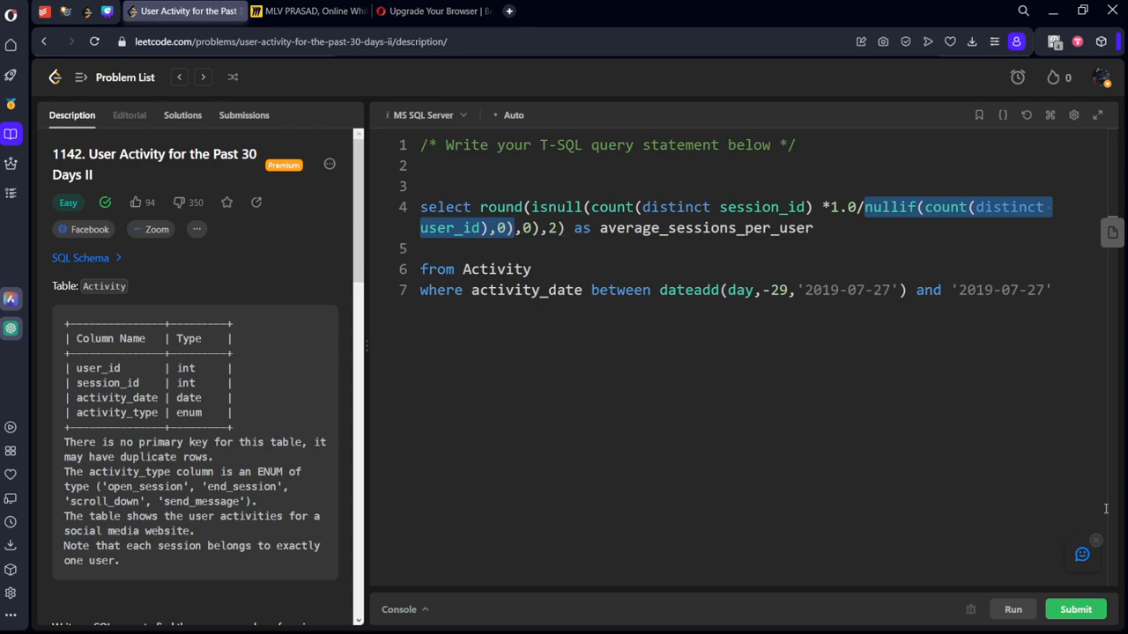
left_click(1017, 609)
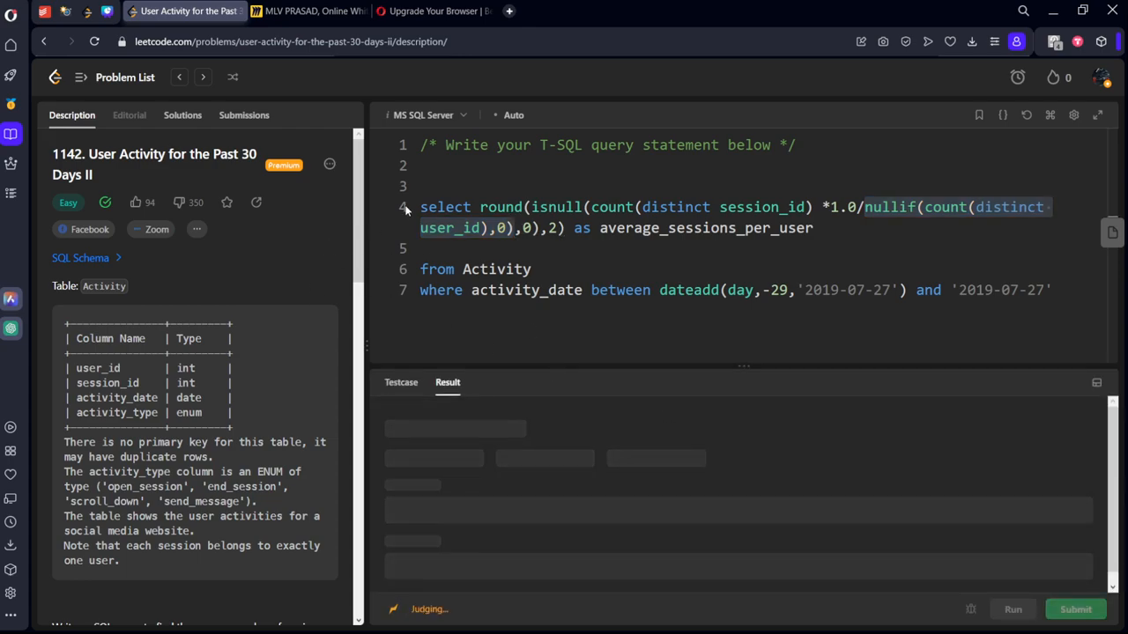
mouse_move(102, 144)
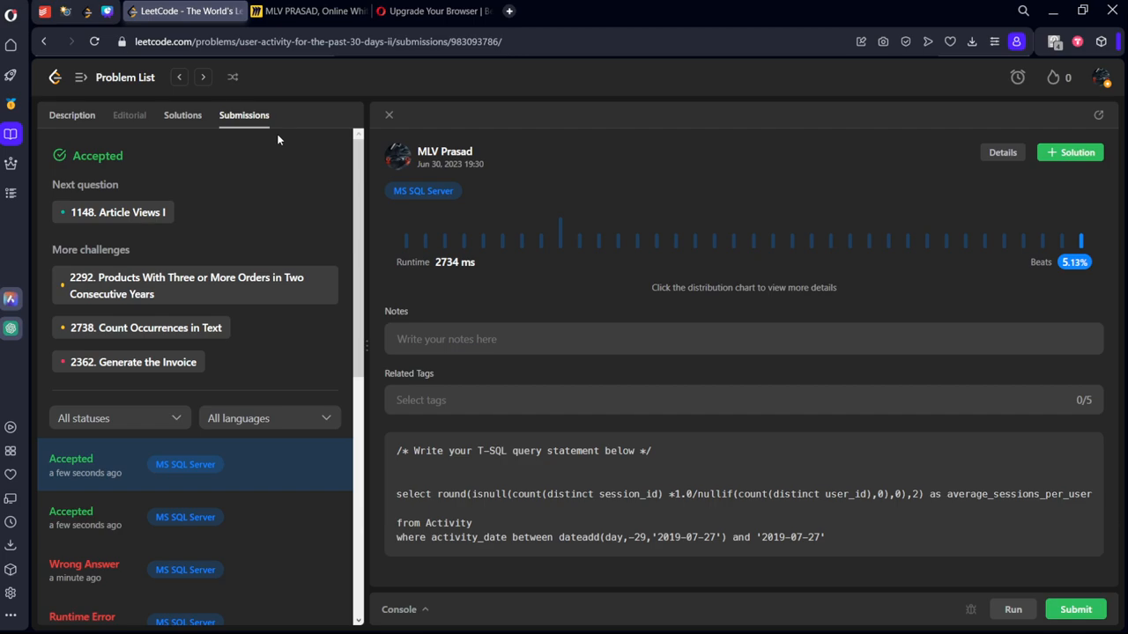
mouse_move(155, 92)
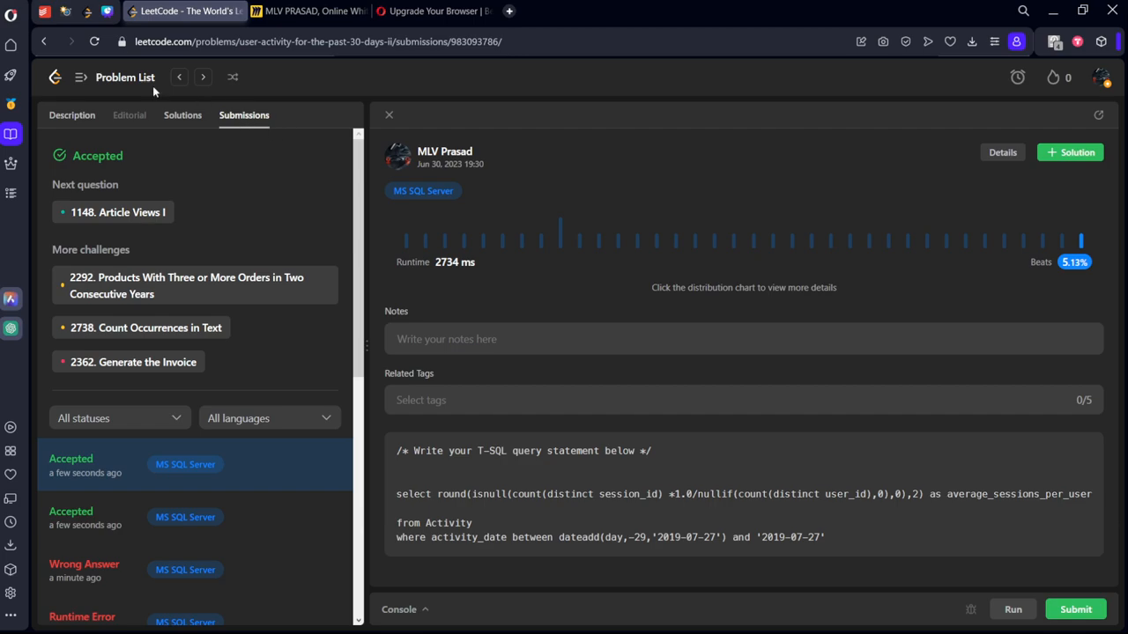